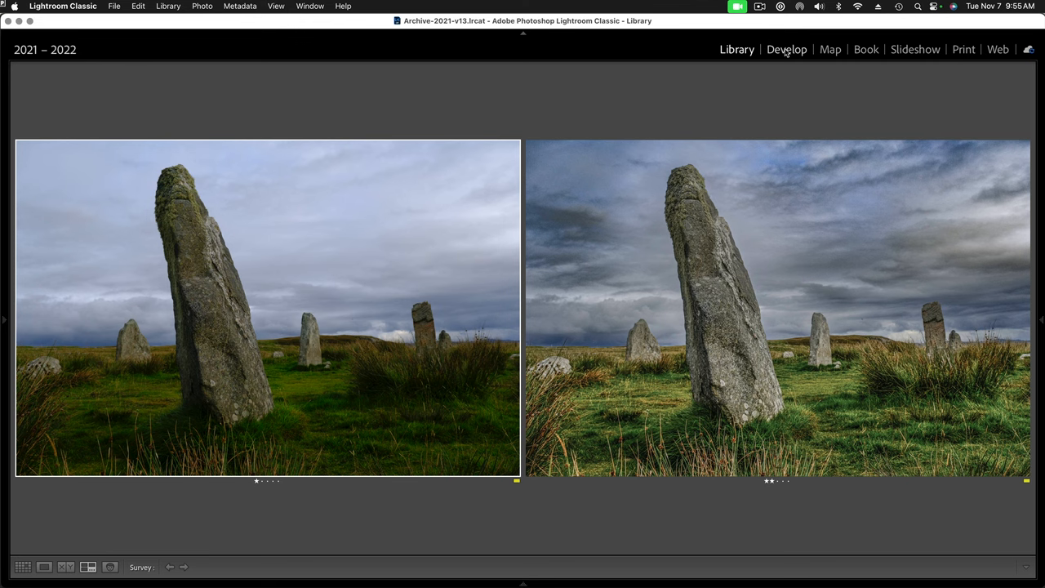
# In Develop, lift the photo's Shadows all the way to +100
pyautogui.click(786, 49)
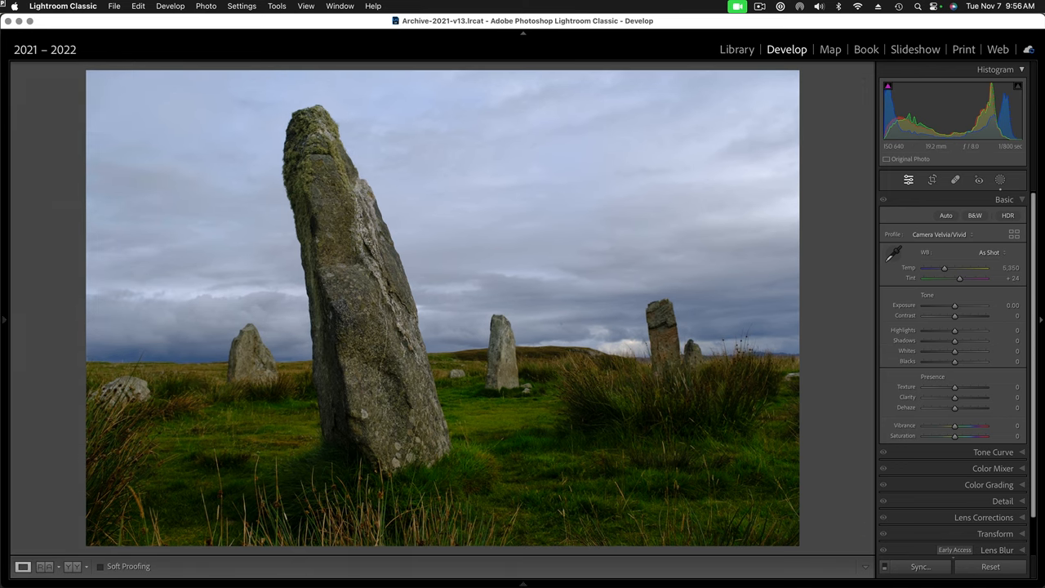
pyautogui.moveTo(955, 346)
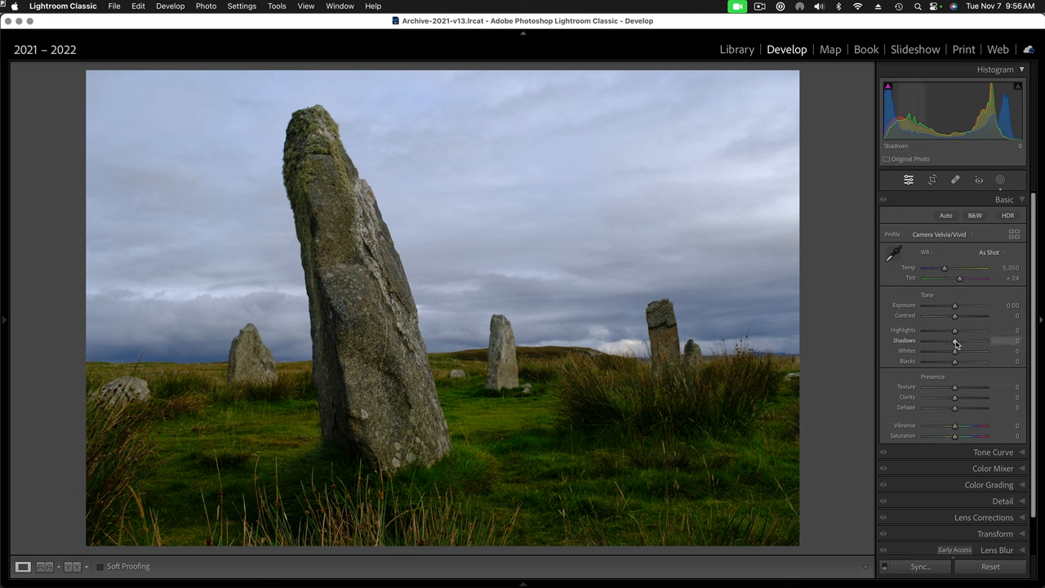
pyautogui.moveTo(955, 342); pyautogui.dragTo(979, 341)
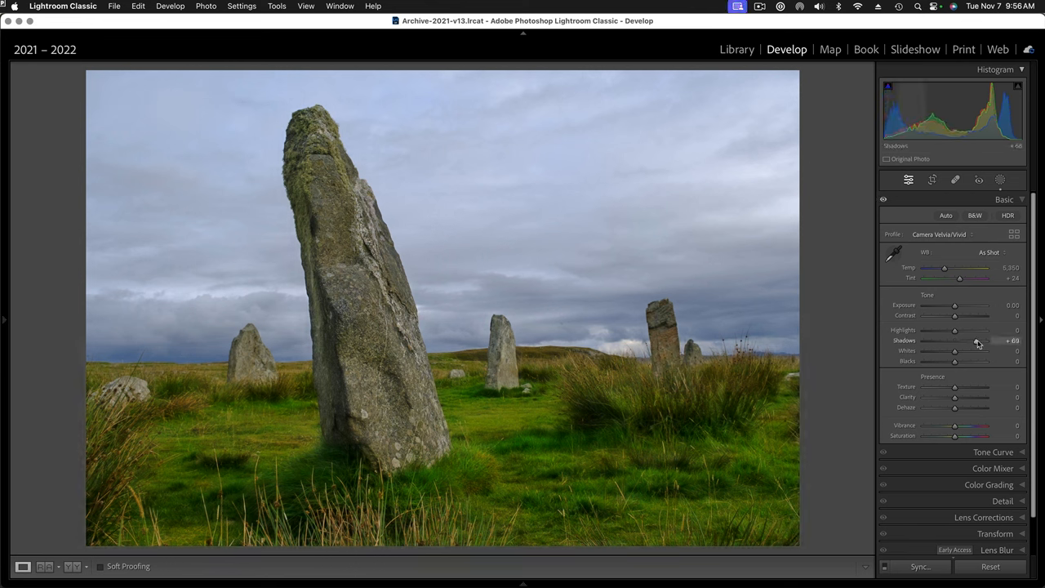
pyautogui.moveTo(970, 341); pyautogui.dragTo(982, 342)
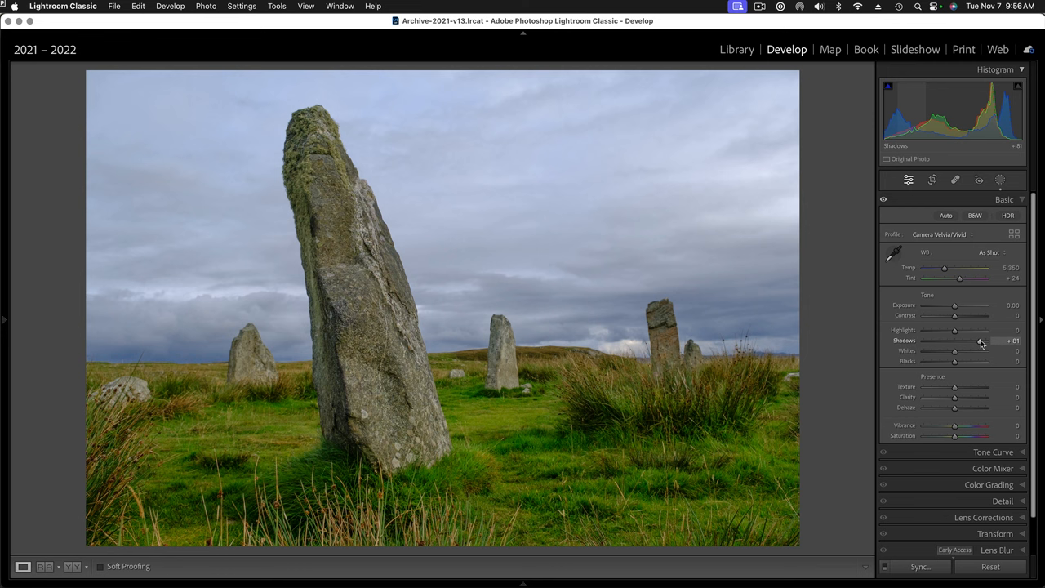
pyautogui.moveTo(955, 341); pyautogui.dragTo(987, 341)
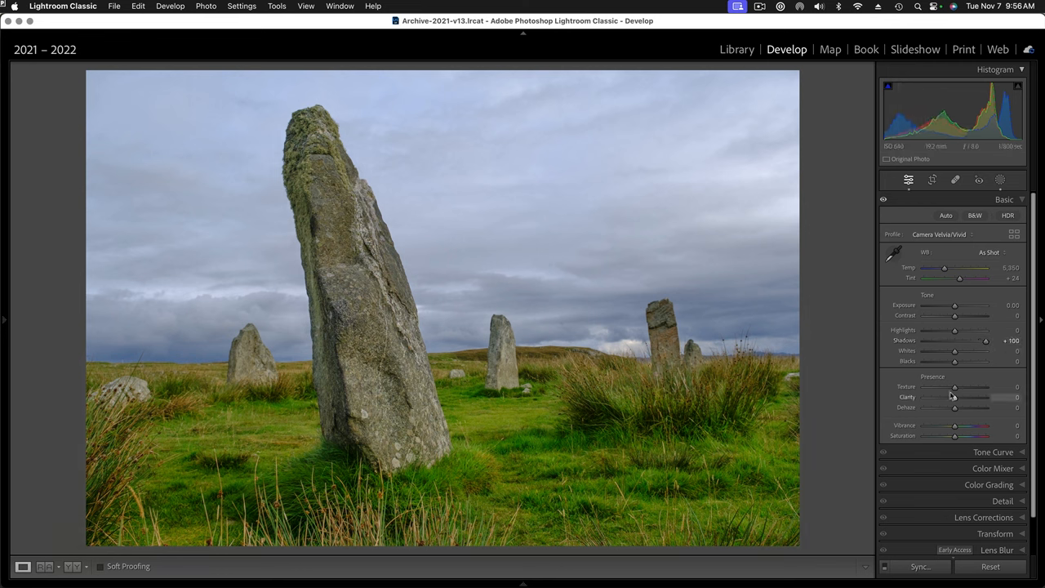
# Raise Clarity and Texture to bring out the stones and grass
pyautogui.moveTo(954, 396); pyautogui.dragTo(968, 396)
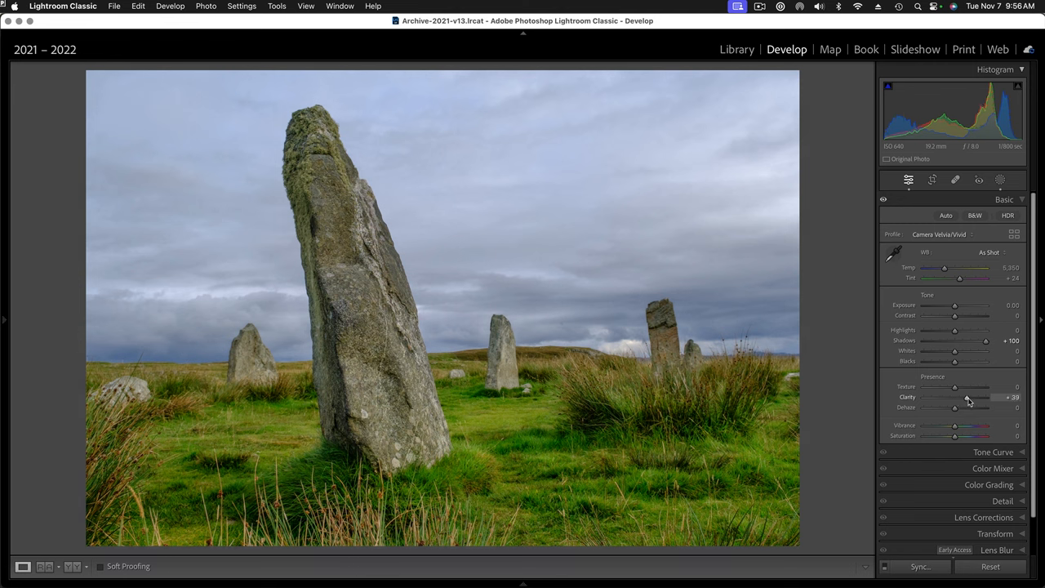
pyautogui.moveTo(965, 397); pyautogui.dragTo(970, 397)
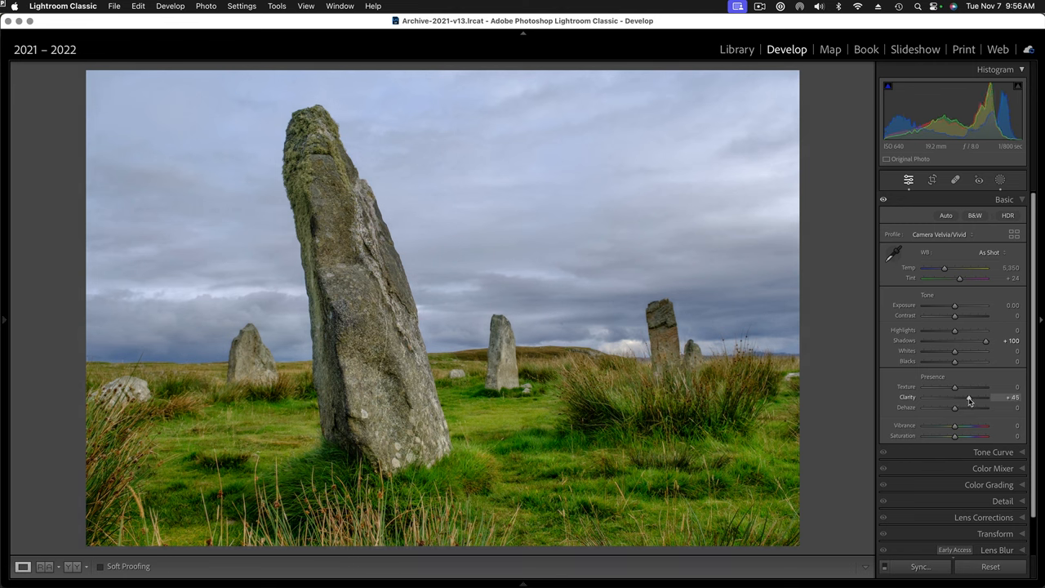
pyautogui.moveTo(983, 397); pyautogui.dragTo(993, 397)
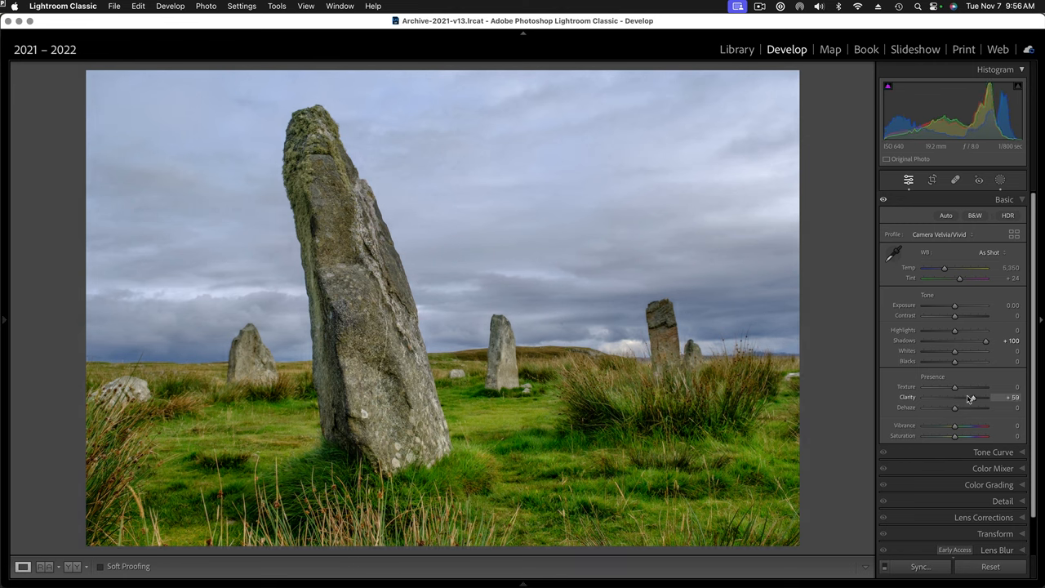
pyautogui.moveTo(954, 386); pyautogui.dragTo(961, 385)
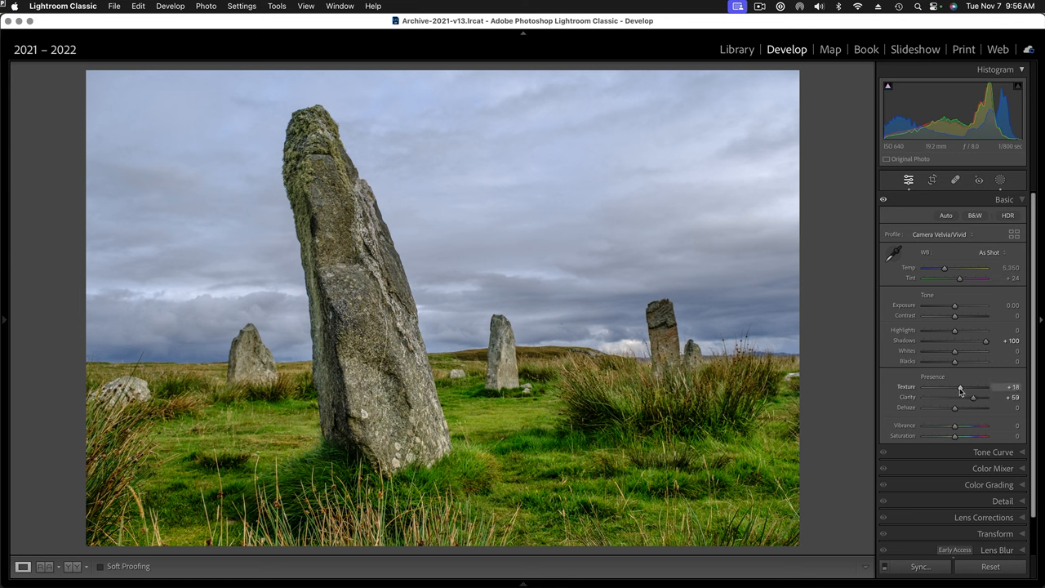
pyautogui.moveTo(960, 387); pyautogui.dragTo(965, 387)
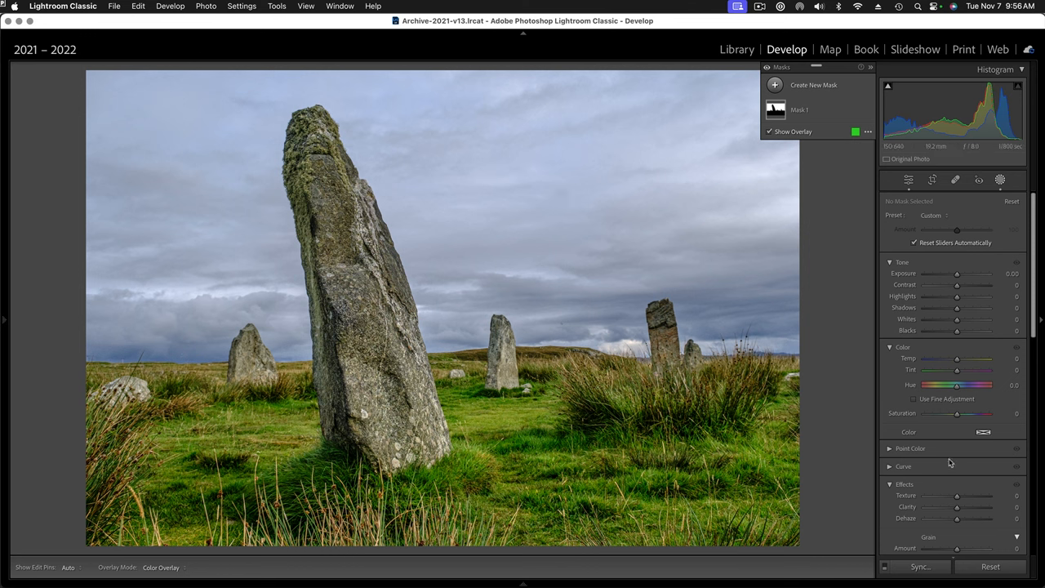
pyautogui.moveTo(963, 473)
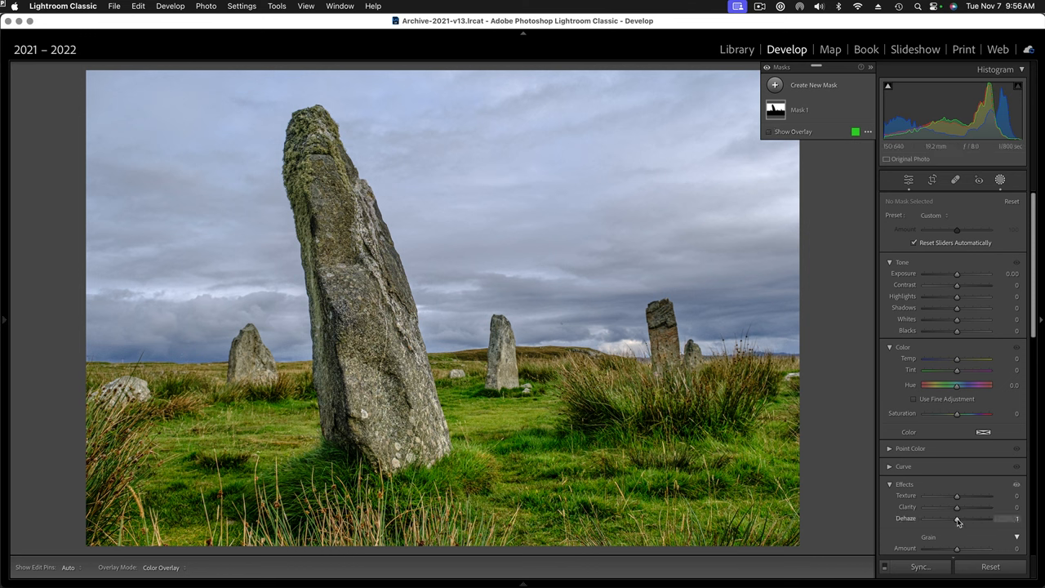
# Push Dehaze up strongly on the Sky 1 mask so the clouds turn dark and dramatic
pyautogui.moveTo(960, 519); pyautogui.dragTo(970, 519)
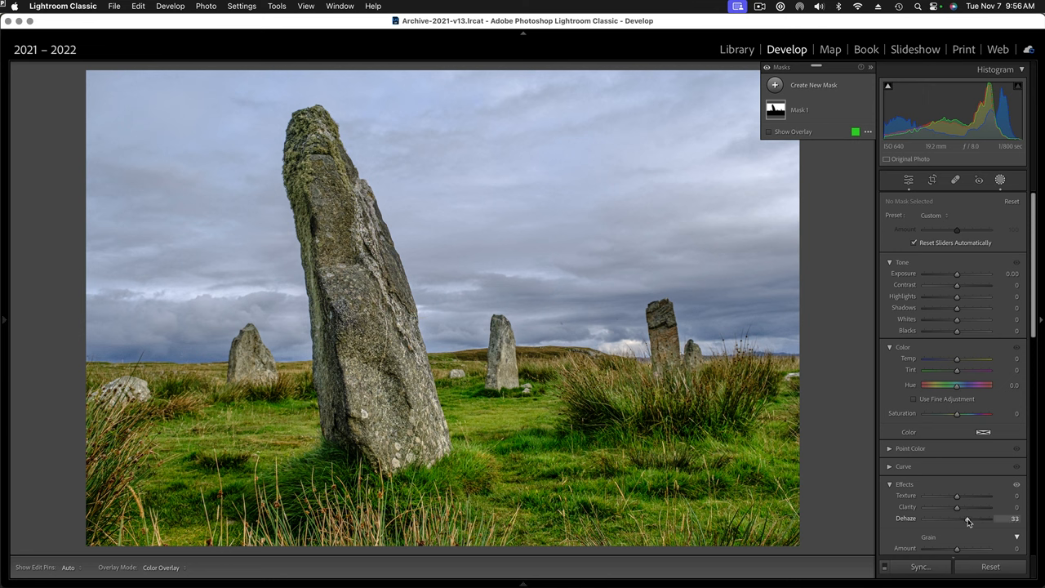
pyautogui.moveTo(968, 519); pyautogui.dragTo(984, 519)
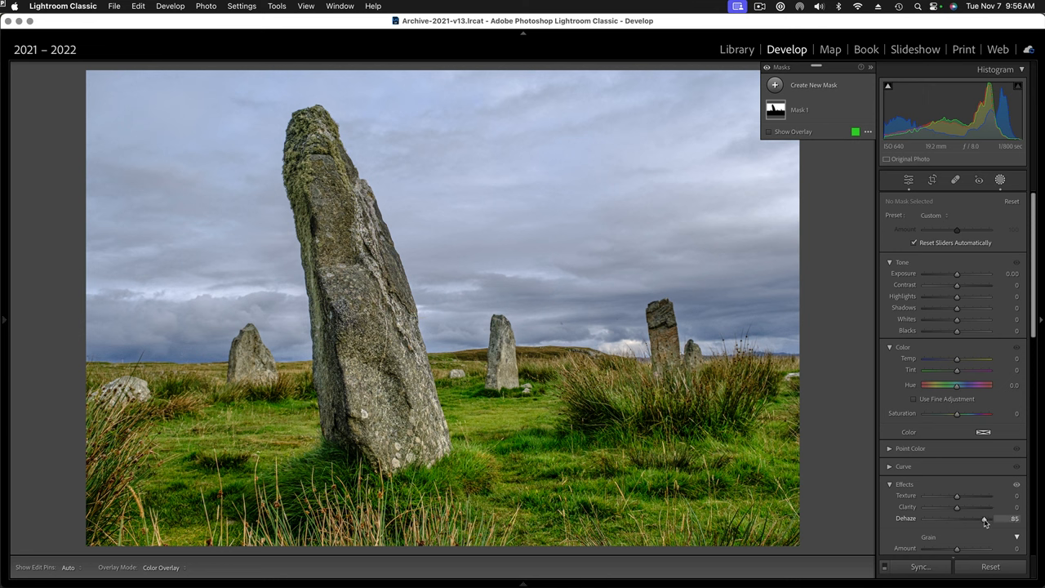
pyautogui.moveTo(983, 519); pyautogui.dragTo(999, 519)
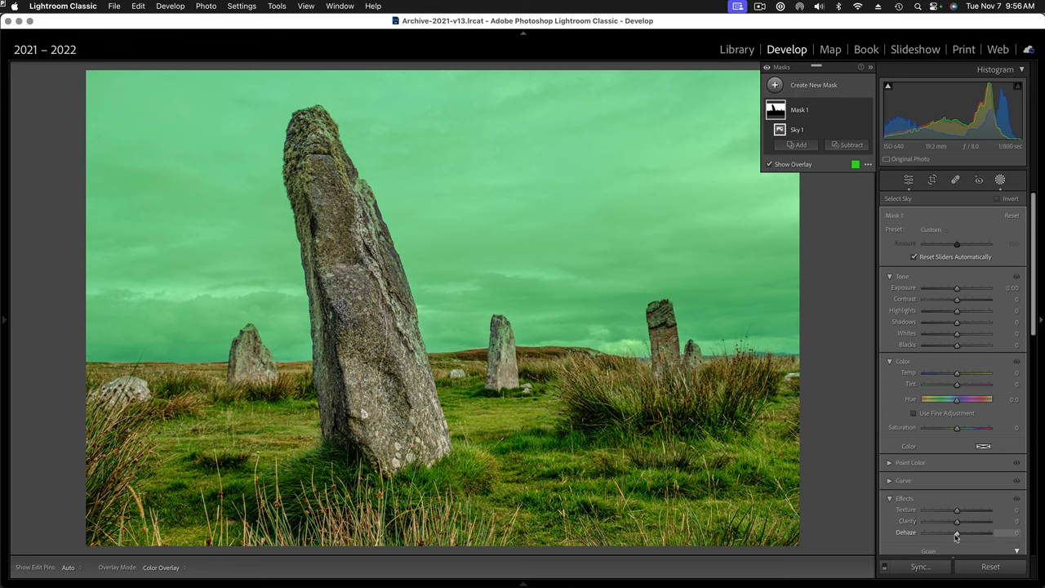
pyautogui.moveTo(957, 532); pyautogui.dragTo(967, 532)
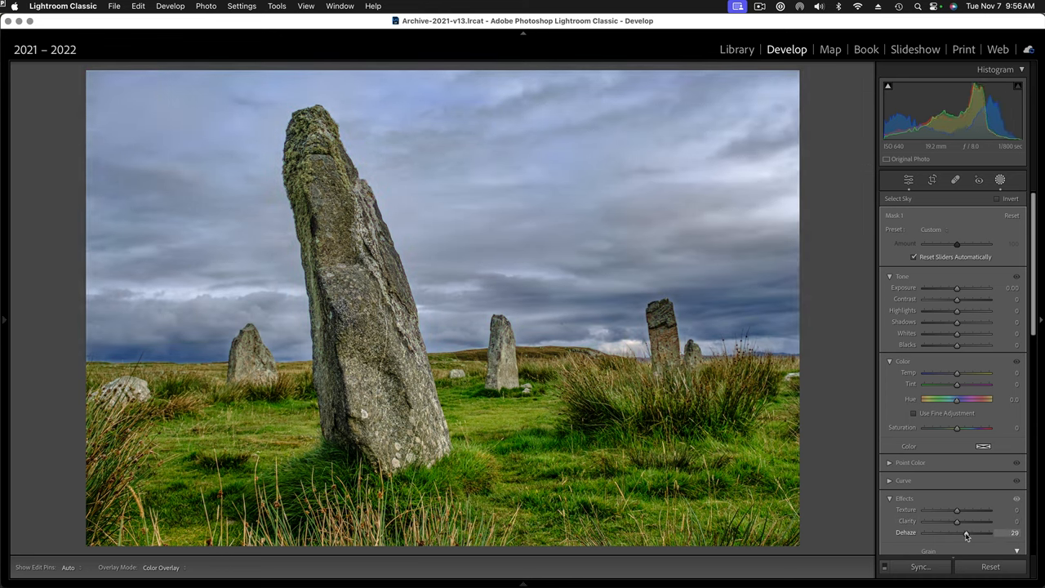
pyautogui.moveTo(966, 532); pyautogui.dragTo(977, 533)
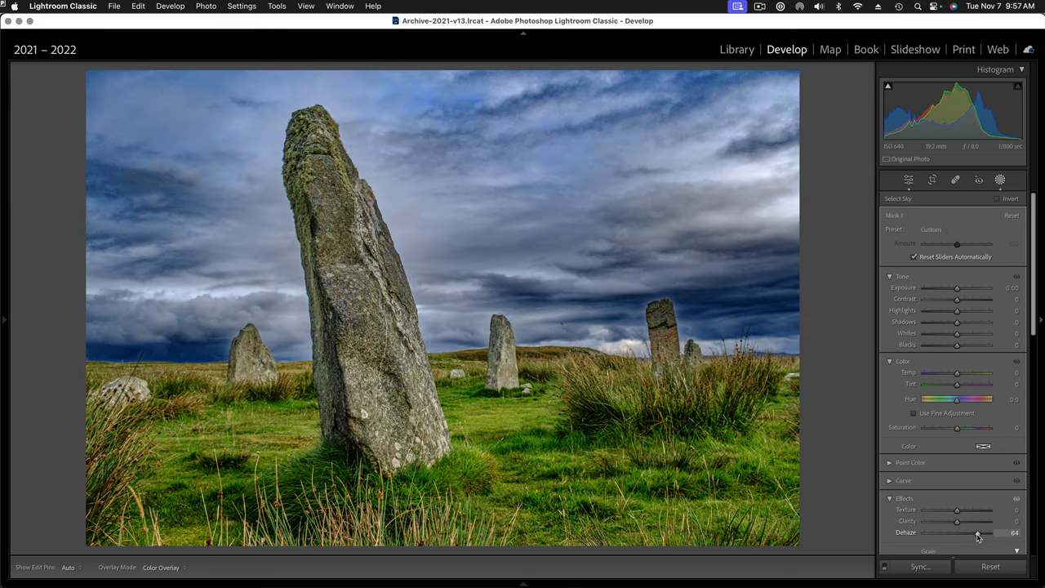
pyautogui.moveTo(970, 533); pyautogui.dragTo(979, 532)
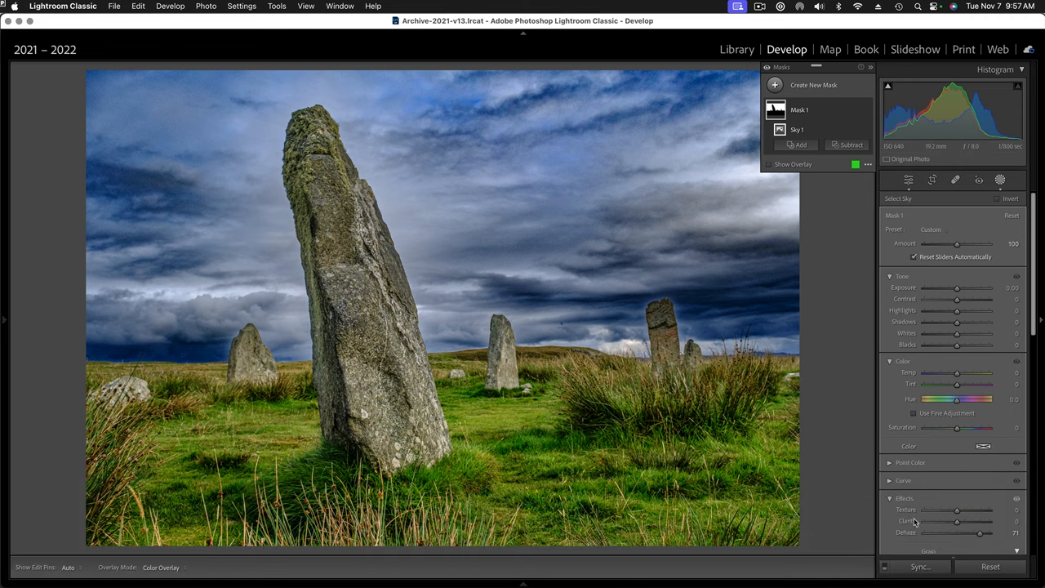
# Back in the Basic panel, pull Highlights down strongly and ease Clarity slightly
pyautogui.click(770, 163)
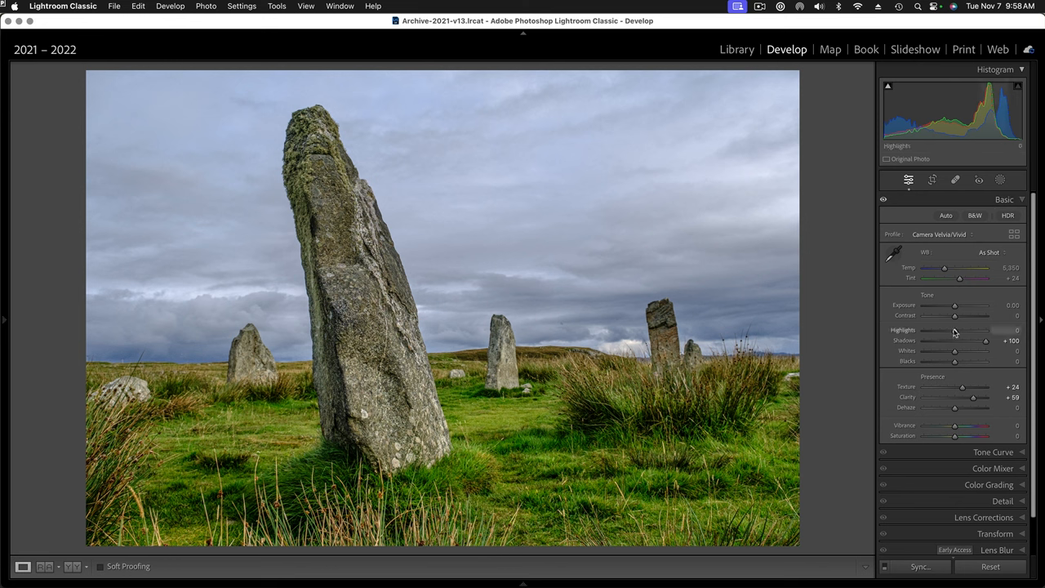
pyautogui.moveTo(955, 330); pyautogui.dragTo(929, 329)
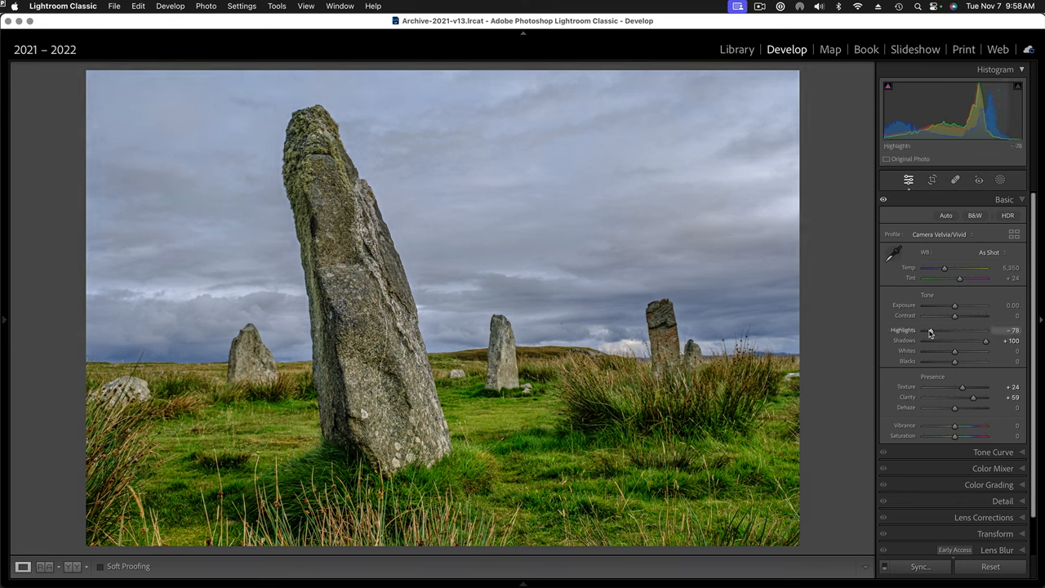
pyautogui.moveTo(929, 329); pyautogui.dragTo(921, 329)
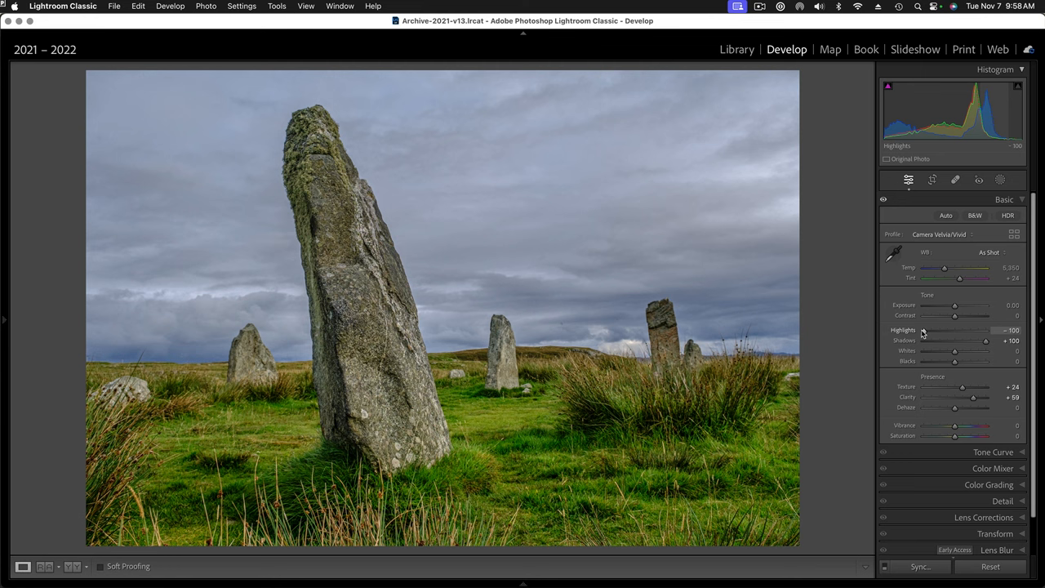
pyautogui.moveTo(311, 243)
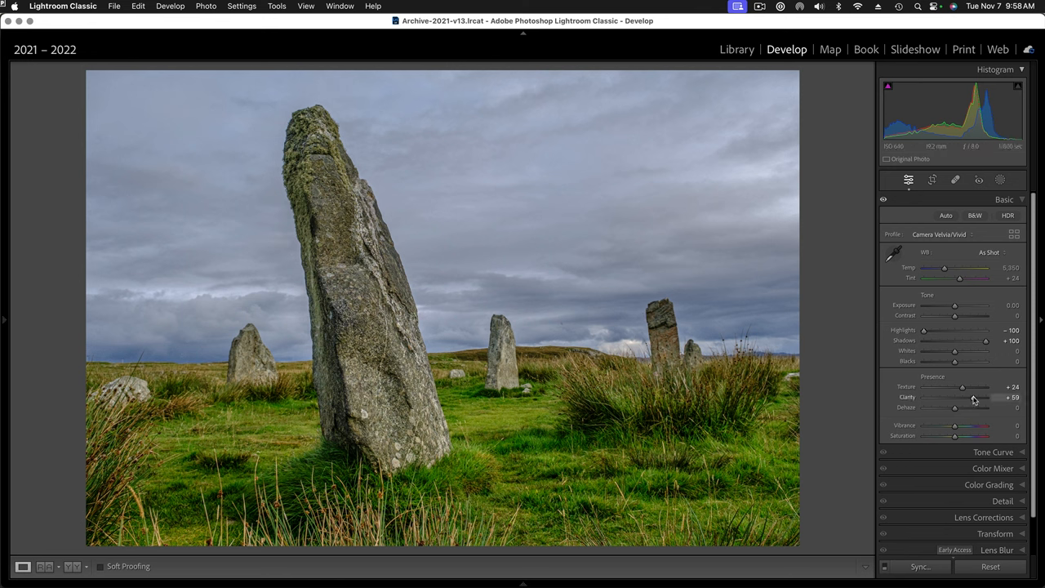
pyautogui.moveTo(980, 399); pyautogui.dragTo(968, 399)
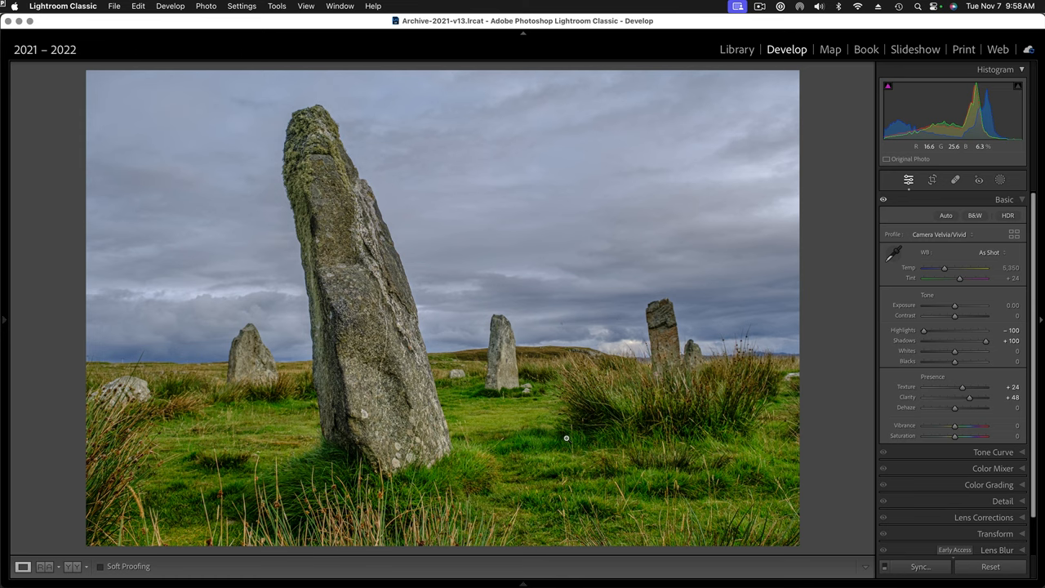
pyautogui.moveTo(553, 433)
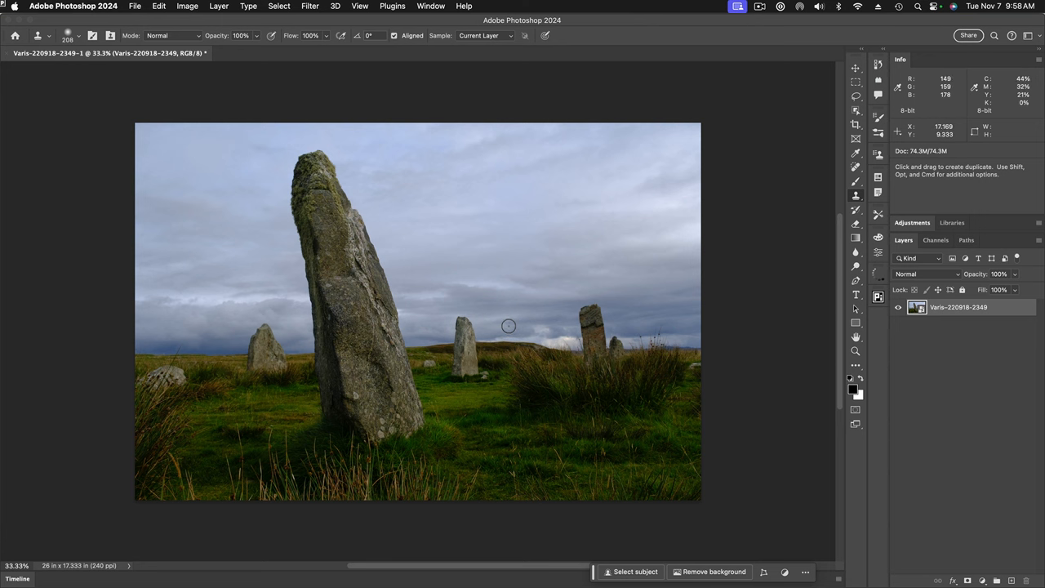
pyautogui.moveTo(705, 317)
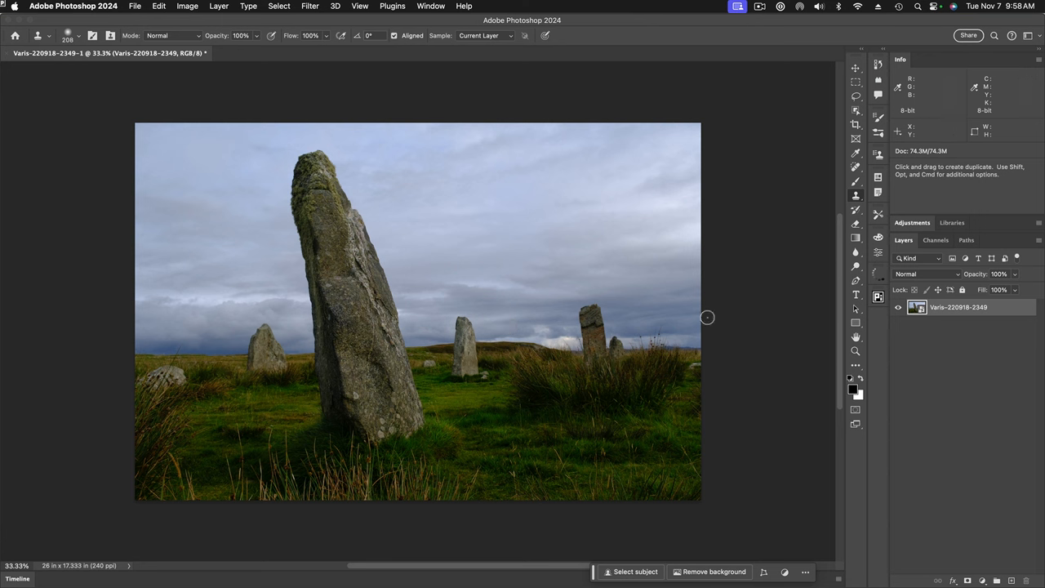
pyautogui.moveTo(748, 325)
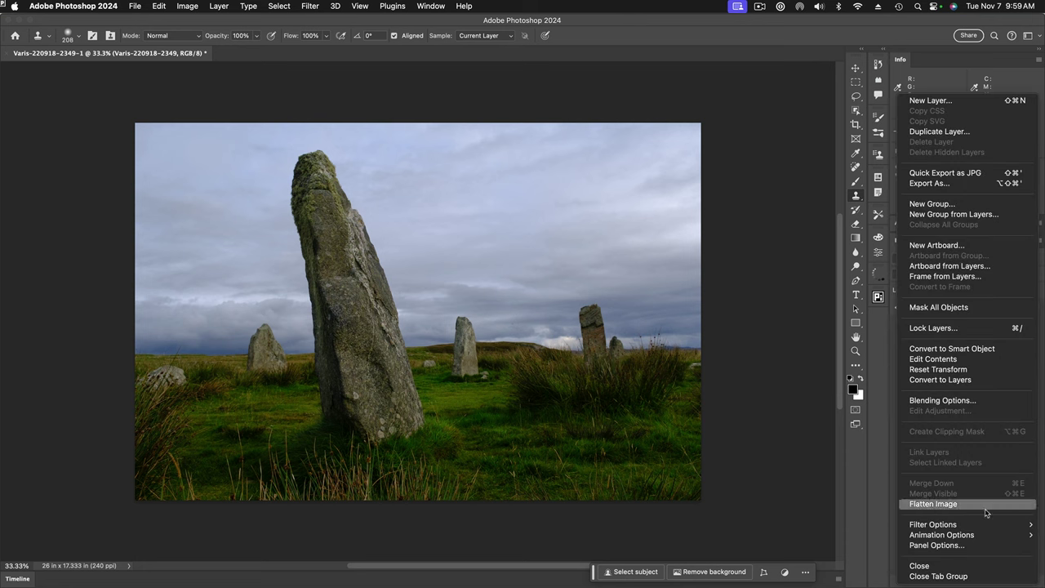
# Flatten the image and duplicate it as Layer 1 above the Background
pyautogui.click(934, 503)
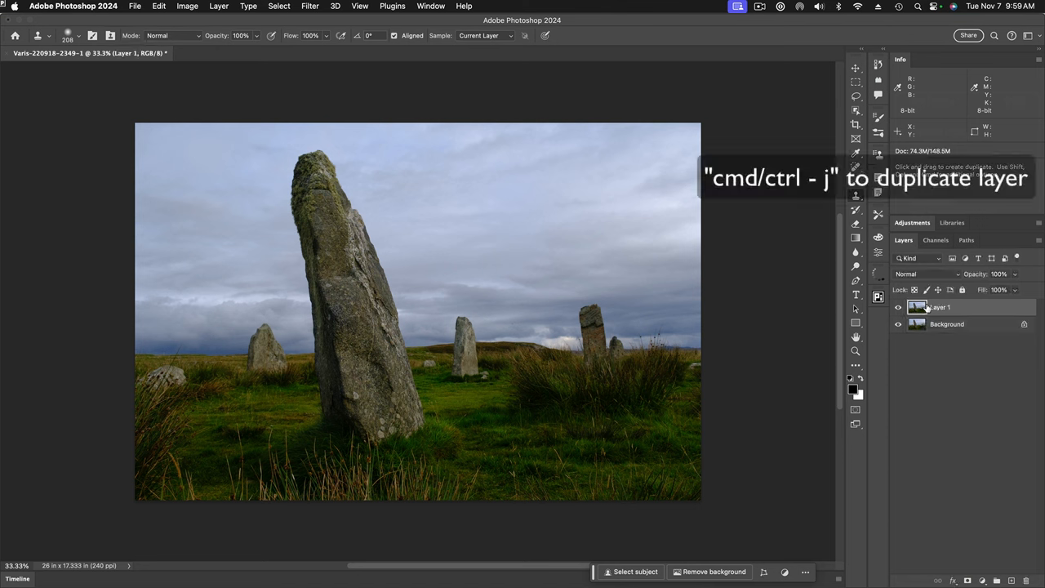
pyautogui.moveTo(518, 266)
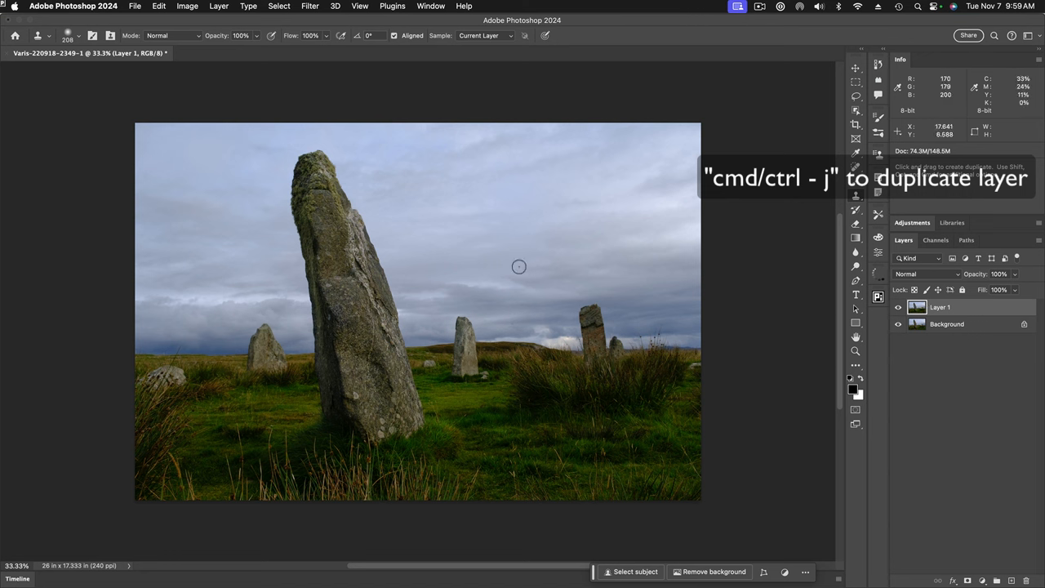
pyautogui.moveTo(474, 249)
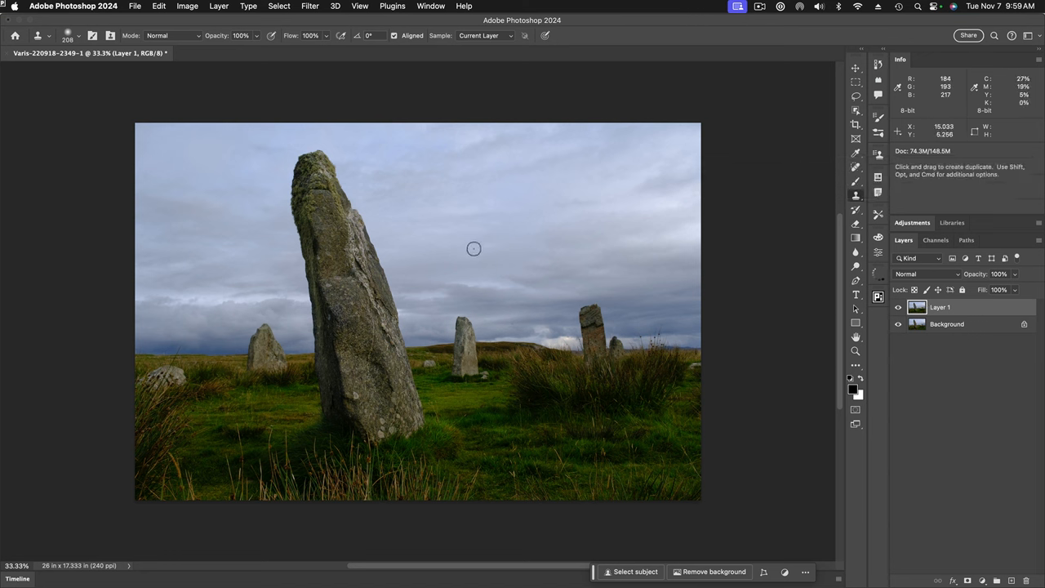
pyautogui.moveTo(330, 214)
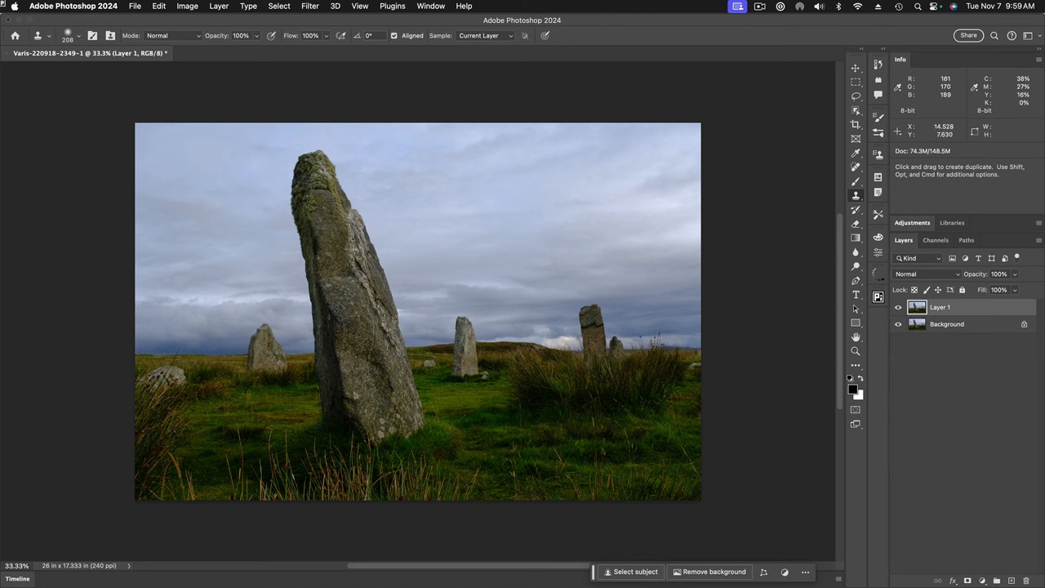
pyautogui.click(899, 307)
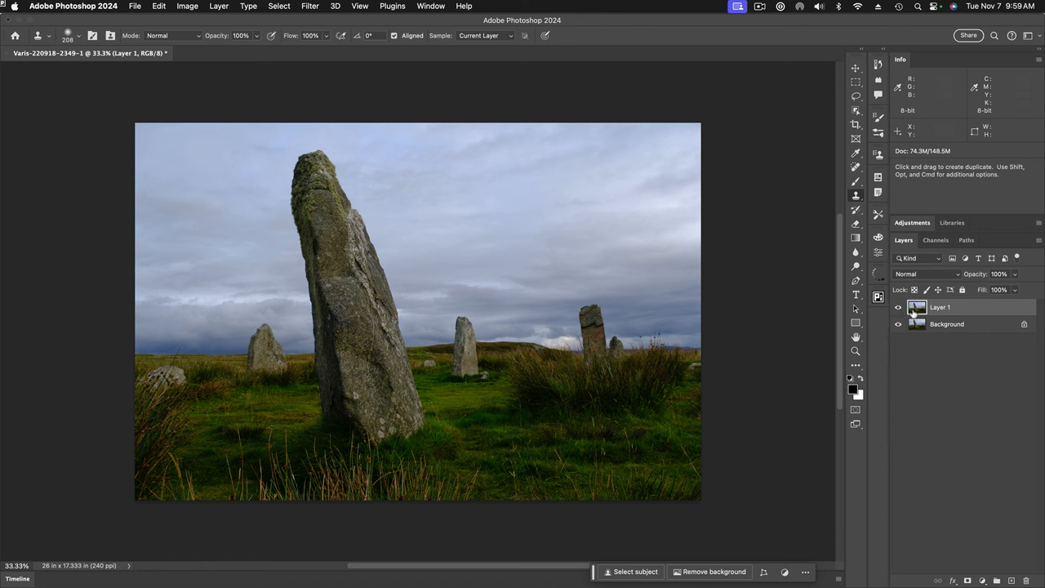
pyautogui.moveTo(431, 168)
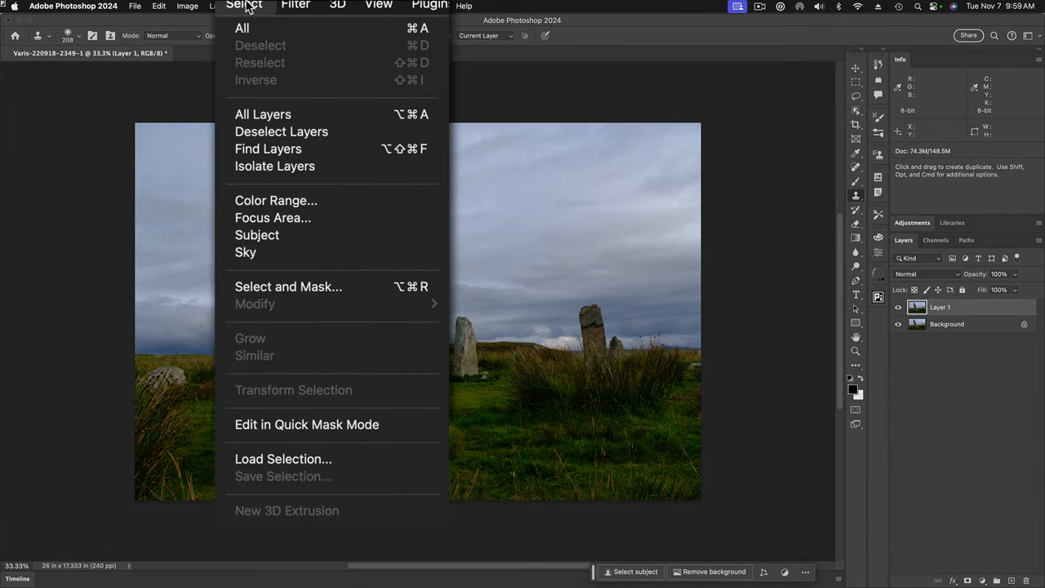
pyautogui.moveTo(245, 251)
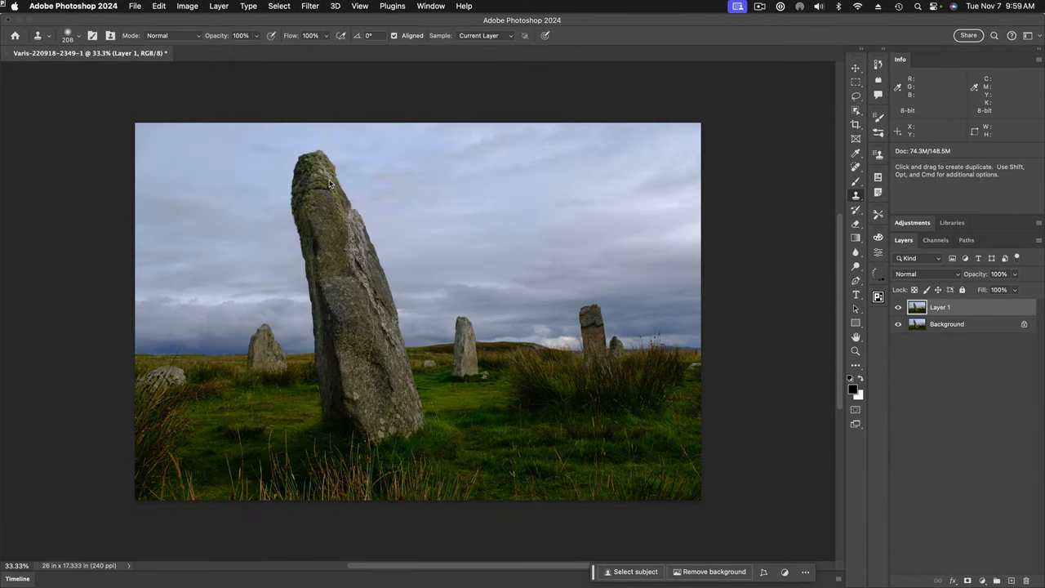
# Select the sky, invert to the land and stones, and add that as Layer 1's mask
pyautogui.click(630, 572)
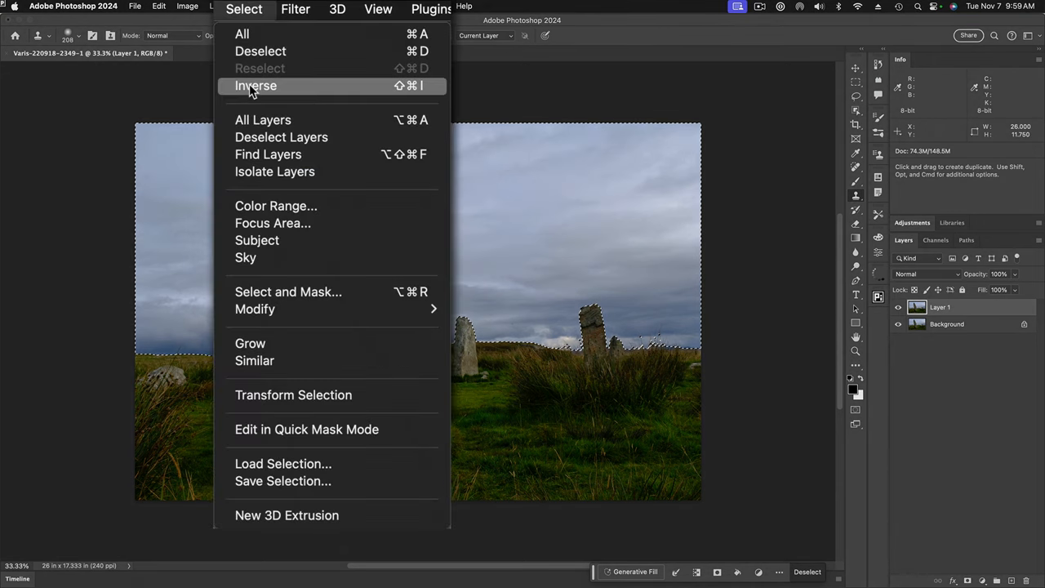
pyautogui.click(255, 84)
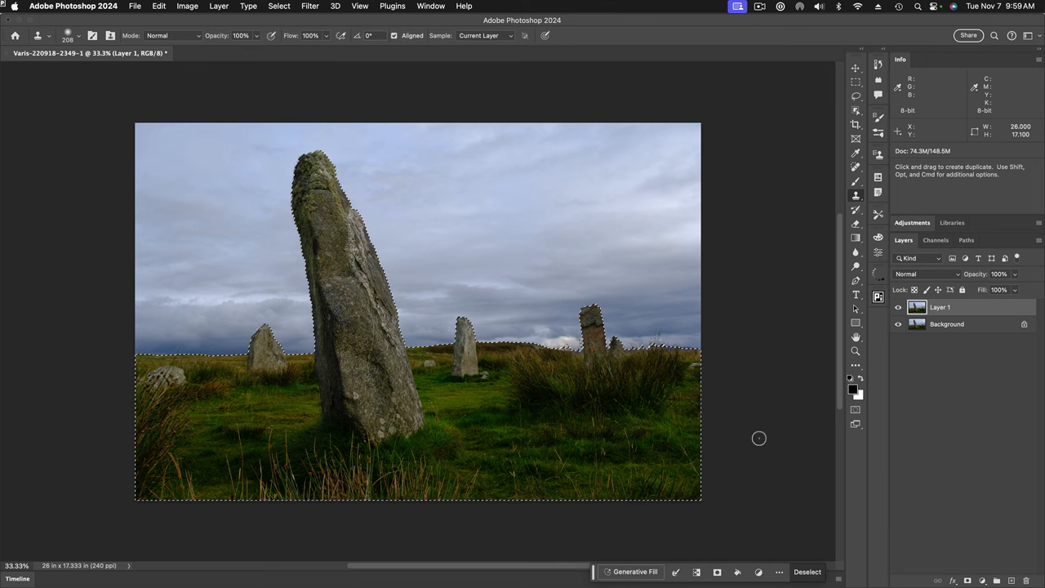
pyautogui.moveTo(783, 448)
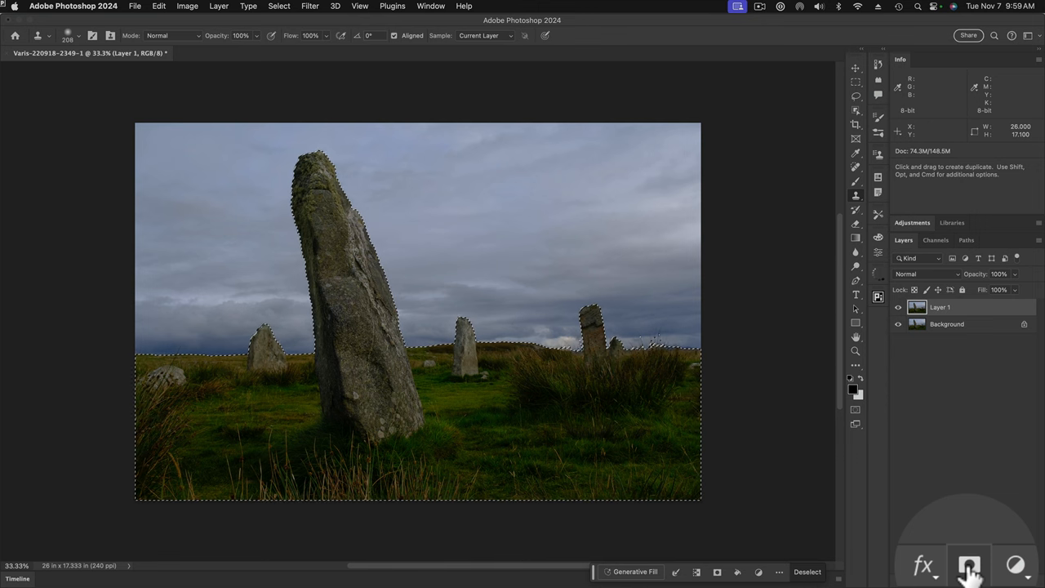
pyautogui.click(963, 569)
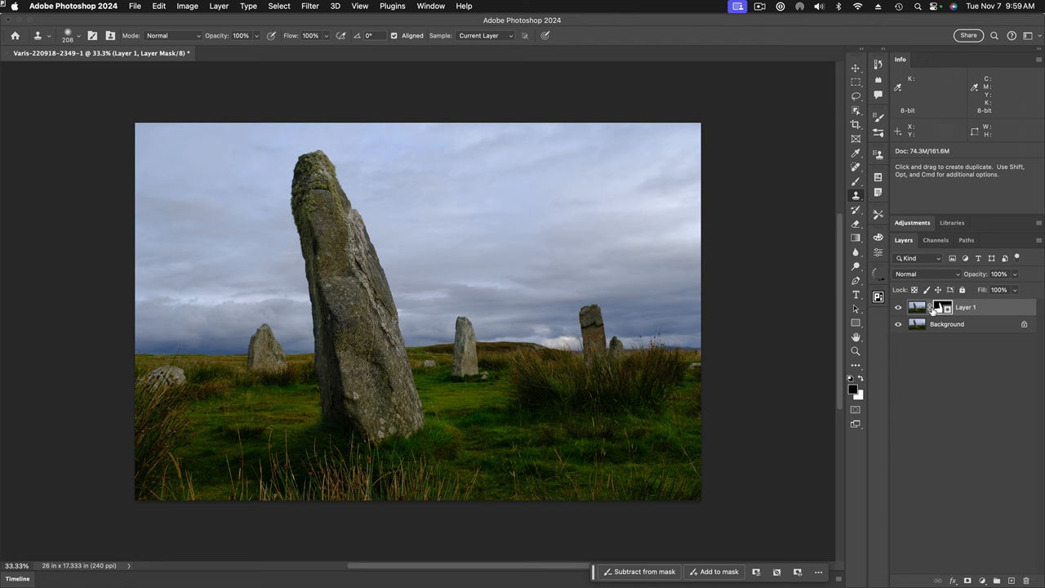
# Show the Layer 1 mask on its own: white land, black sky
pyautogui.click(941, 307)
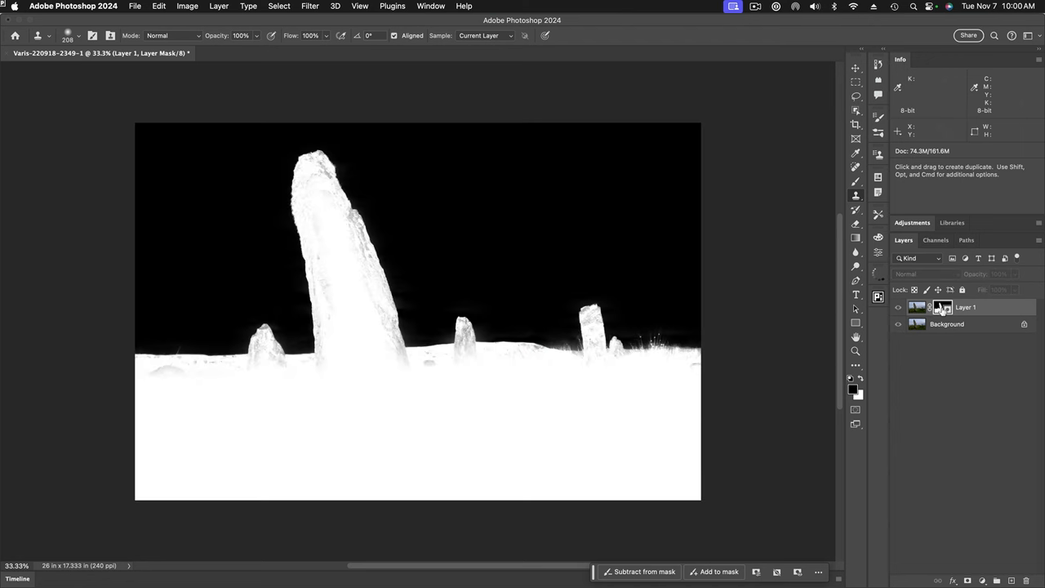
pyautogui.moveTo(271, 412)
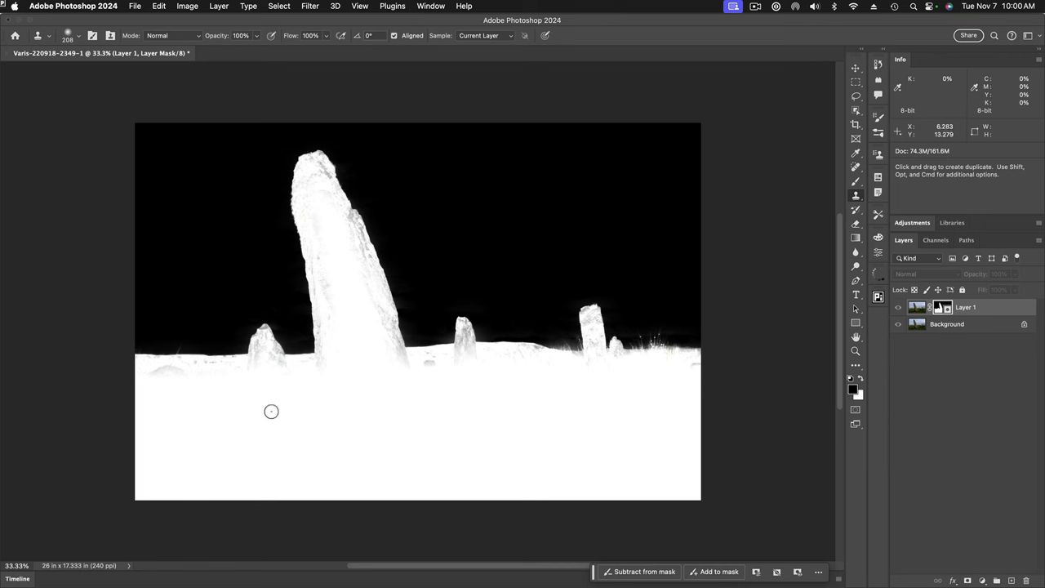
pyautogui.moveTo(316, 182)
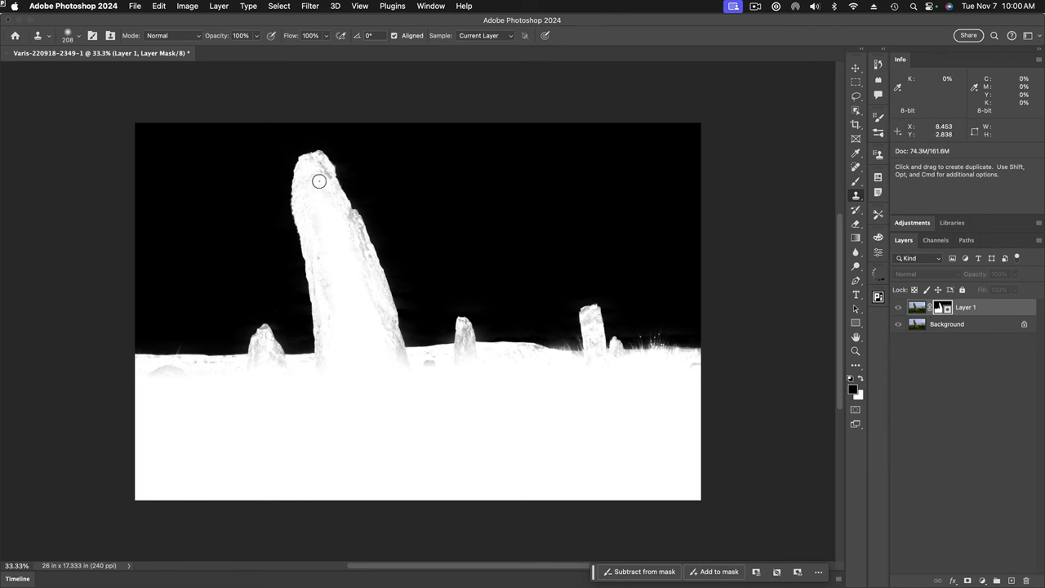
pyautogui.moveTo(362, 268)
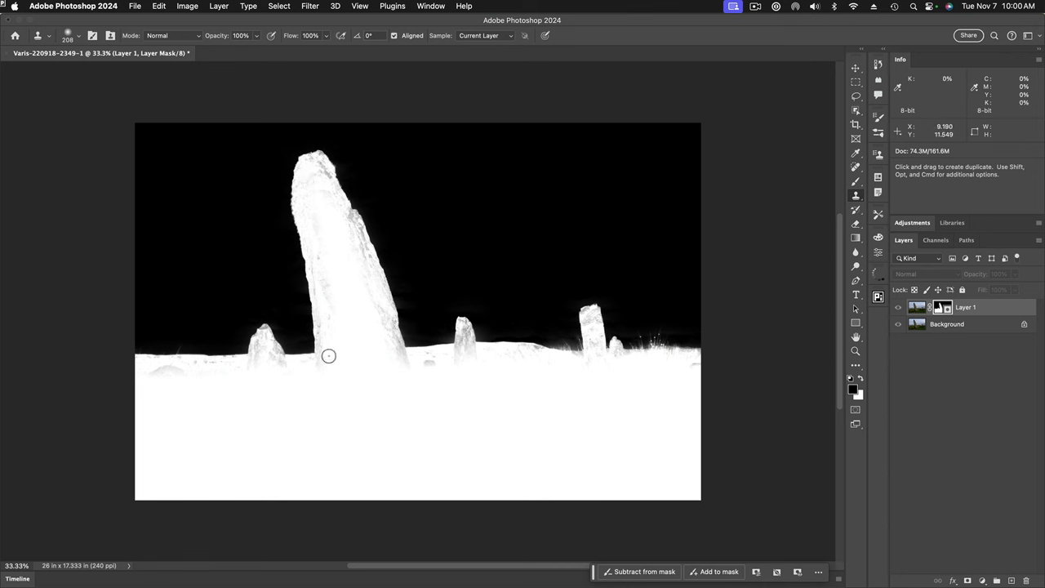
pyautogui.moveTo(369, 281)
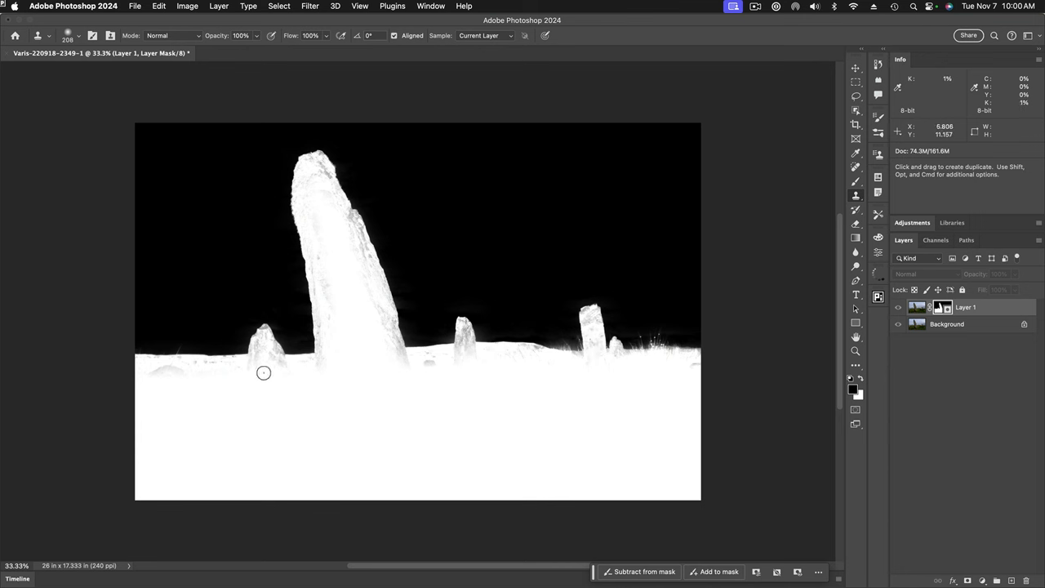
pyautogui.moveTo(570, 294)
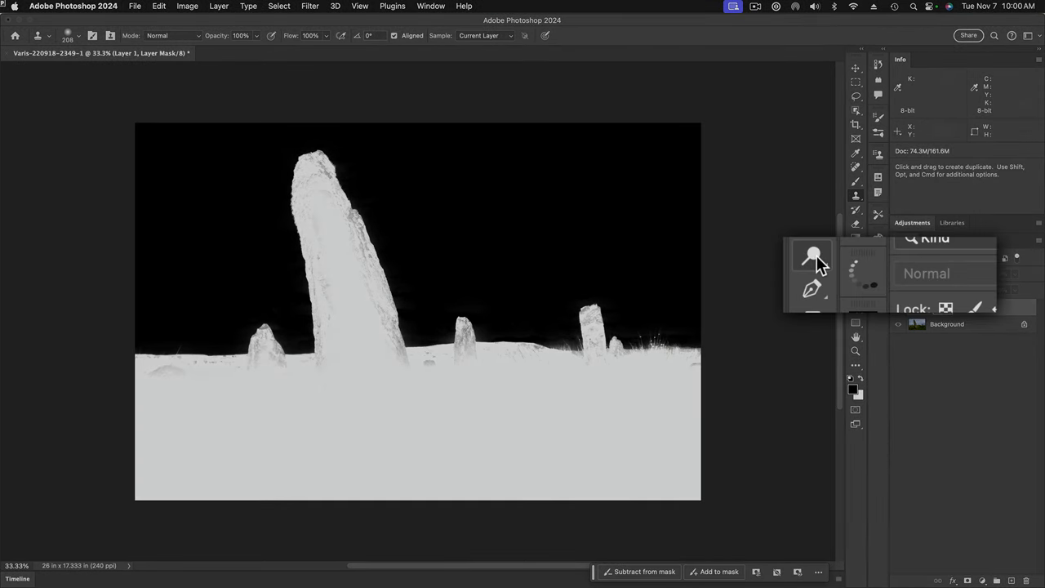
# With the Dodge Tool on Highlights at 75%, paint the mask's grey ground edges solid white
pyautogui.click(810, 252)
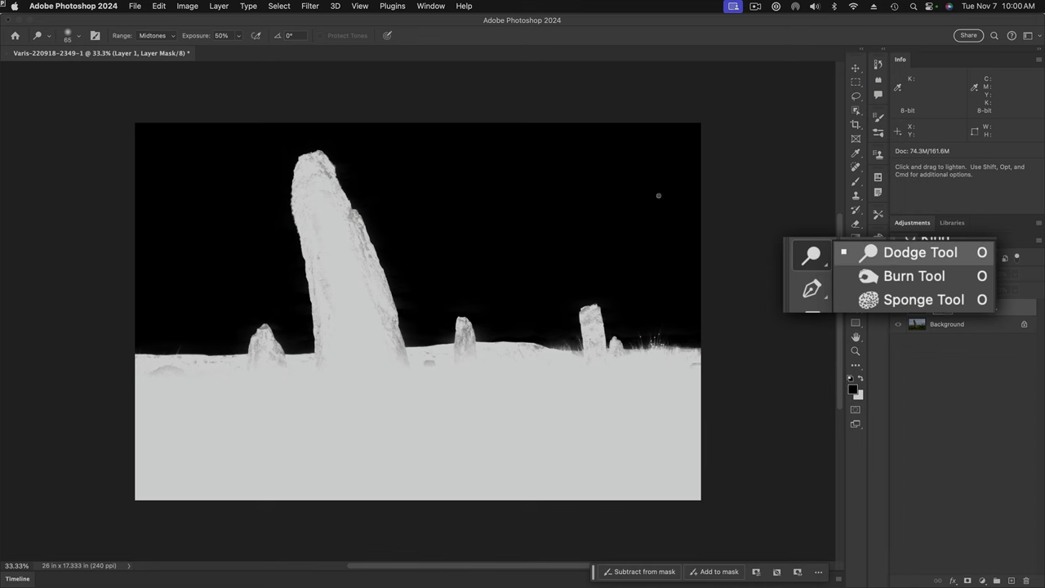
pyautogui.click(160, 36)
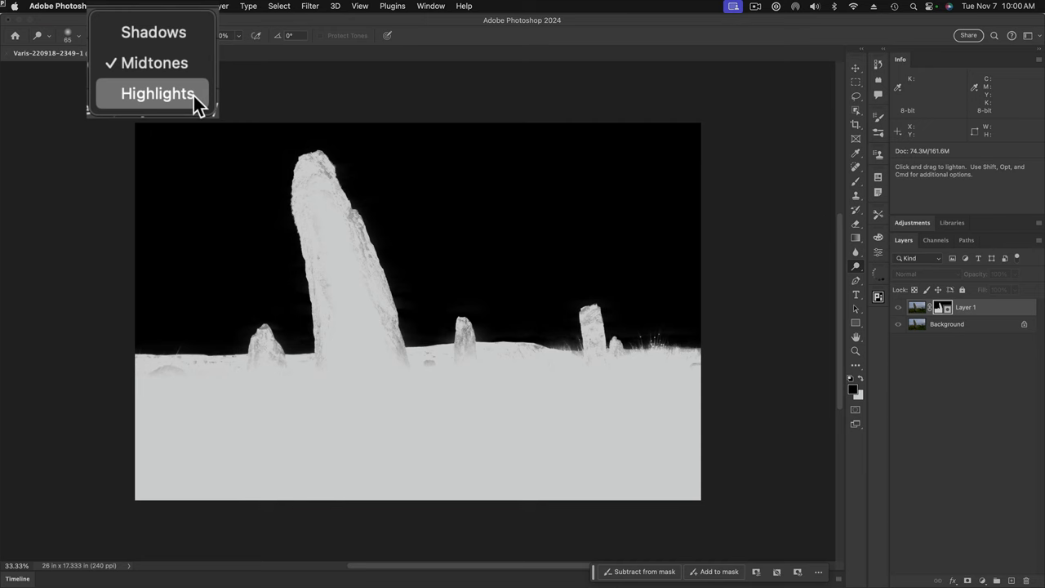
pyautogui.click(155, 93)
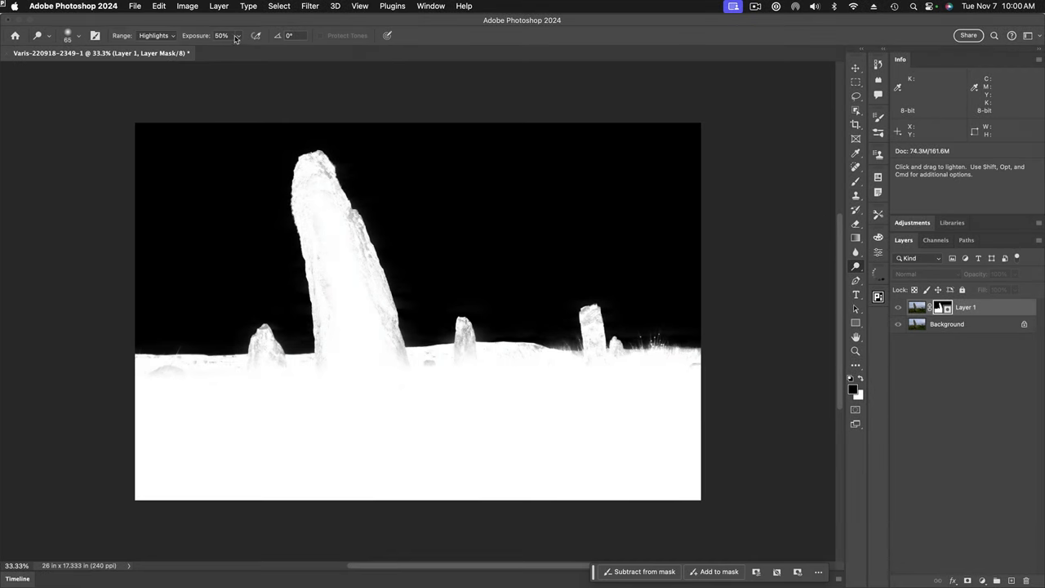
pyautogui.moveTo(221, 53); pyautogui.dragTo(252, 53)
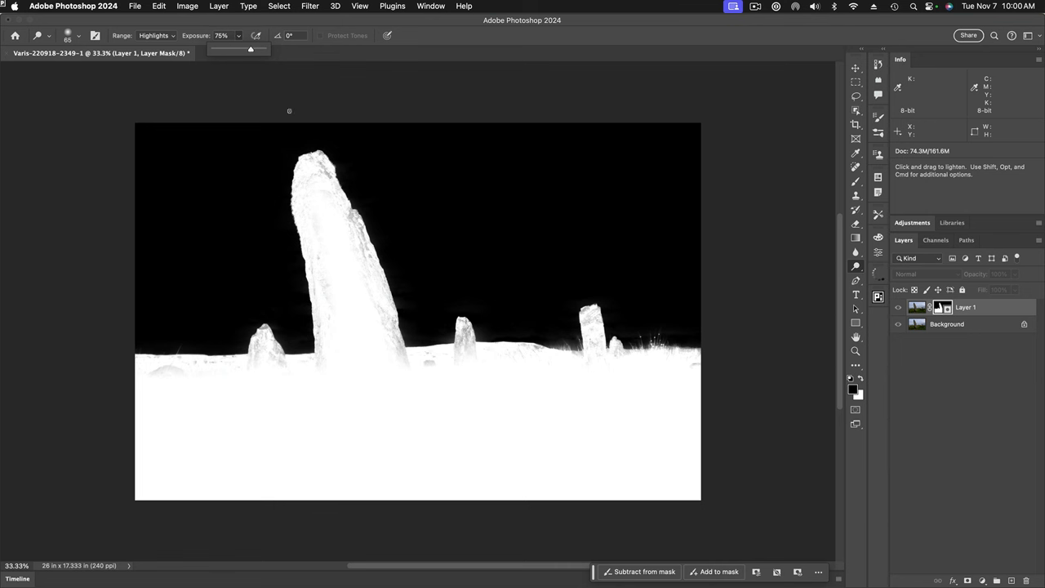
pyautogui.moveTo(314, 199)
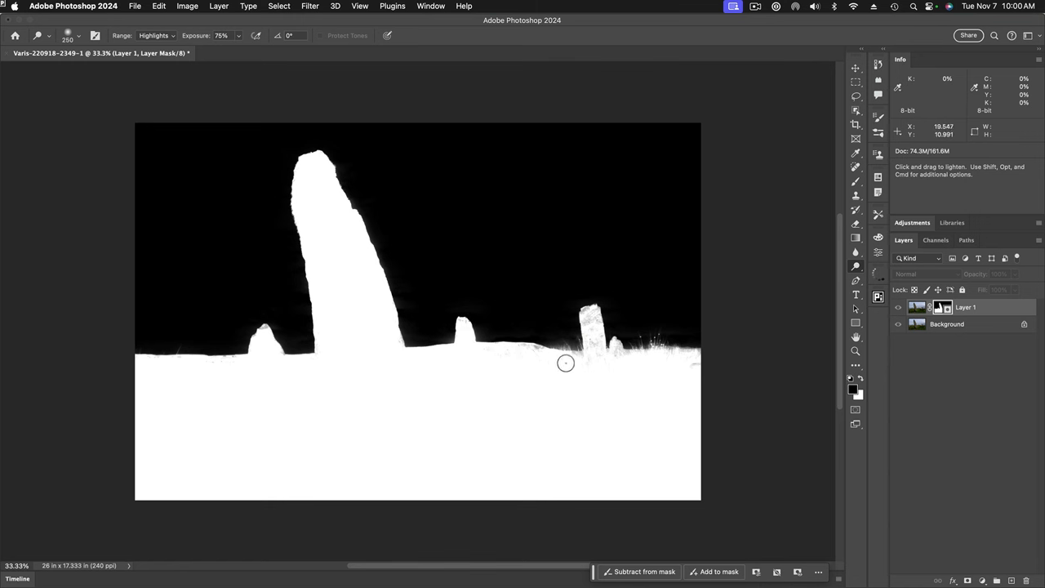
pyautogui.moveTo(565, 363); pyautogui.dragTo(598, 372)
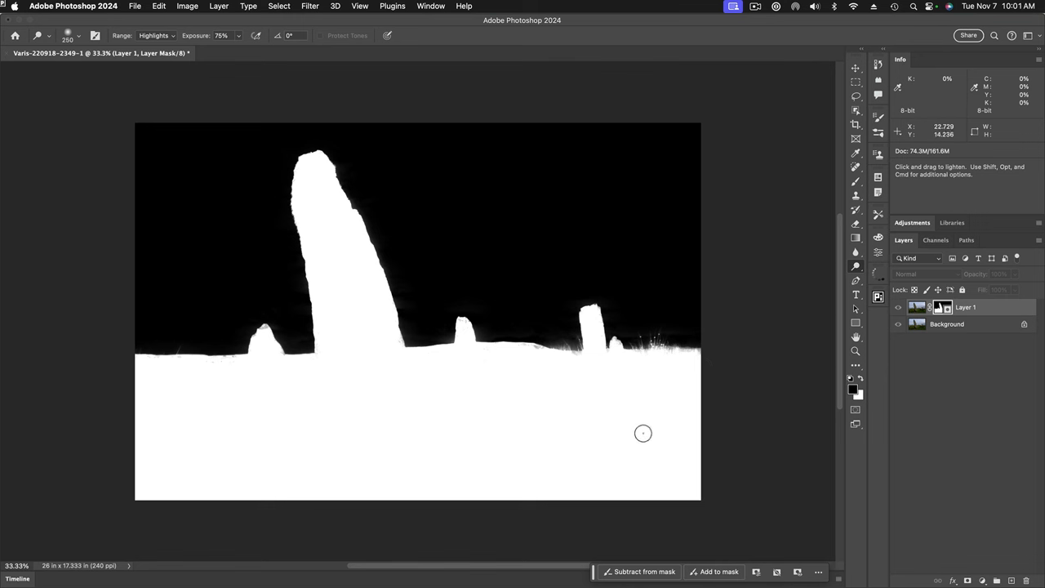
pyautogui.moveTo(278, 245)
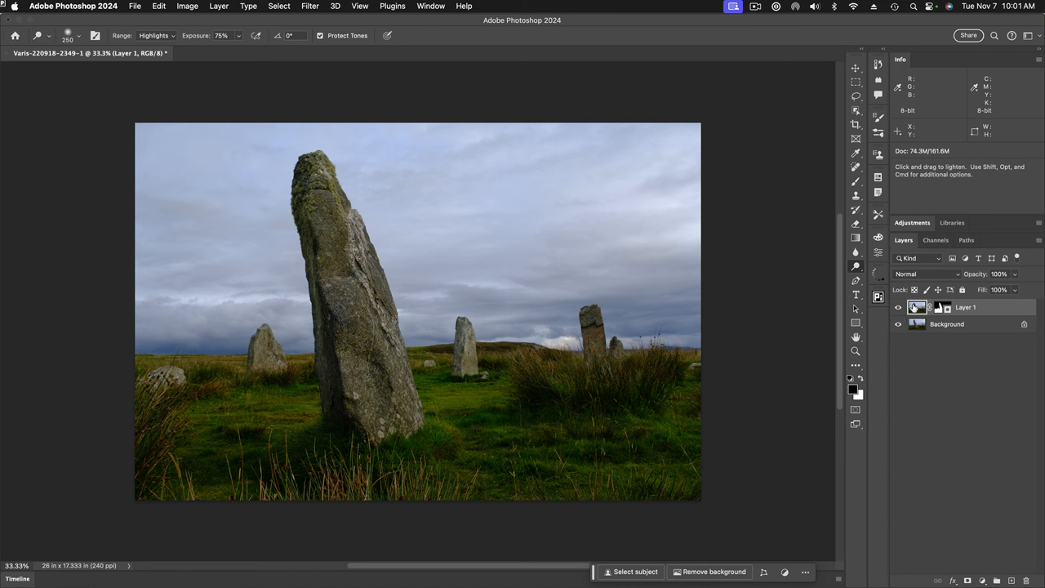
pyautogui.moveTo(405, 143)
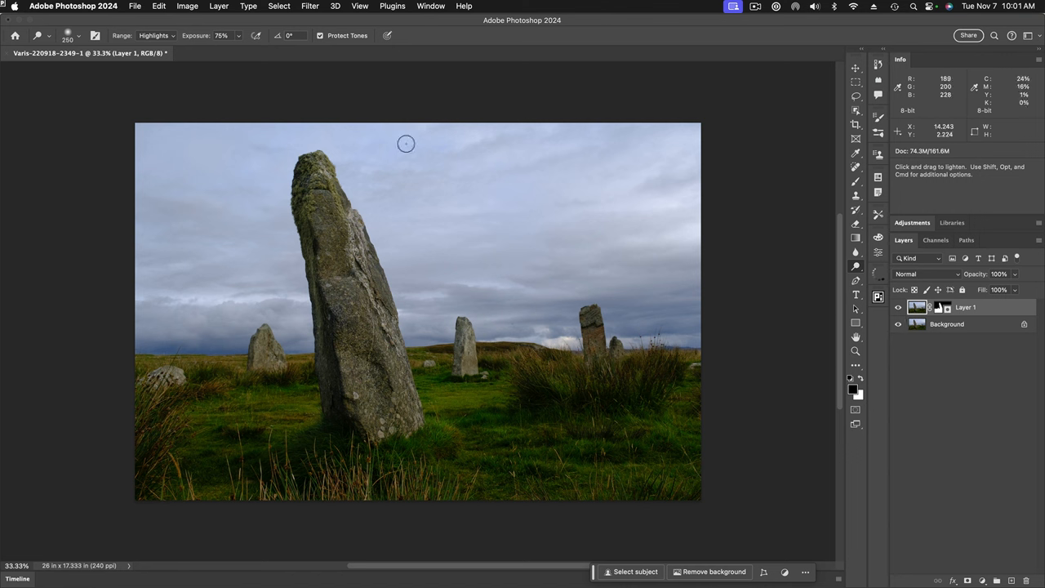
# Start a Camera Raw Filter on Layer 1 and brighten its Shadows in Light
pyautogui.click(308, 6)
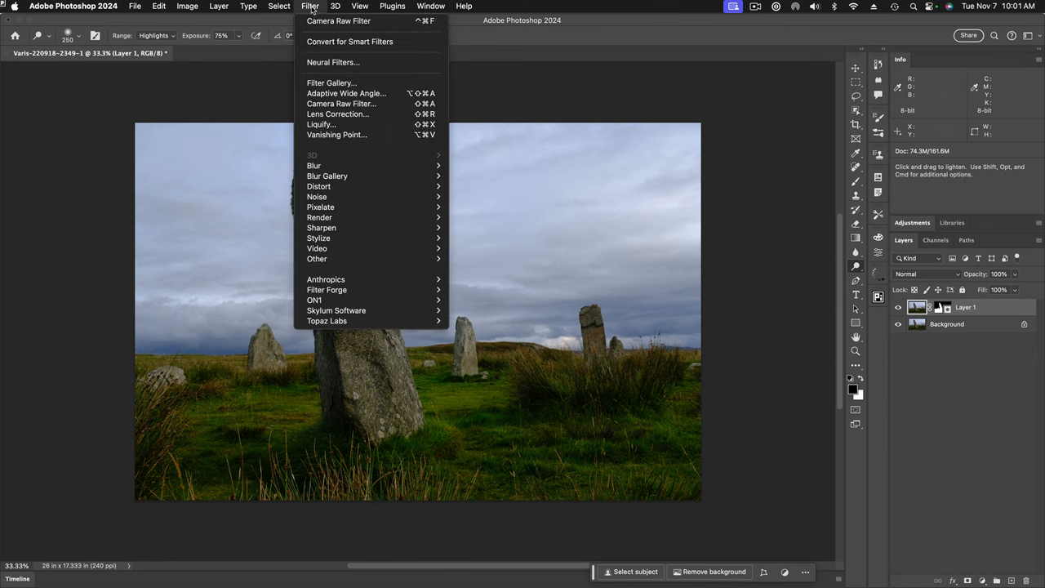
pyautogui.moveTo(341, 105)
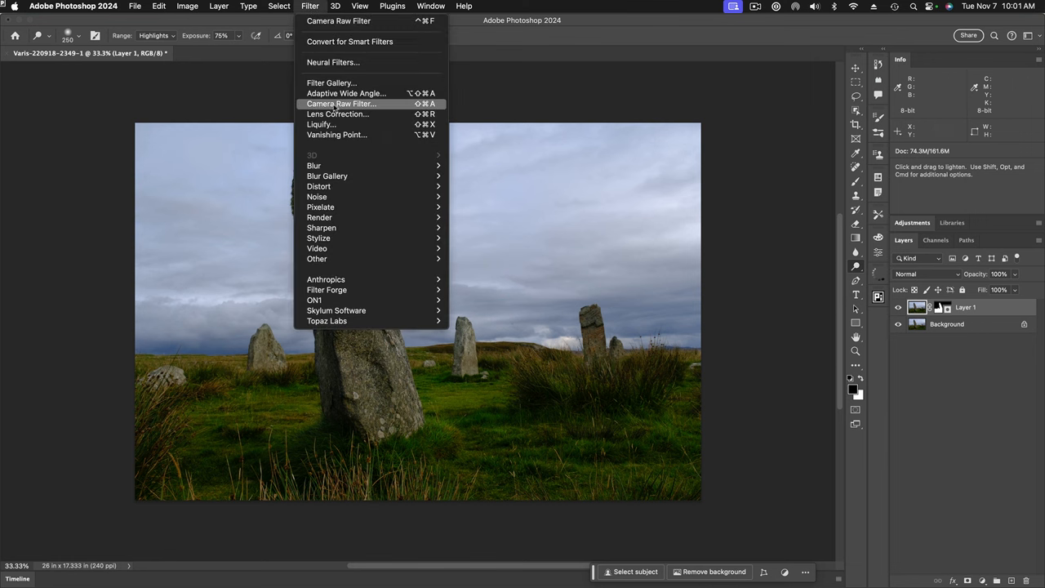
pyautogui.moveTo(392, 108)
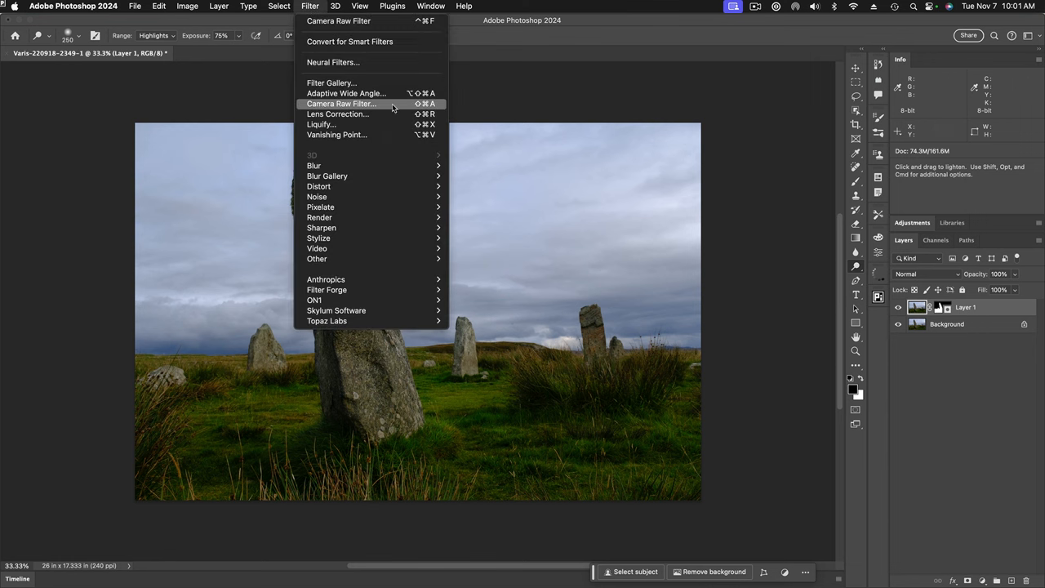
pyautogui.click(343, 104)
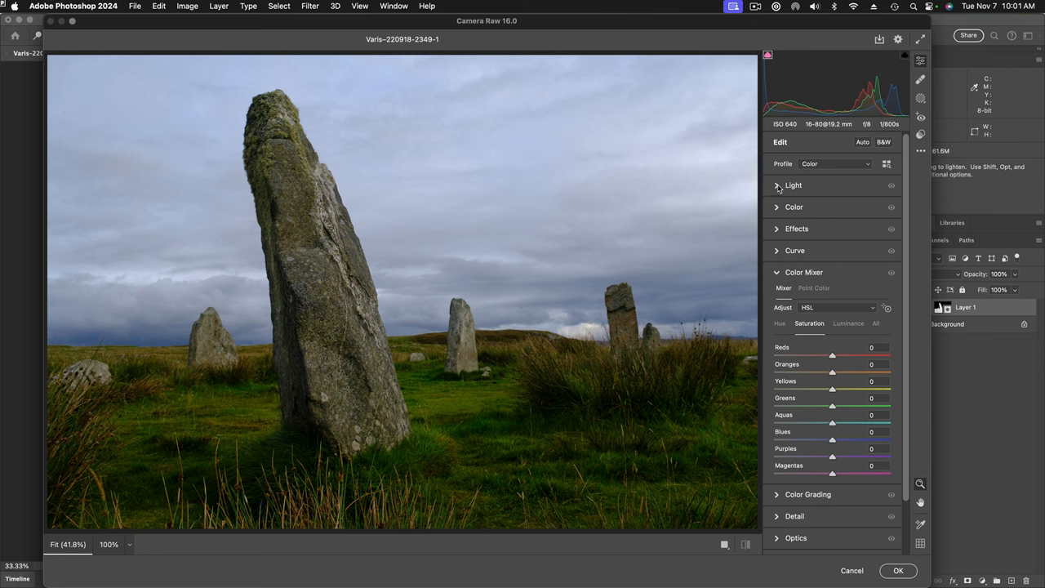
pyautogui.click(792, 185)
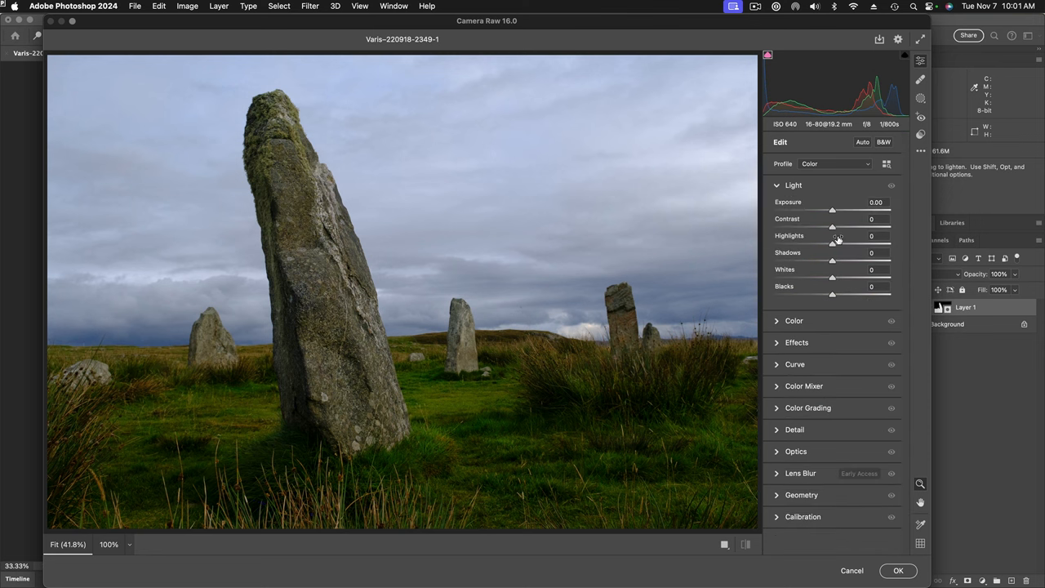
pyautogui.moveTo(833, 260); pyautogui.dragTo(854, 259)
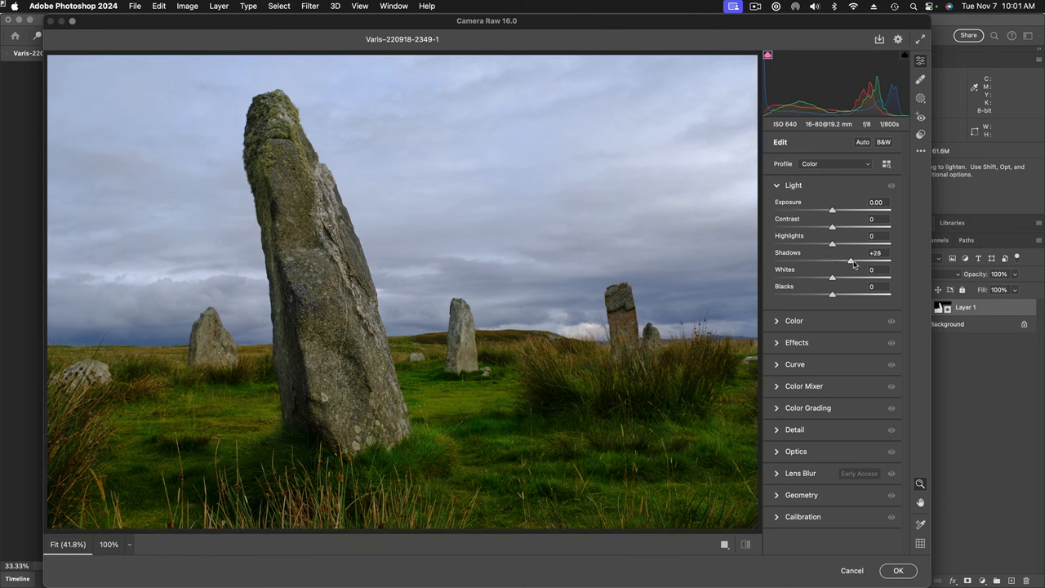
pyautogui.moveTo(831, 261); pyautogui.dragTo(890, 262)
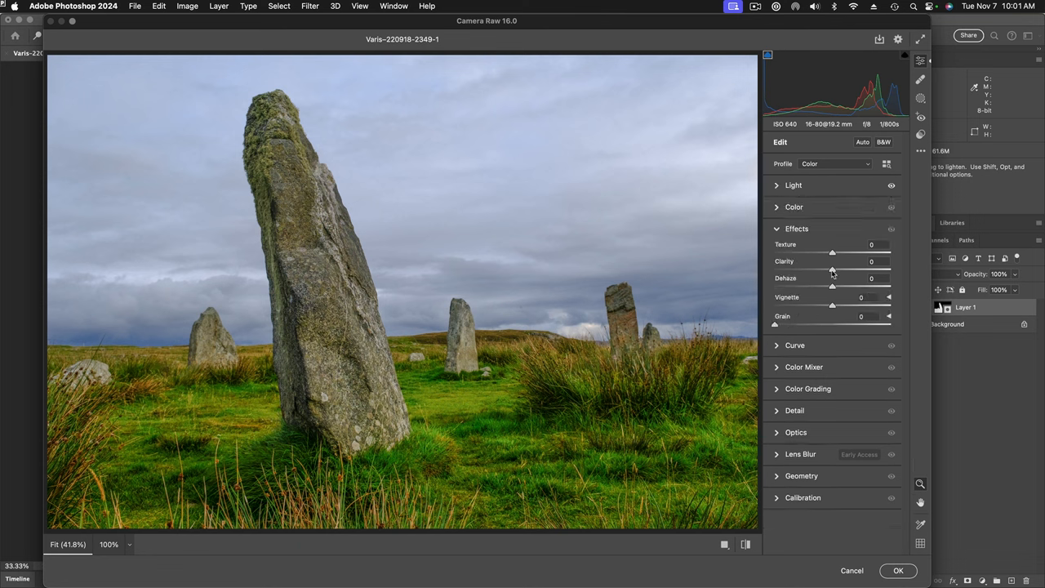
# Set Clarity to +64 and Texture to +35 in Effects
pyautogui.moveTo(833, 271); pyautogui.dragTo(859, 271)
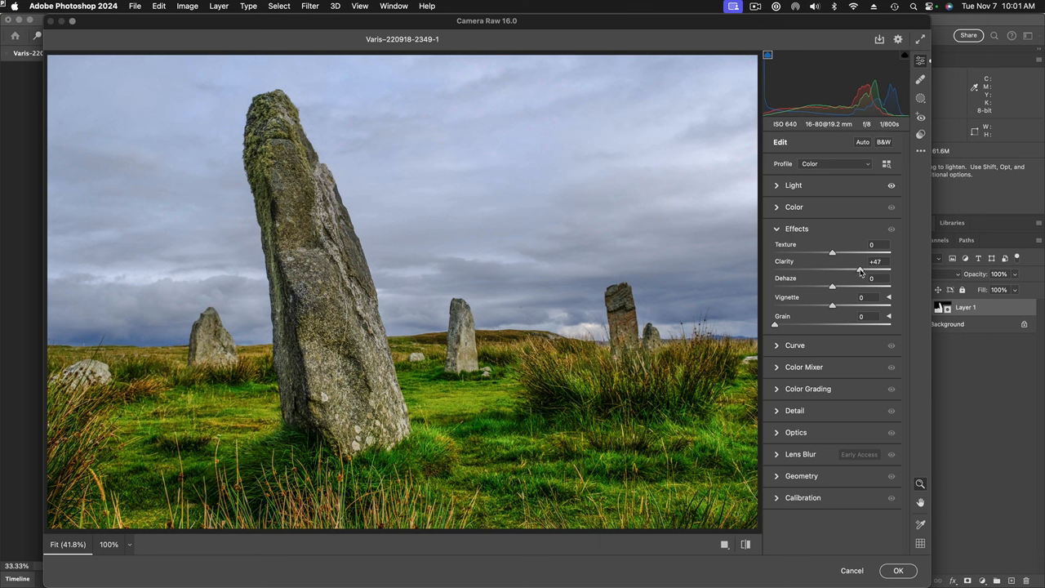
pyautogui.moveTo(833, 261); pyautogui.dragTo(865, 261)
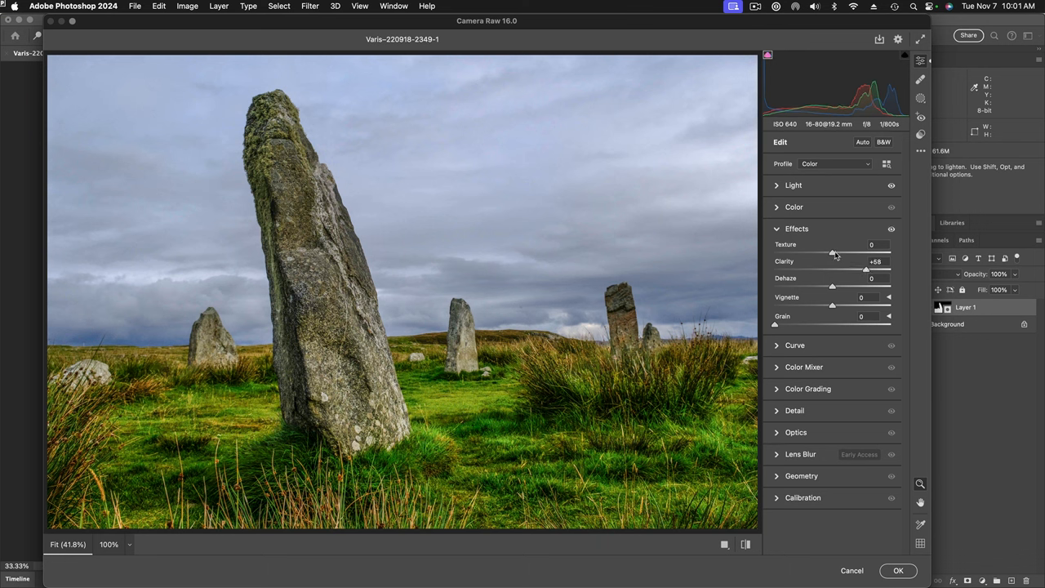
pyautogui.moveTo(833, 245); pyautogui.dragTo(851, 245)
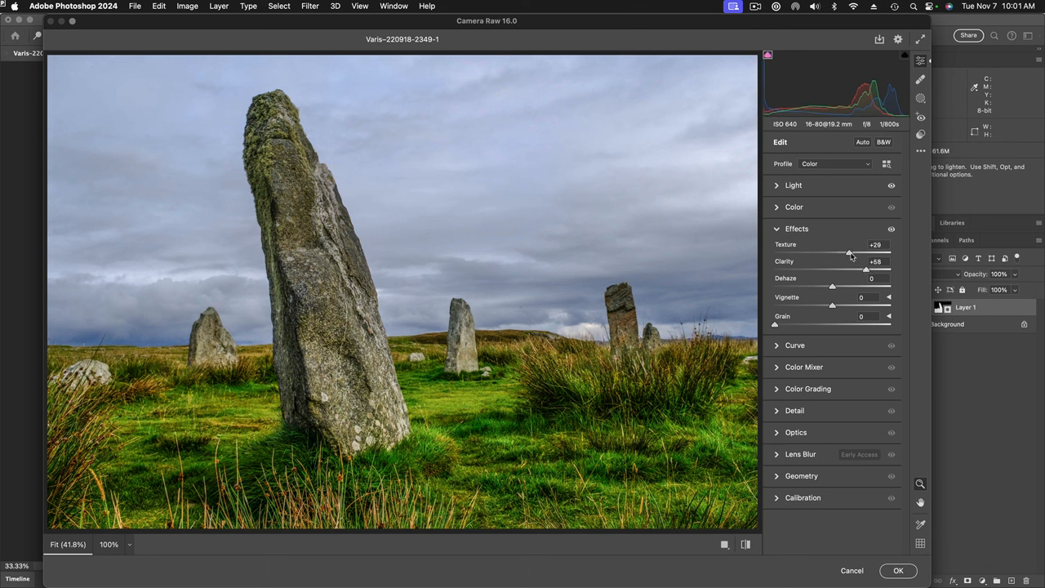
pyautogui.moveTo(851, 251); pyautogui.dragTo(855, 251)
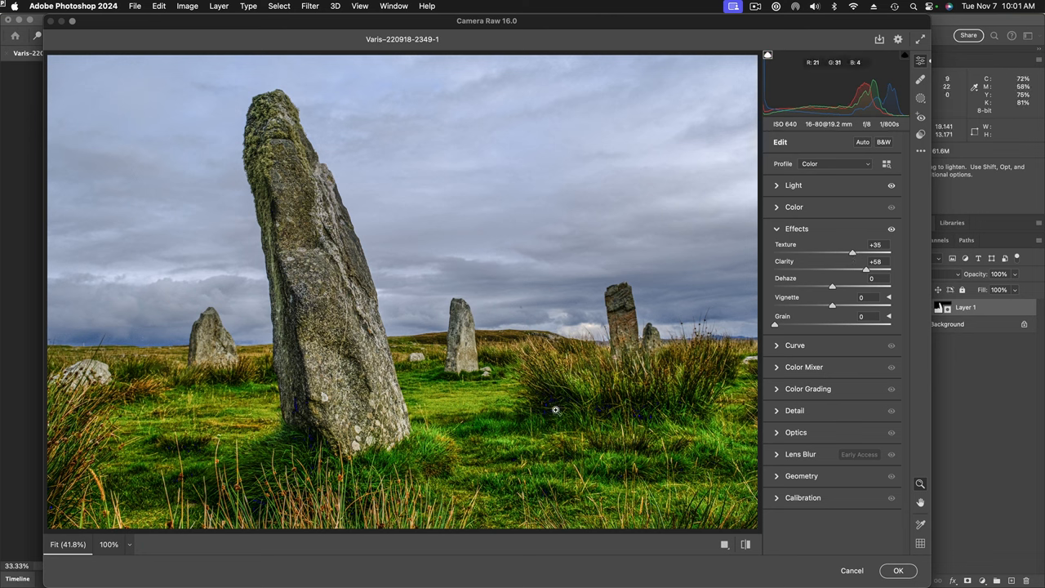
pyautogui.moveTo(234, 464)
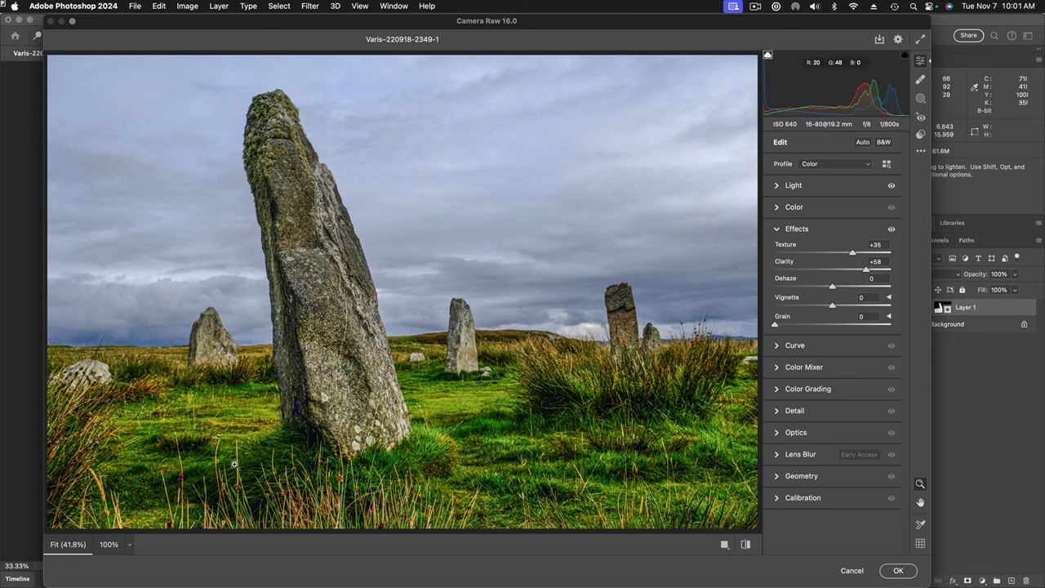
# Lift Blacks to +41 in the Light section
pyautogui.click(793, 184)
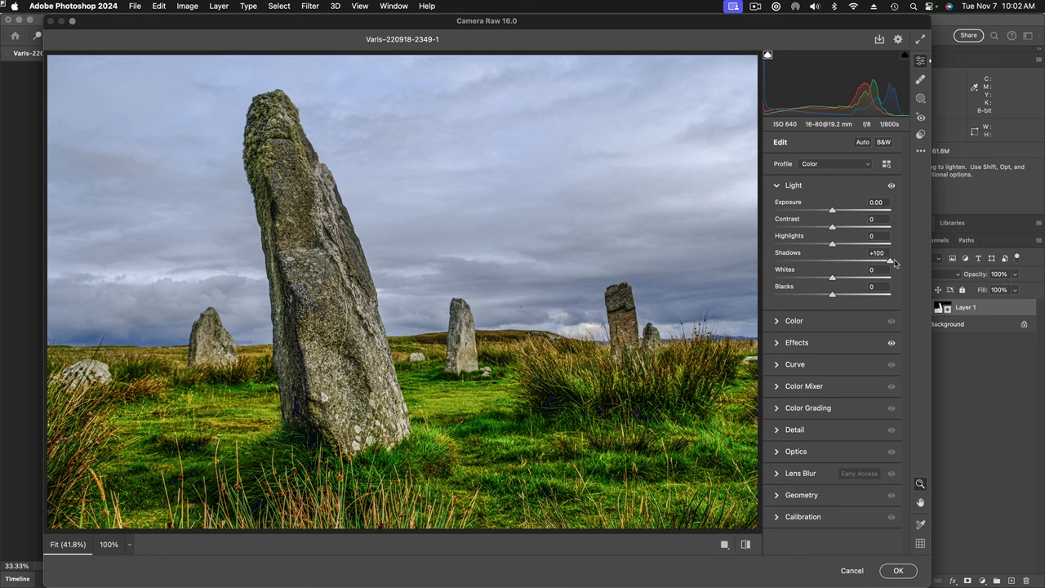
pyautogui.moveTo(833, 297)
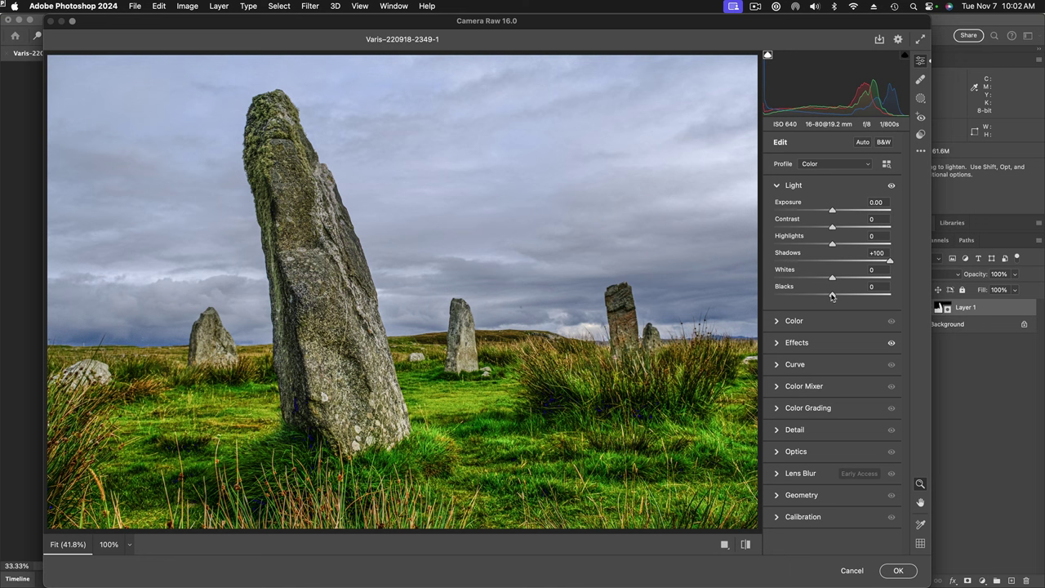
pyautogui.moveTo(833, 294); pyautogui.dragTo(846, 294)
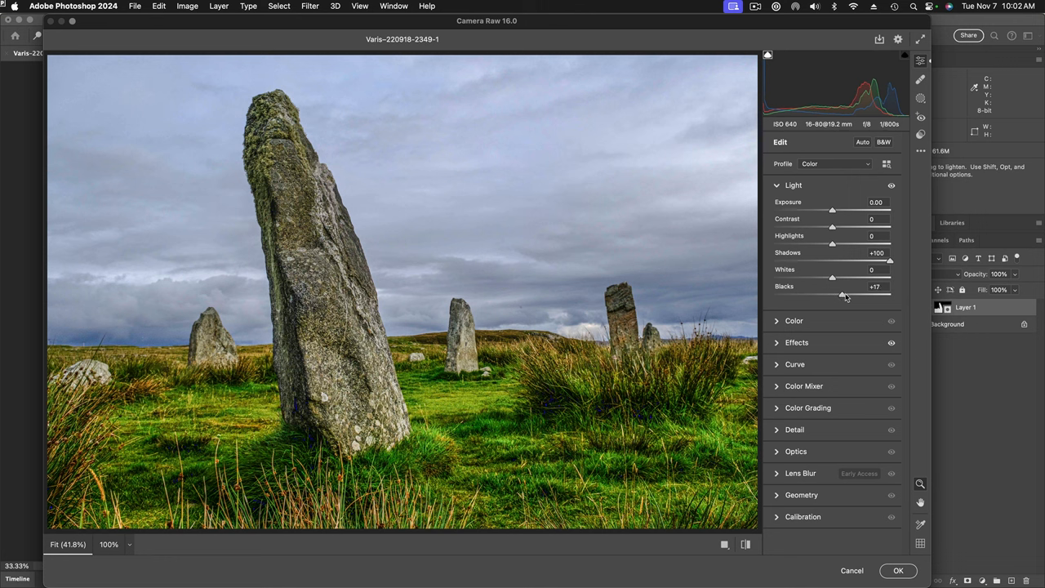
pyautogui.moveTo(844, 294); pyautogui.dragTo(854, 294)
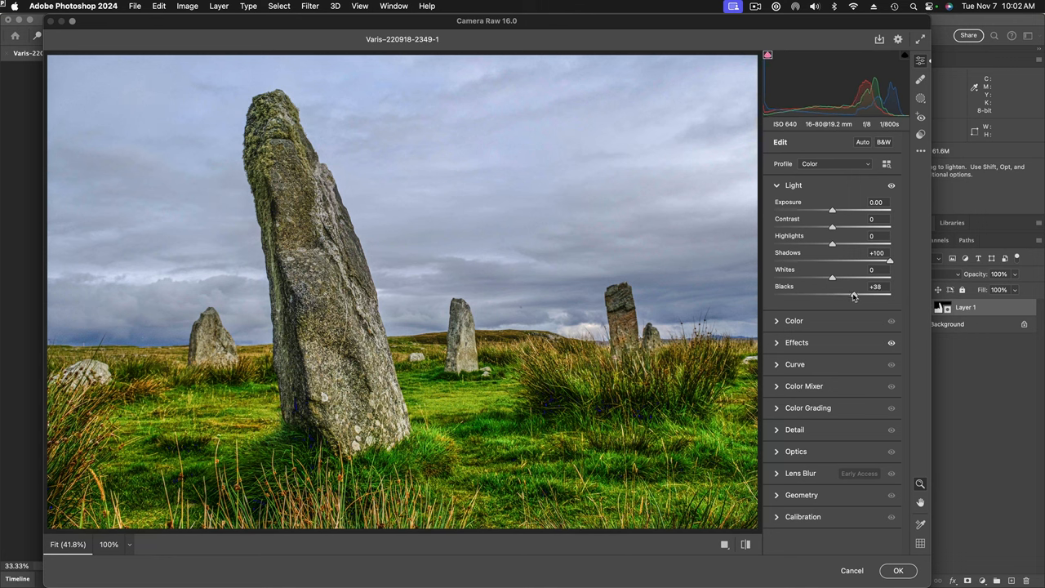
pyautogui.moveTo(852, 294); pyautogui.dragTo(856, 294)
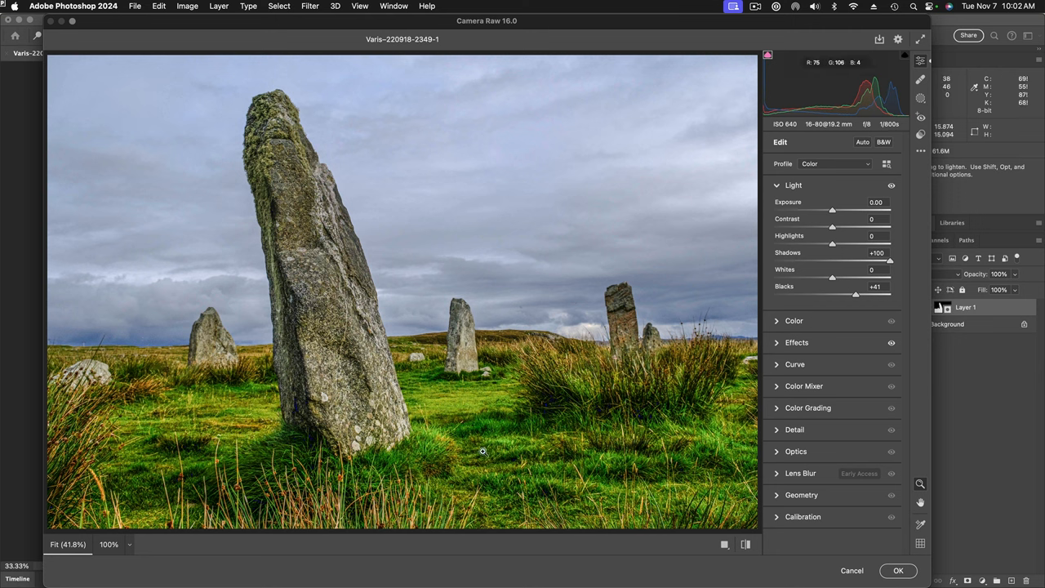
pyautogui.moveTo(777, 388)
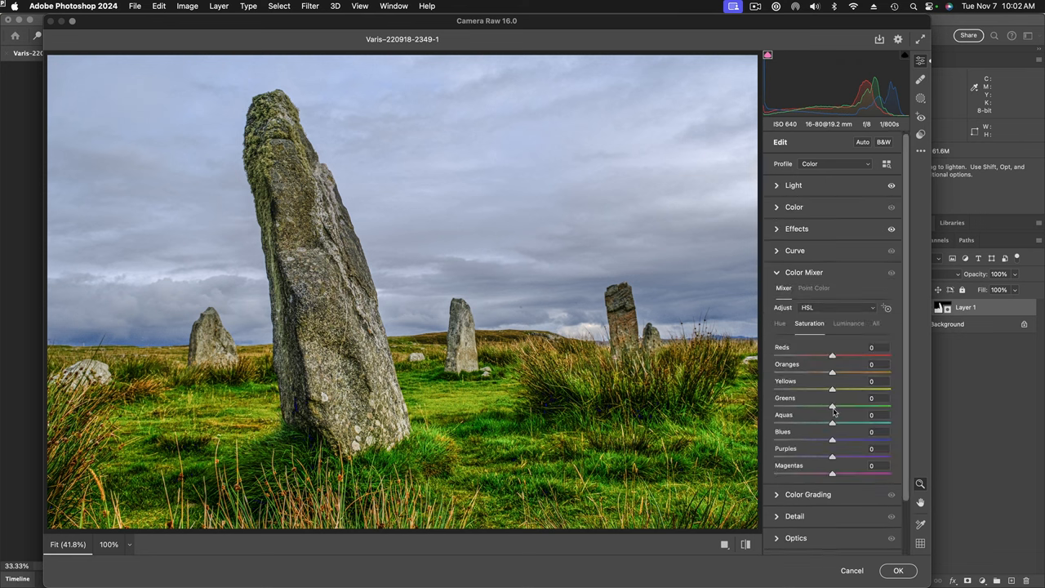
# Desaturate the Greens in Color Mixer and apply the Camera Raw edits with OK
pyautogui.moveTo(833, 405); pyautogui.dragTo(813, 405)
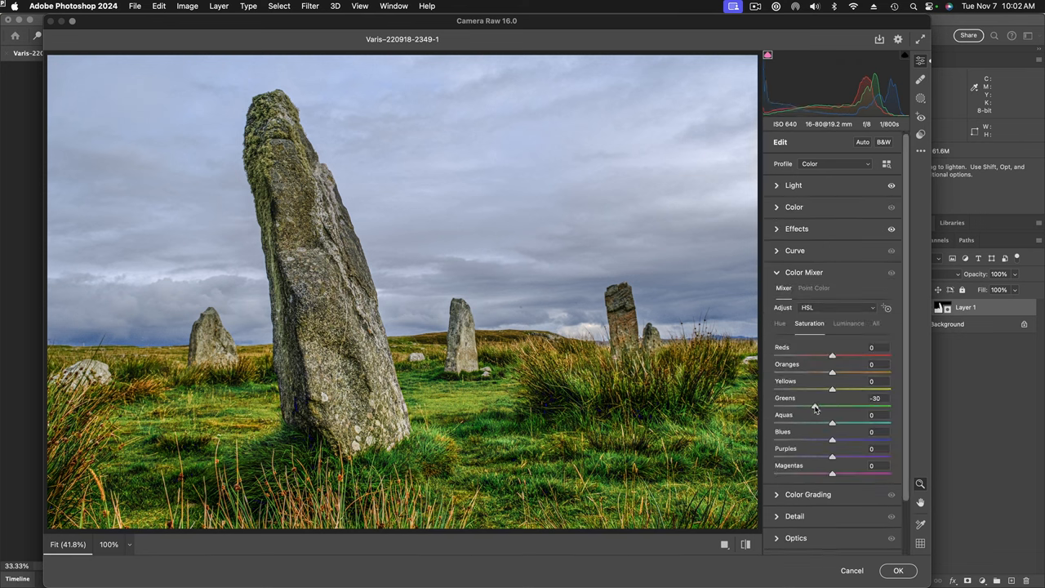
pyautogui.moveTo(833, 398); pyautogui.dragTo(830, 398)
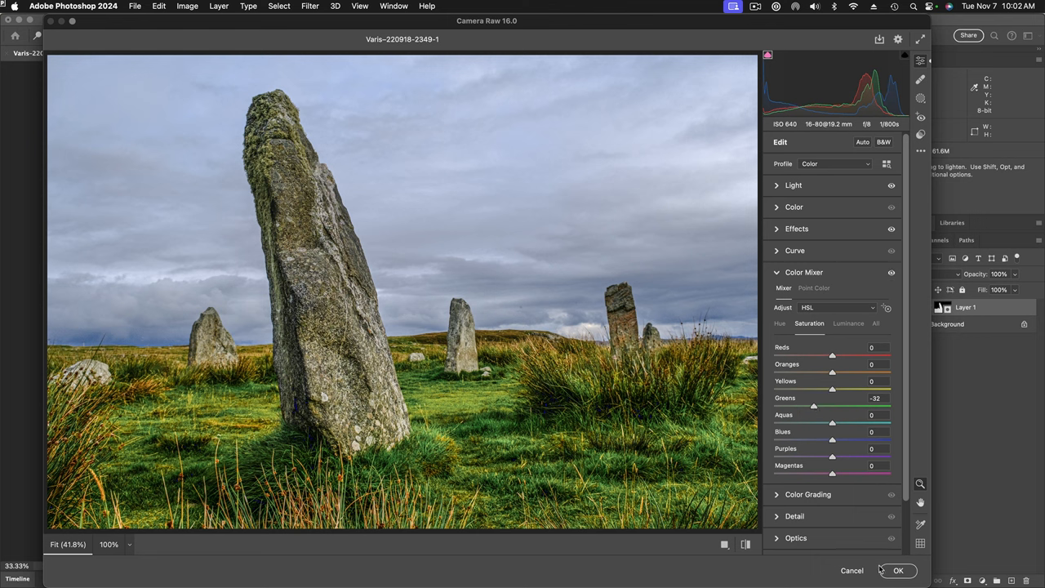
pyautogui.click(914, 572)
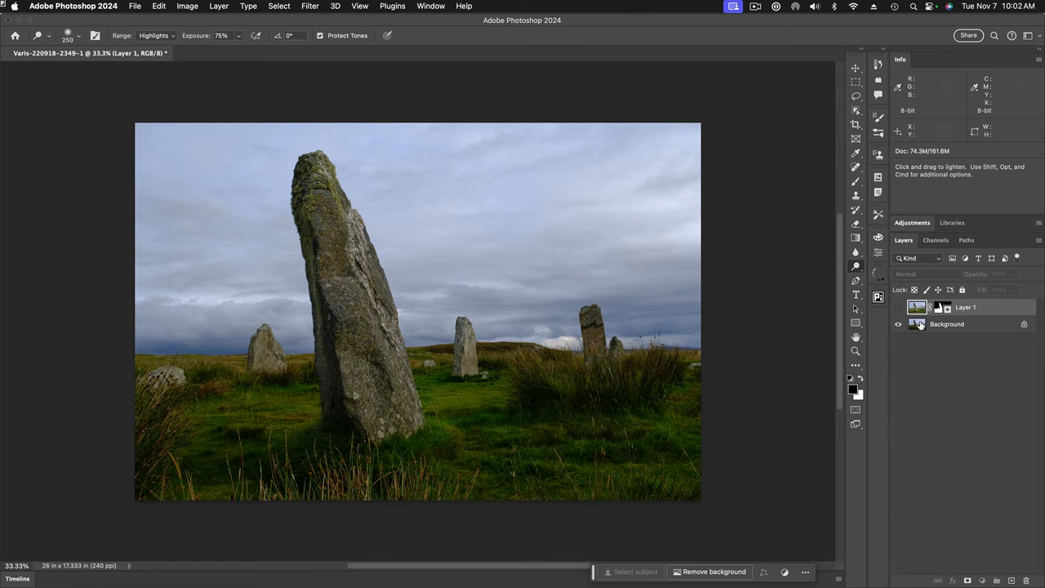
# Make the Background layer the active layer beneath Layer 1
pyautogui.click(944, 323)
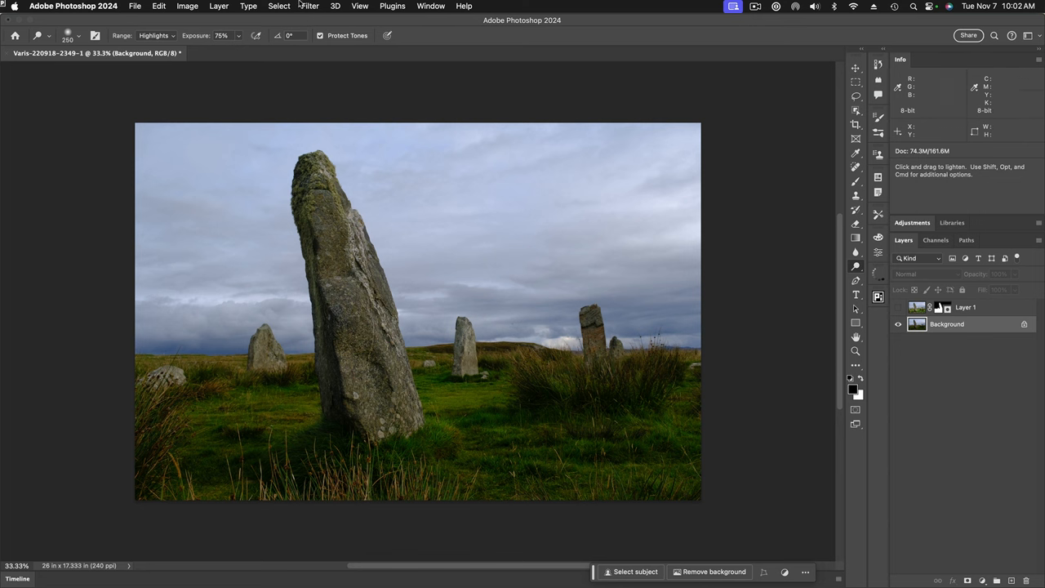
pyautogui.click(307, 6)
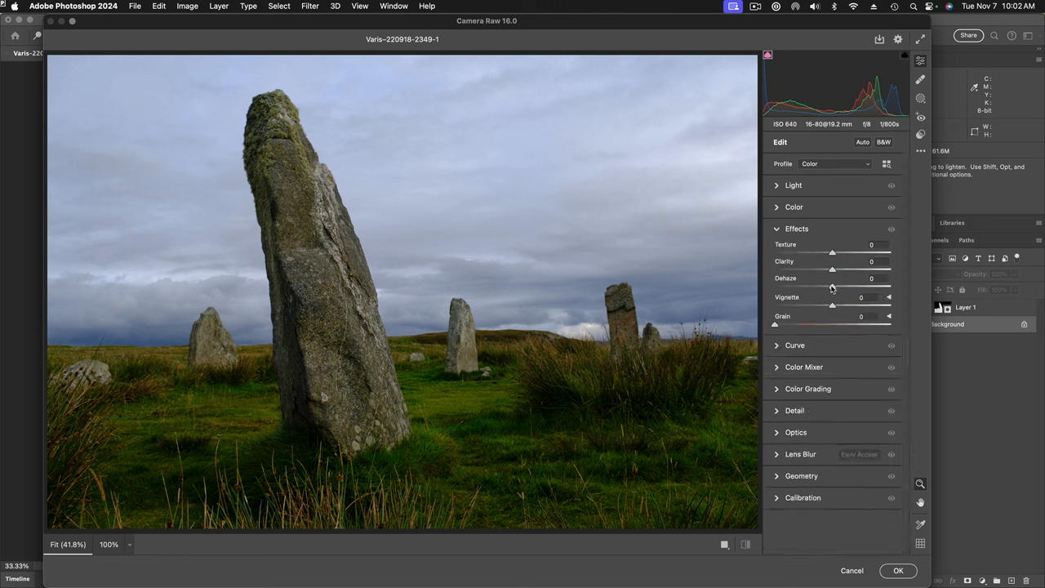
pyautogui.moveTo(833, 287); pyautogui.dragTo(890, 288)
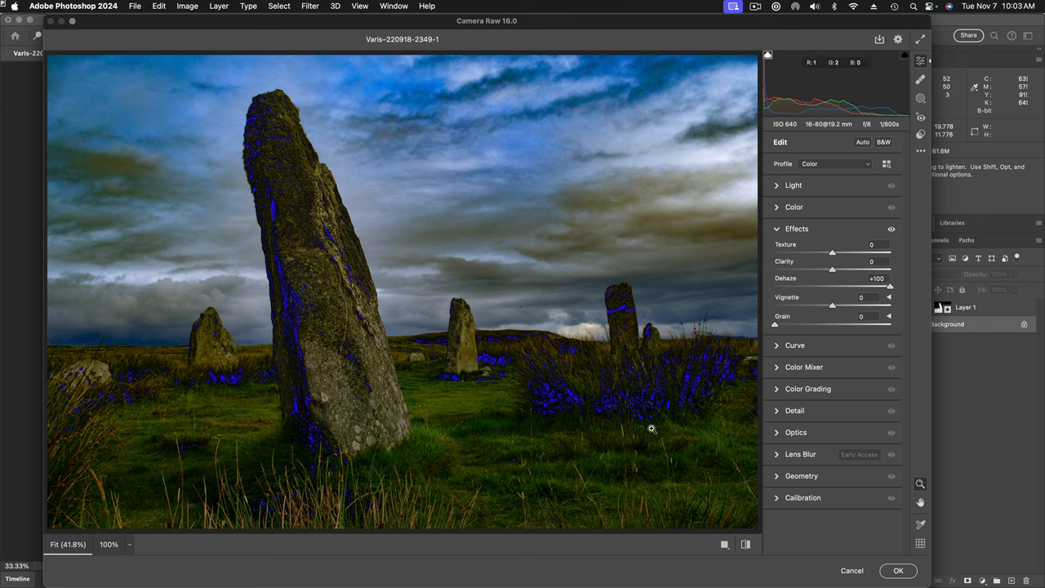
pyautogui.moveTo(853, 571)
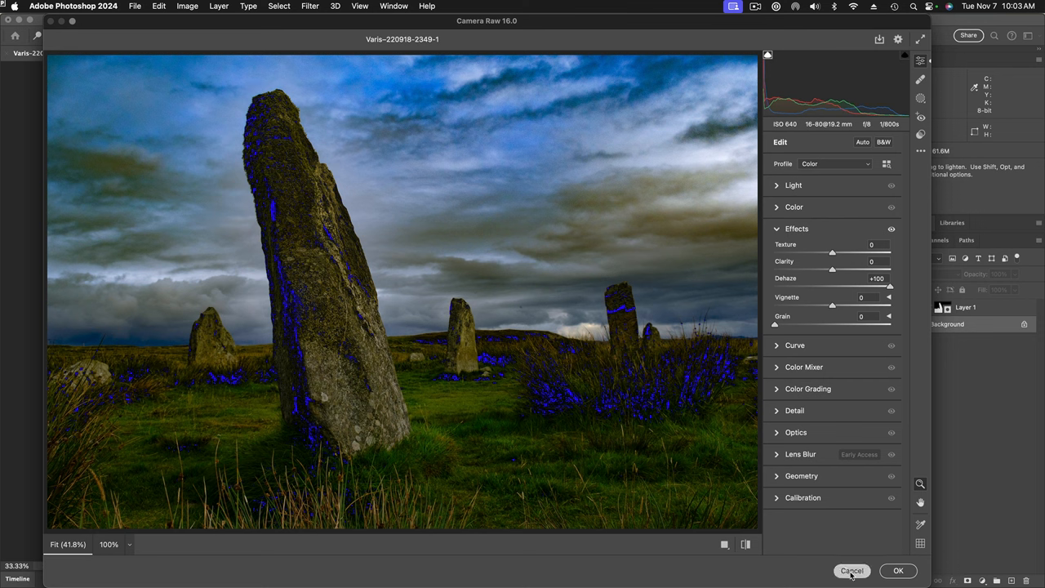
pyautogui.click(852, 571)
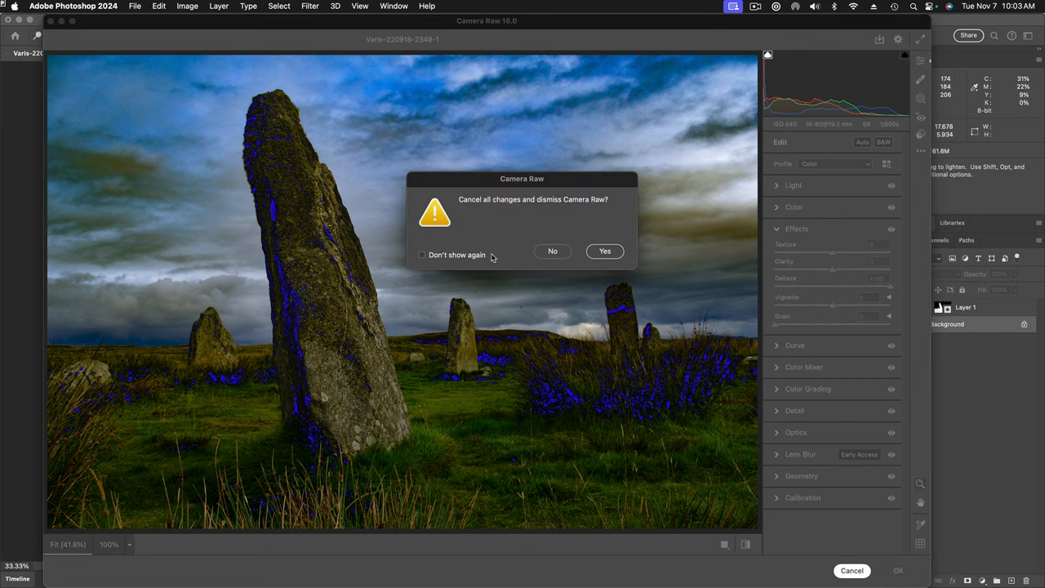
pyautogui.click(605, 251)
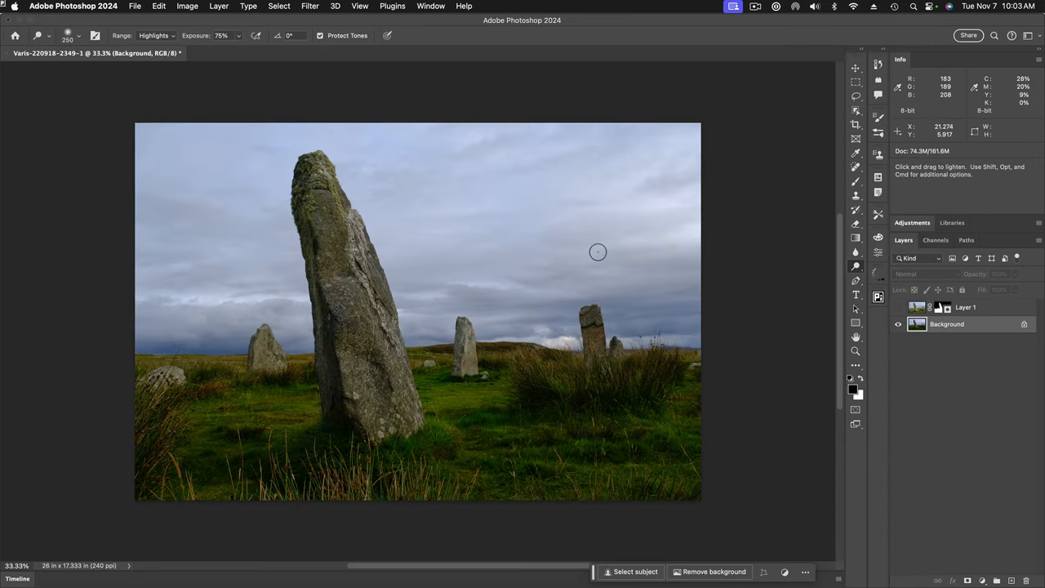
pyautogui.moveTo(906, 277)
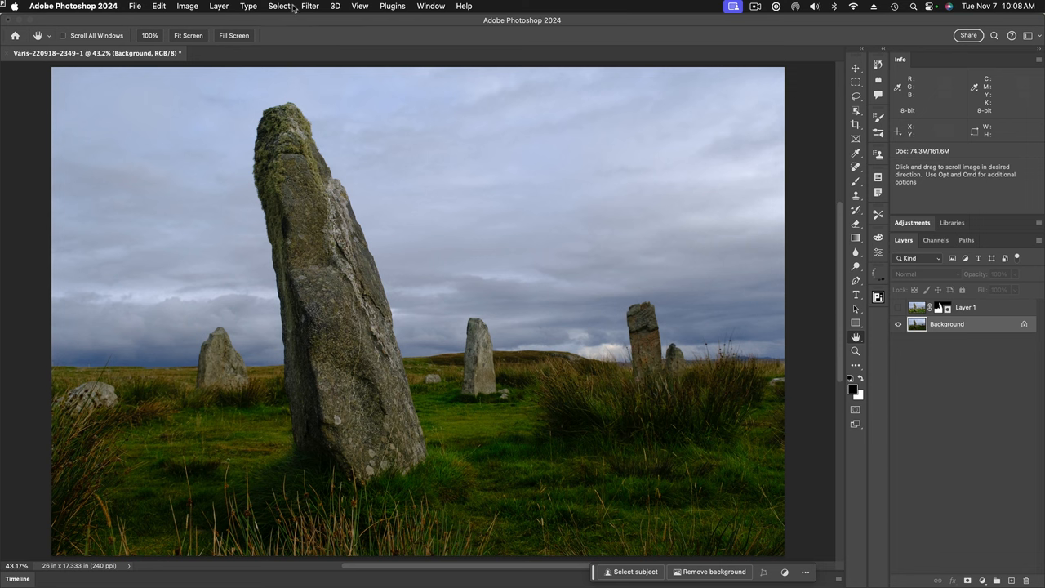
# Select the sky above the standing stones automatically, then return to the selection commands
pyautogui.click(283, 6)
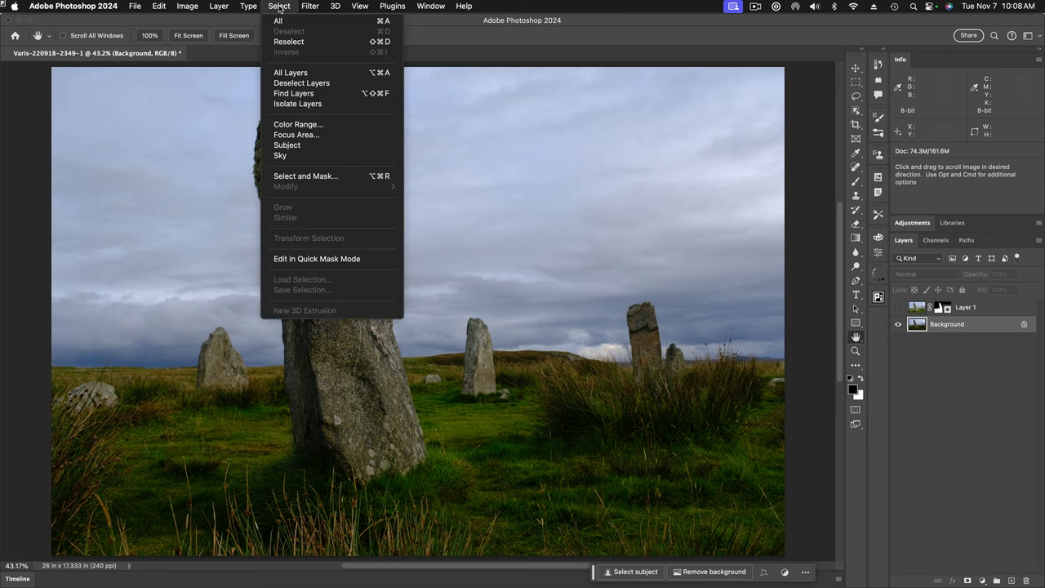
pyautogui.moveTo(287, 157)
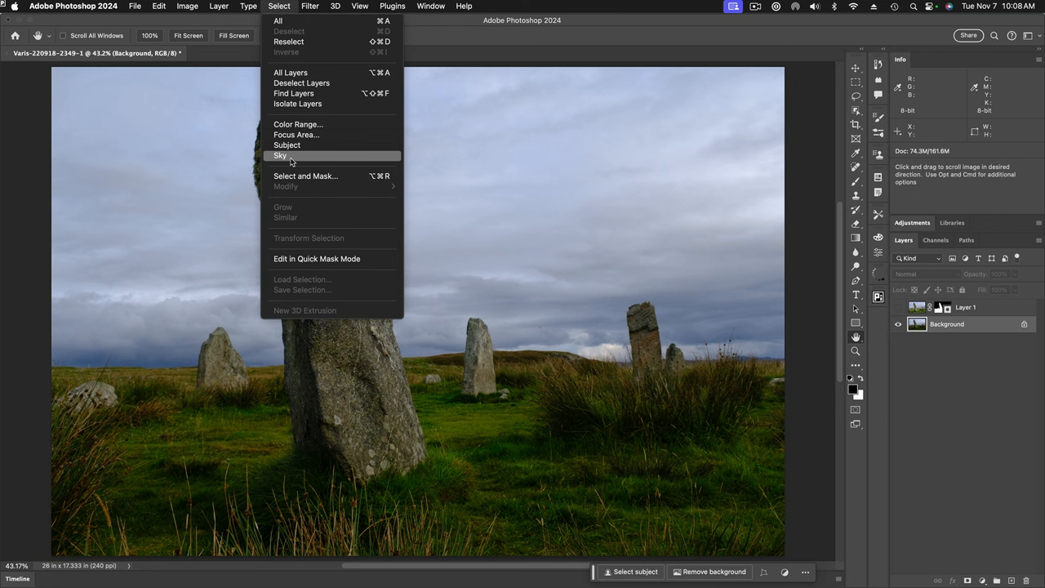
pyautogui.click(281, 155)
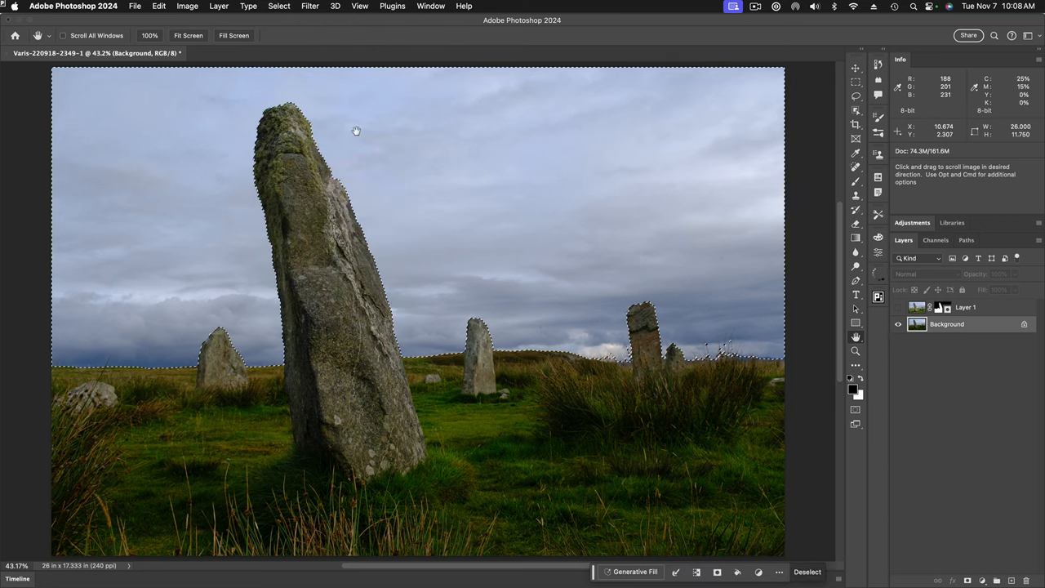
pyautogui.click(278, 7)
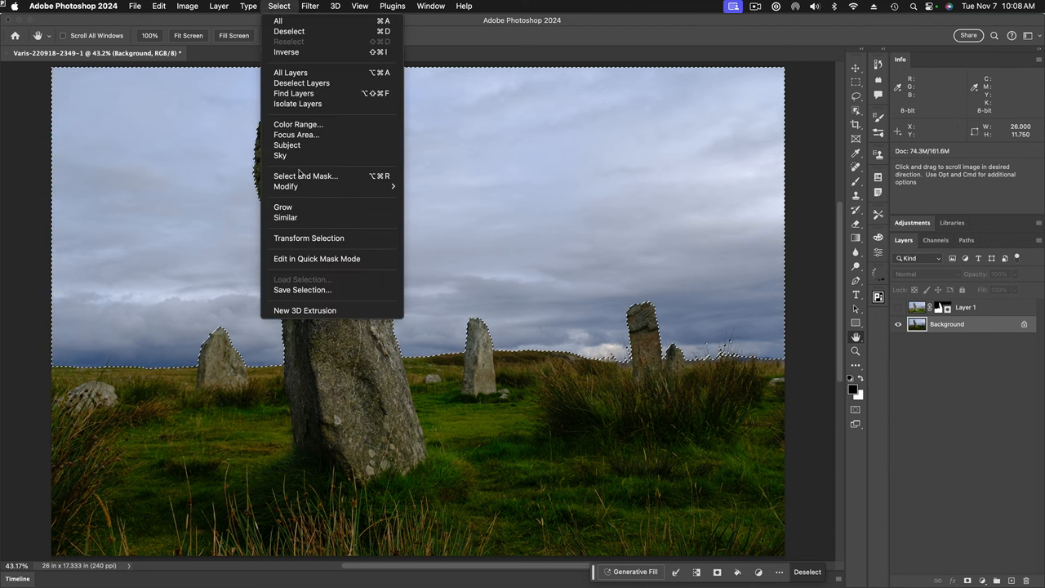
pyautogui.moveTo(304, 212)
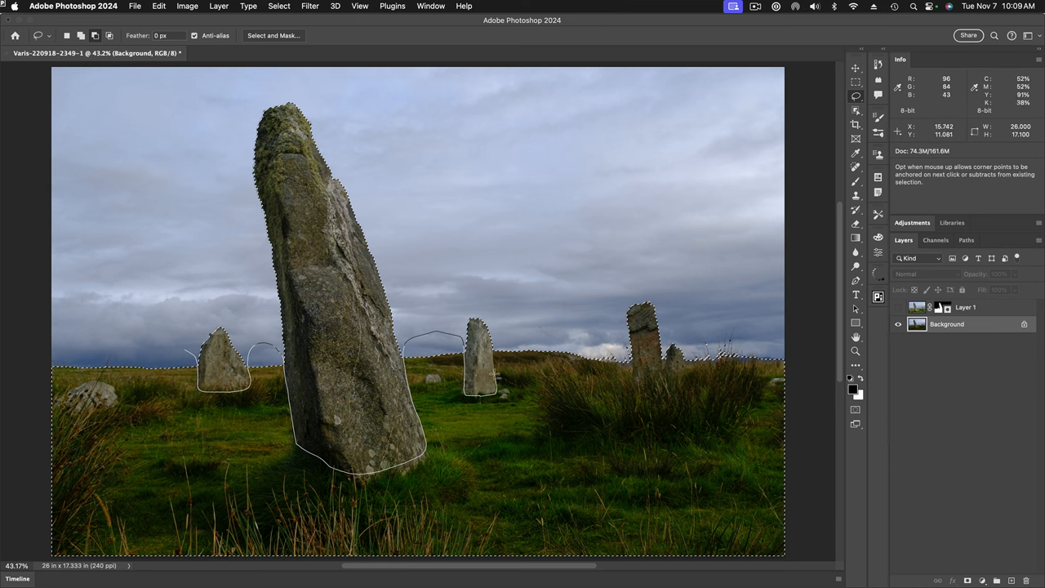
pyautogui.moveTo(572, 313)
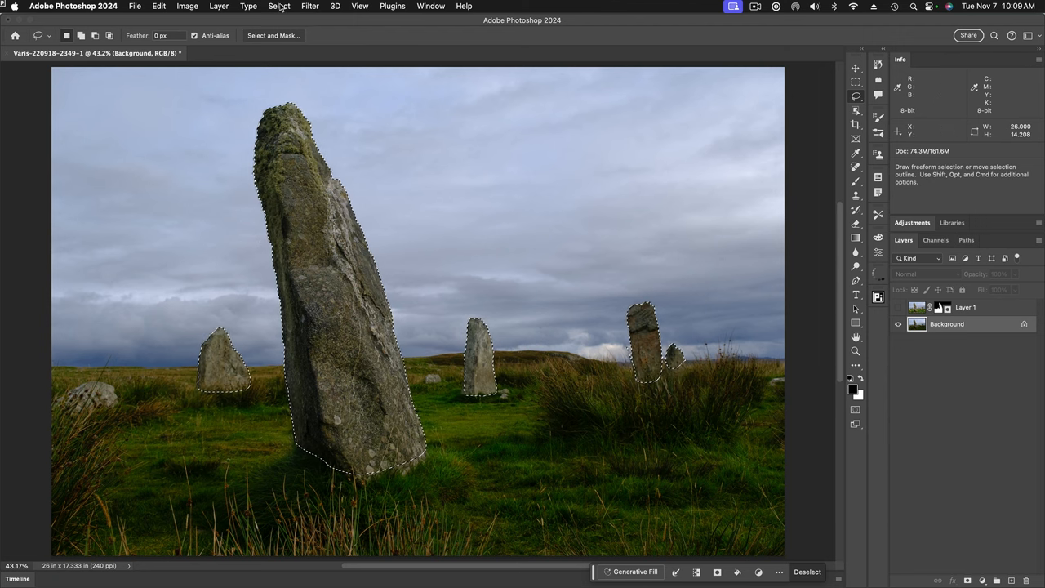
# Expand the stones' selection slightly beyond their edges via Modify > Expand
pyautogui.click(279, 7)
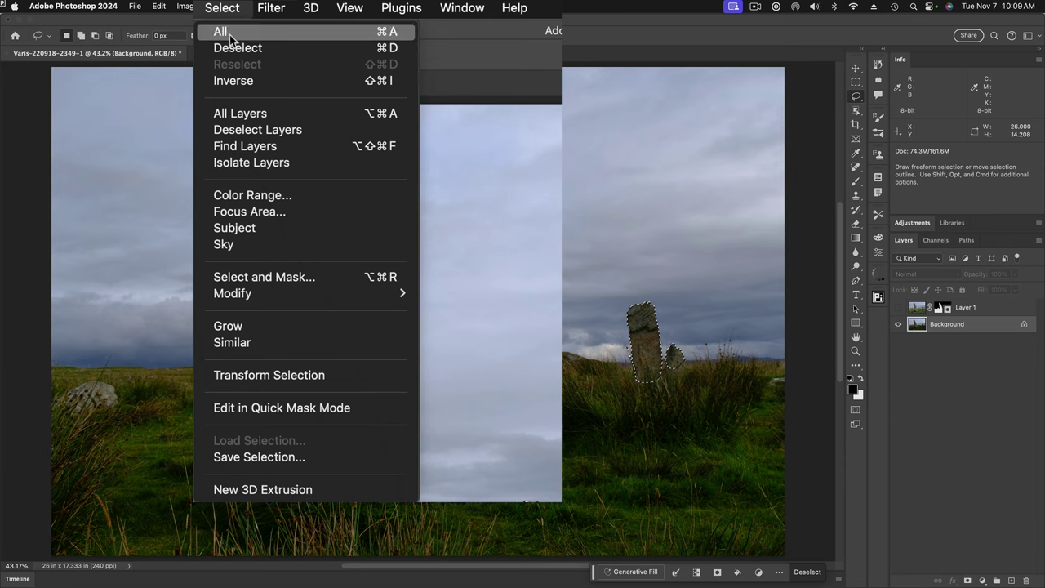
pyautogui.moveTo(231, 294)
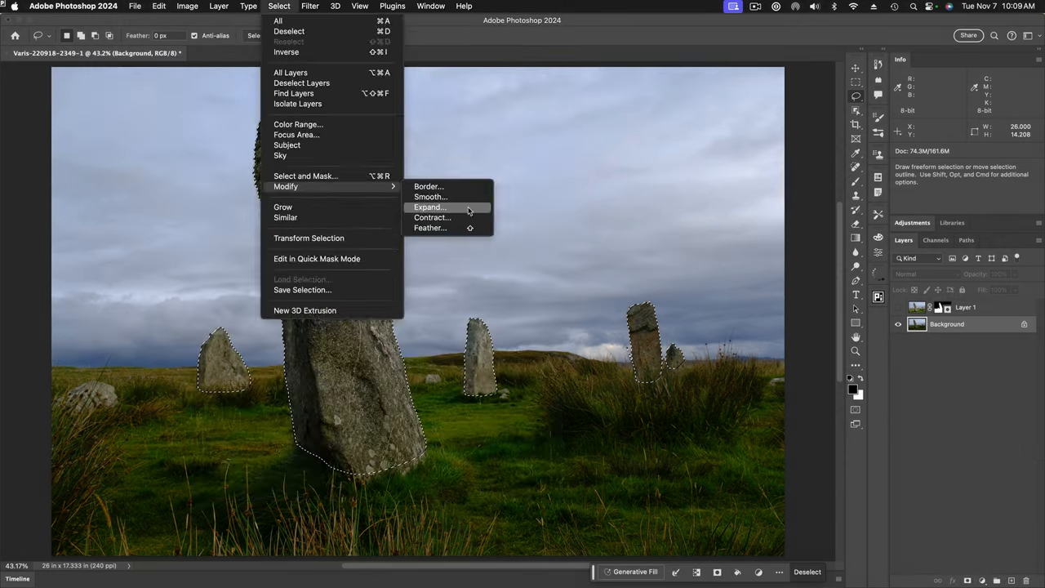
pyautogui.click(430, 206)
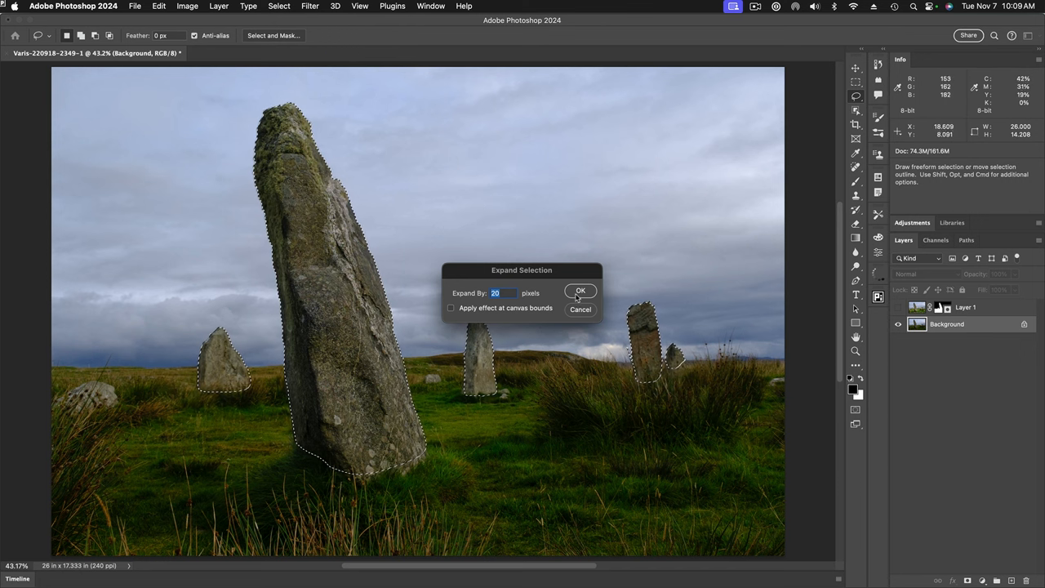
pyautogui.click(580, 291)
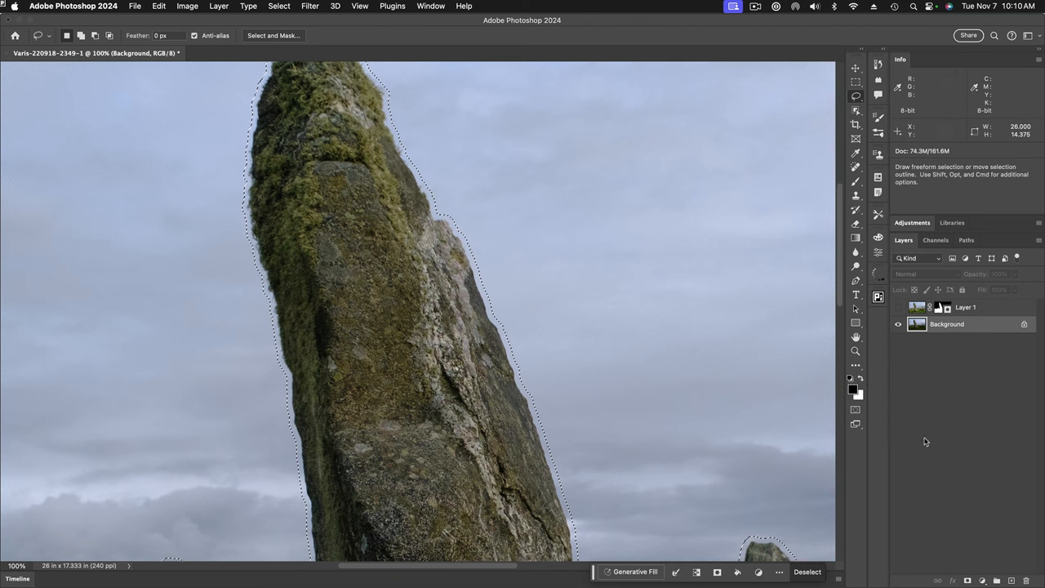
pyautogui.click(852, 412)
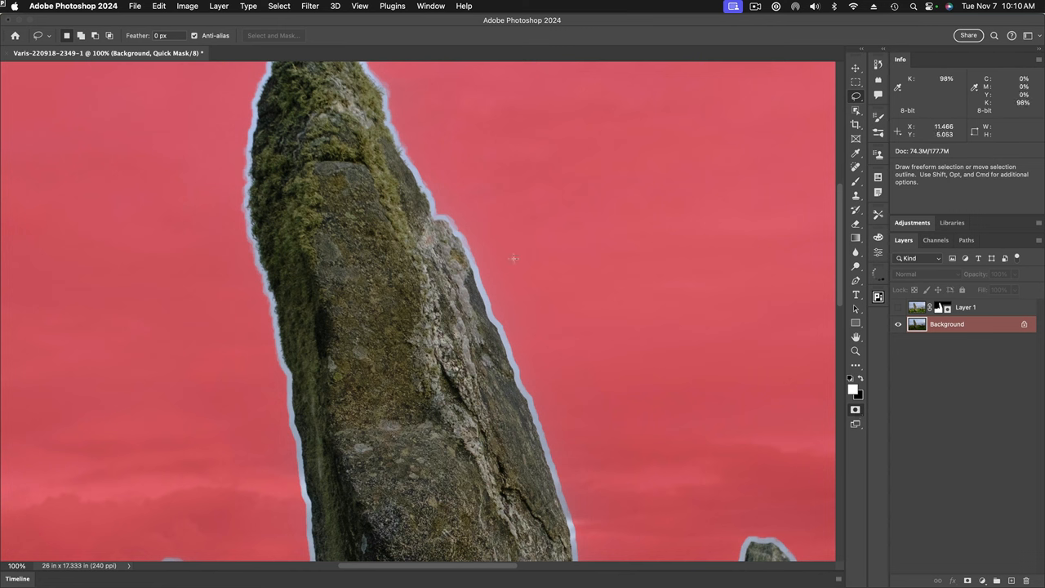
pyautogui.moveTo(463, 147)
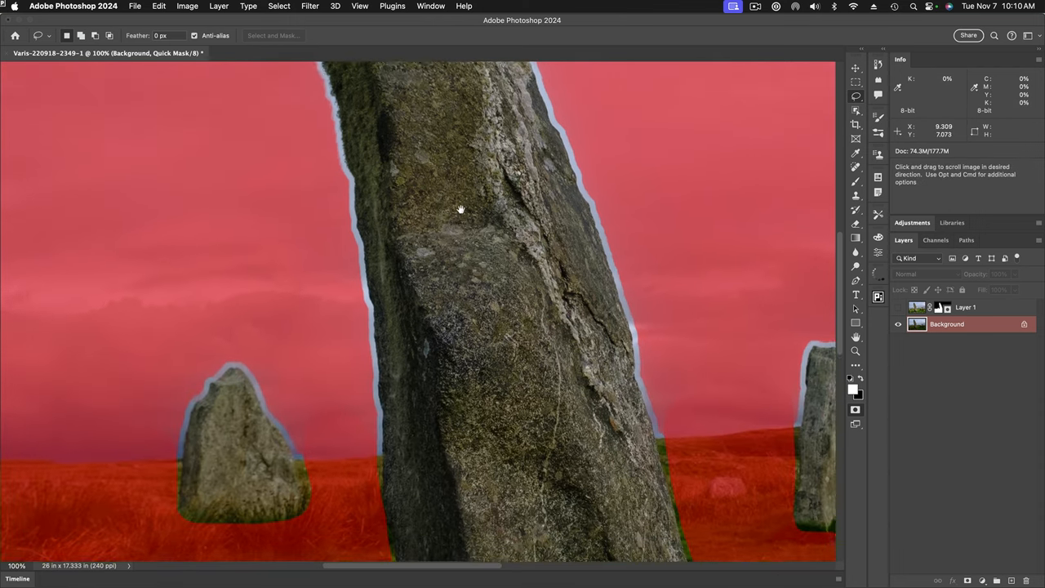
pyautogui.moveTo(460, 209); pyautogui.dragTo(645, 291)
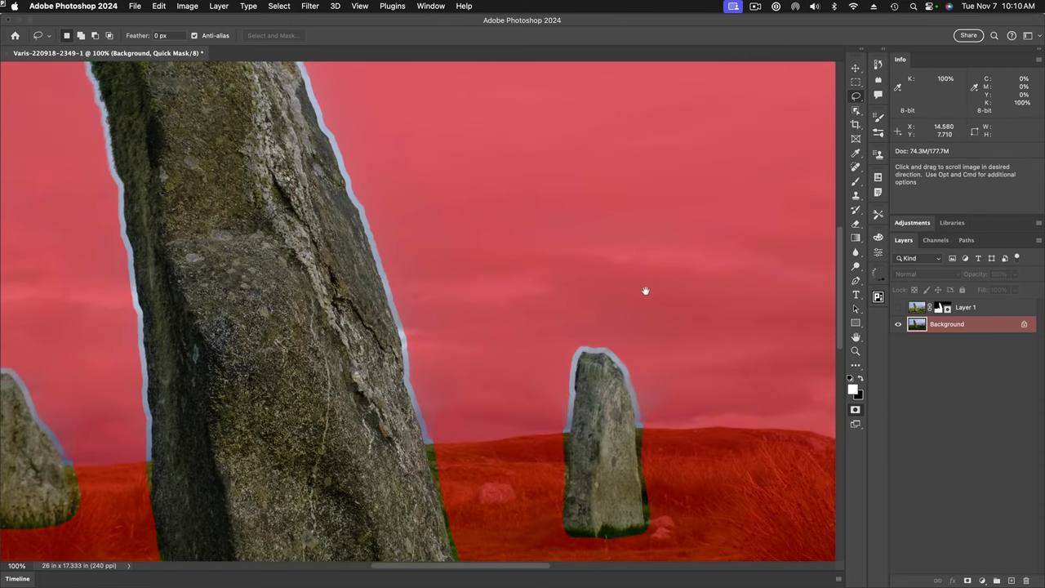
pyautogui.moveTo(645, 291); pyautogui.dragTo(568, 356)
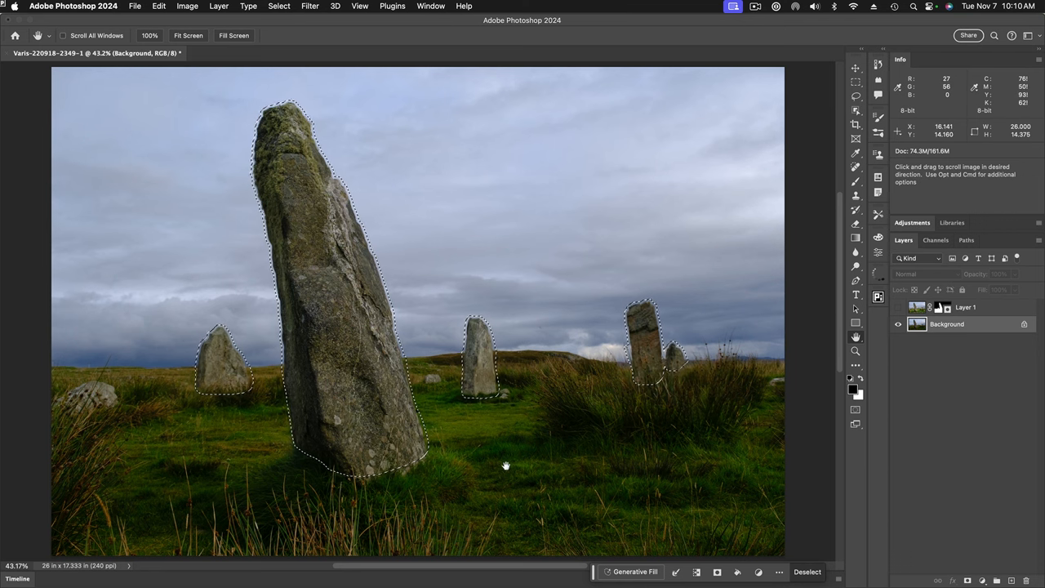
pyautogui.moveTo(710, 547)
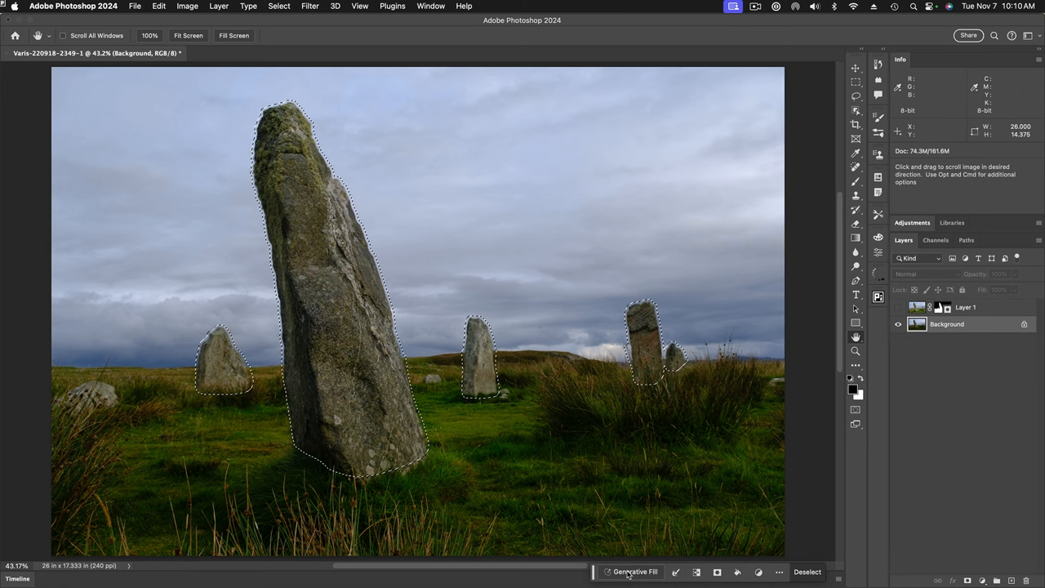
# Generate a fill that removes the selected stones from the sky
pyautogui.click(642, 572)
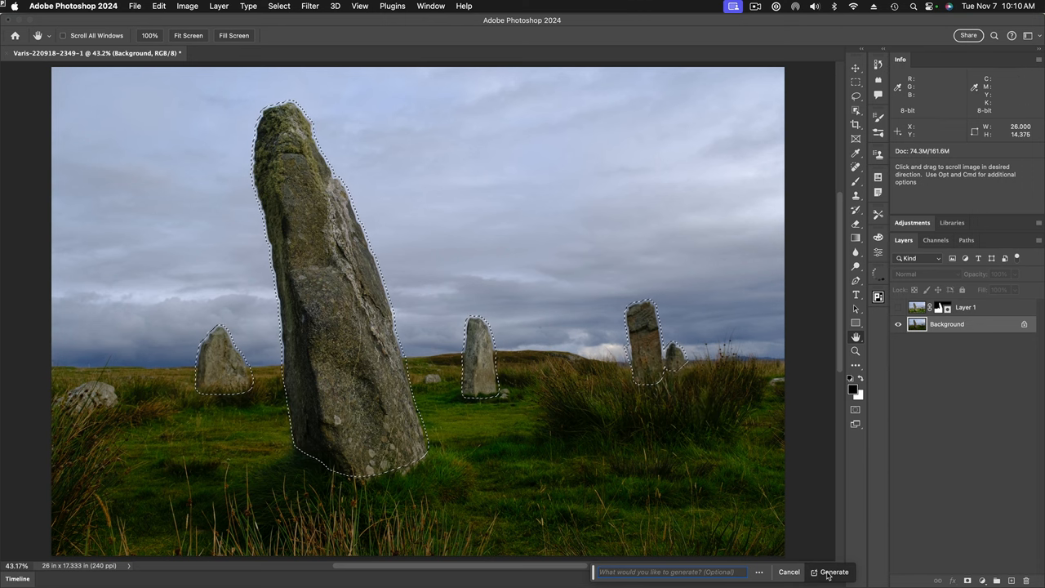
pyautogui.click(832, 572)
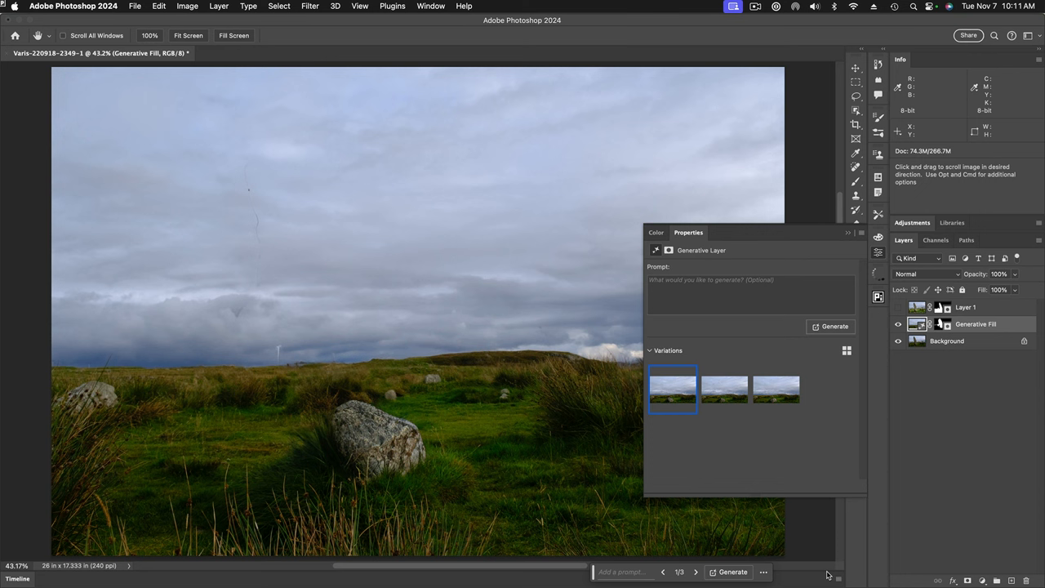
pyautogui.moveTo(399, 323)
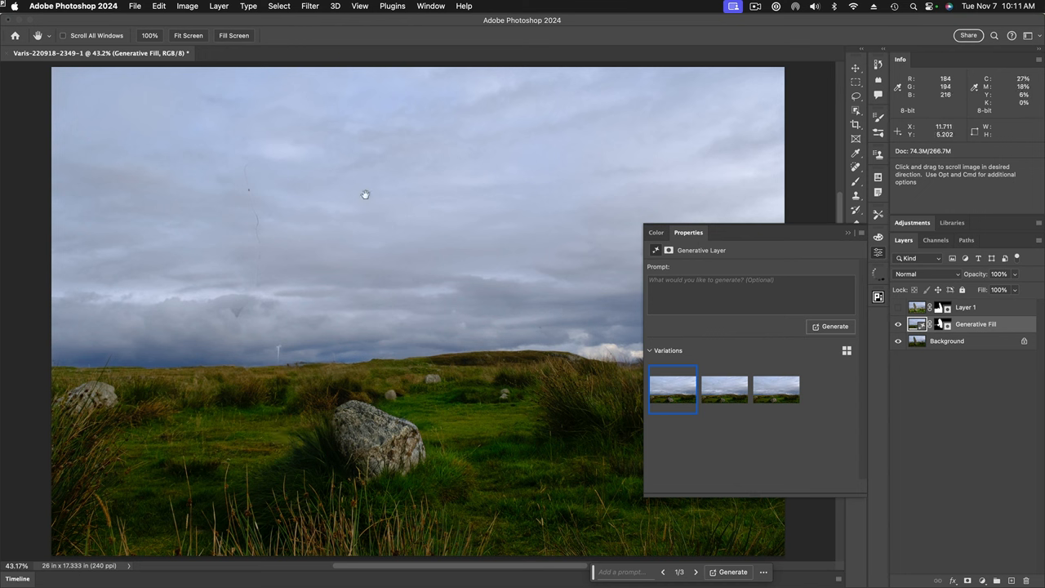
pyautogui.moveTo(264, 262)
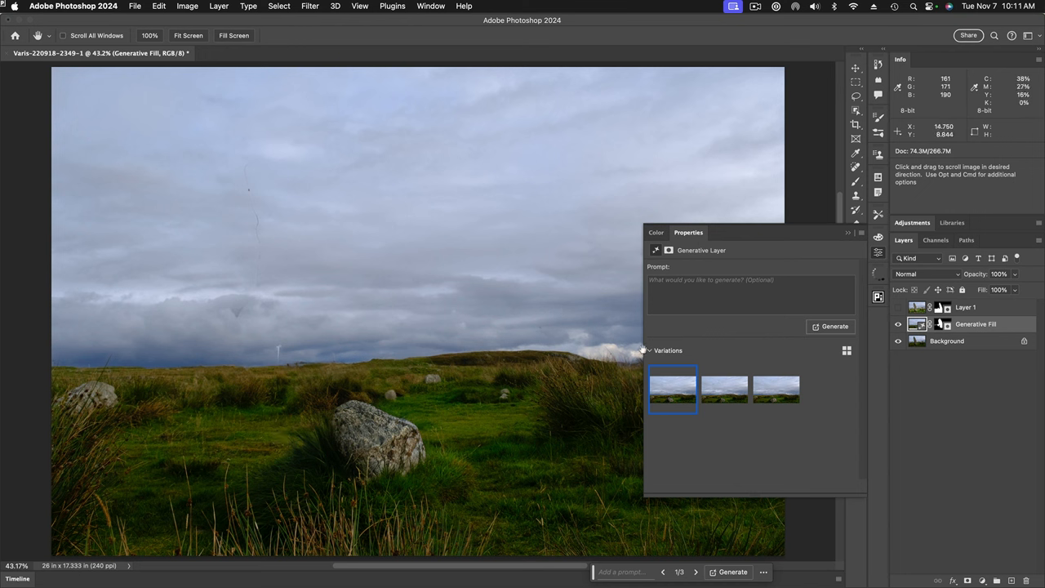
# Compare the three generated sky variations and settle on the first one
pyautogui.click(725, 388)
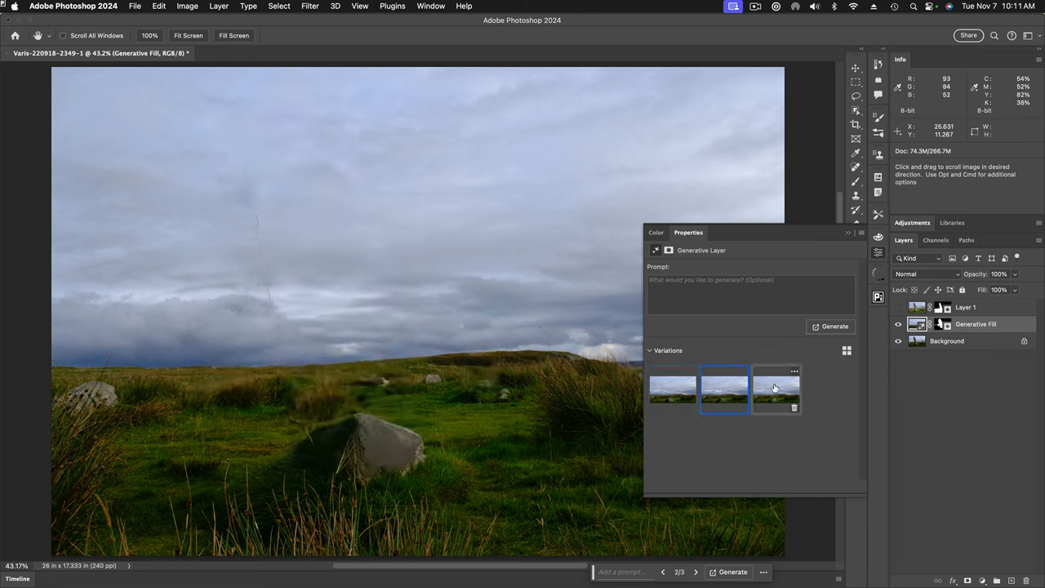
pyautogui.click(775, 387)
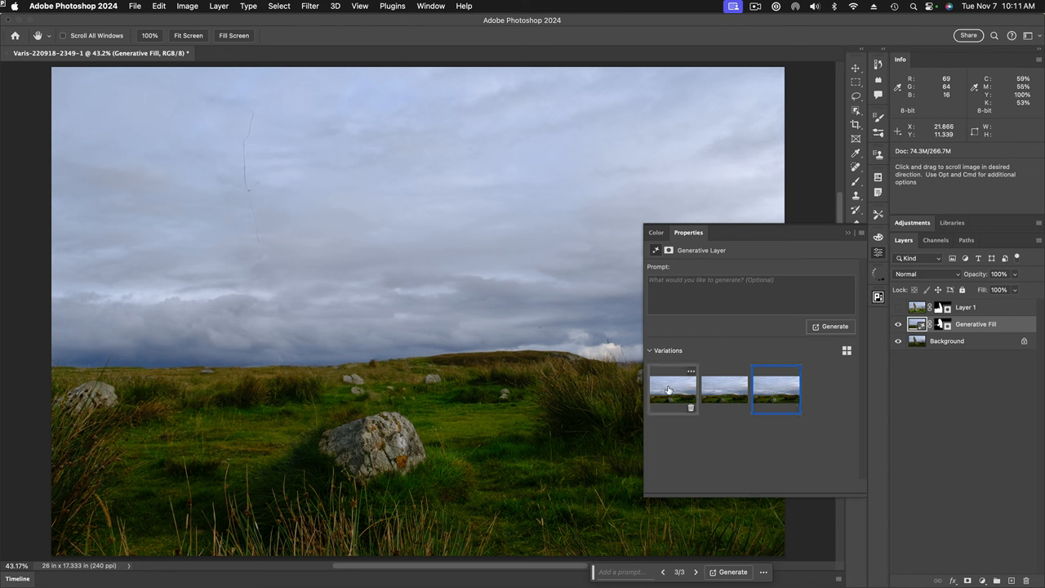
pyautogui.click(673, 388)
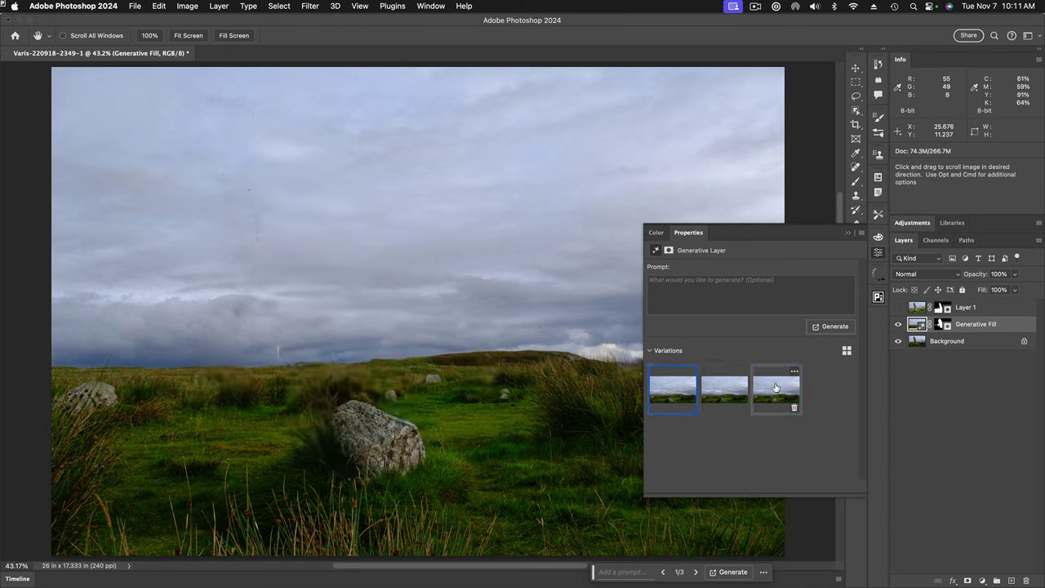
pyautogui.click(775, 389)
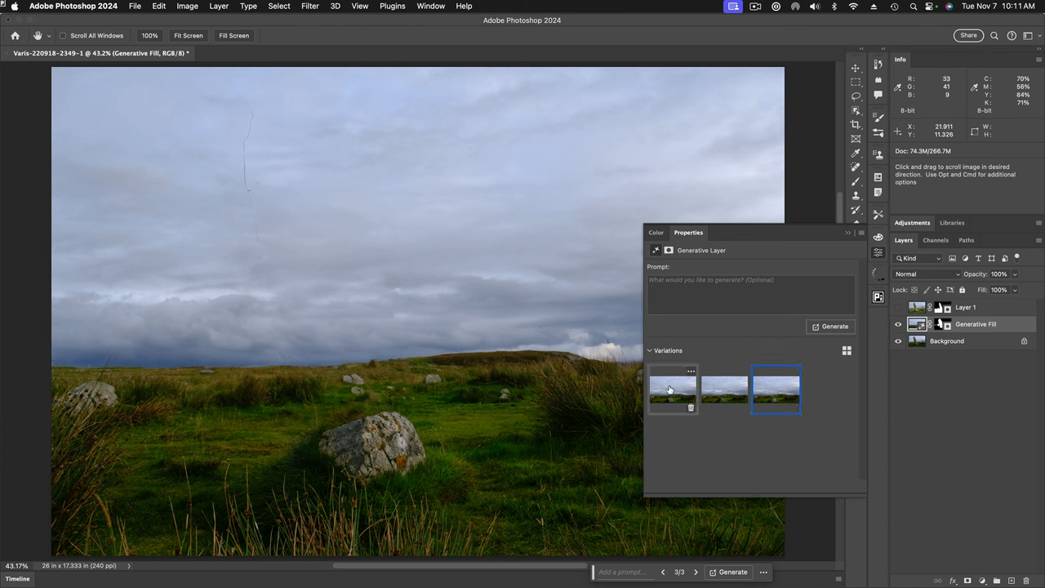
pyautogui.click(673, 387)
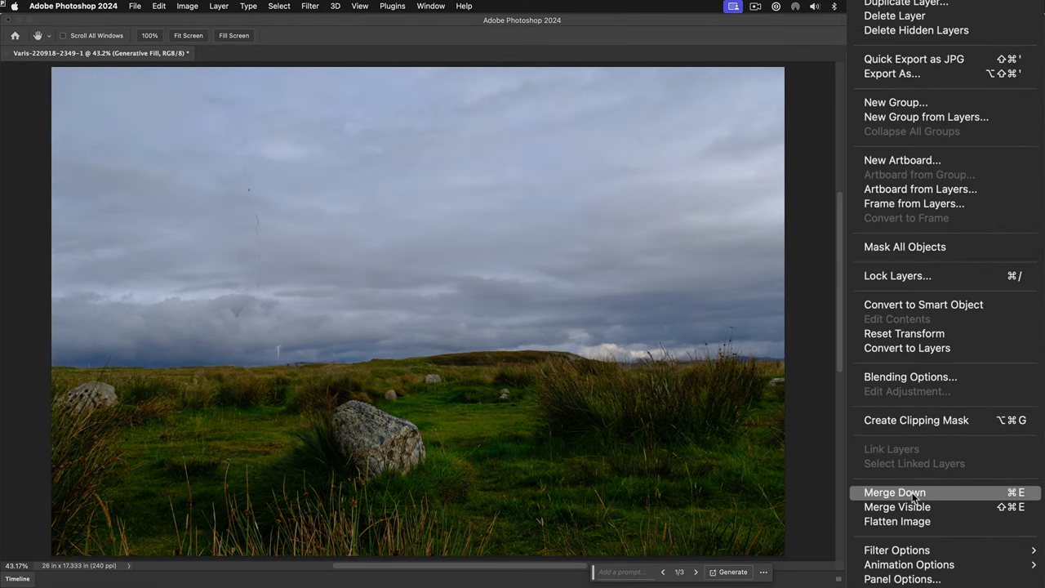
# Merge the Generative Fill layer into the Background and pick up the Spot Healing Brush
pyautogui.click(893, 493)
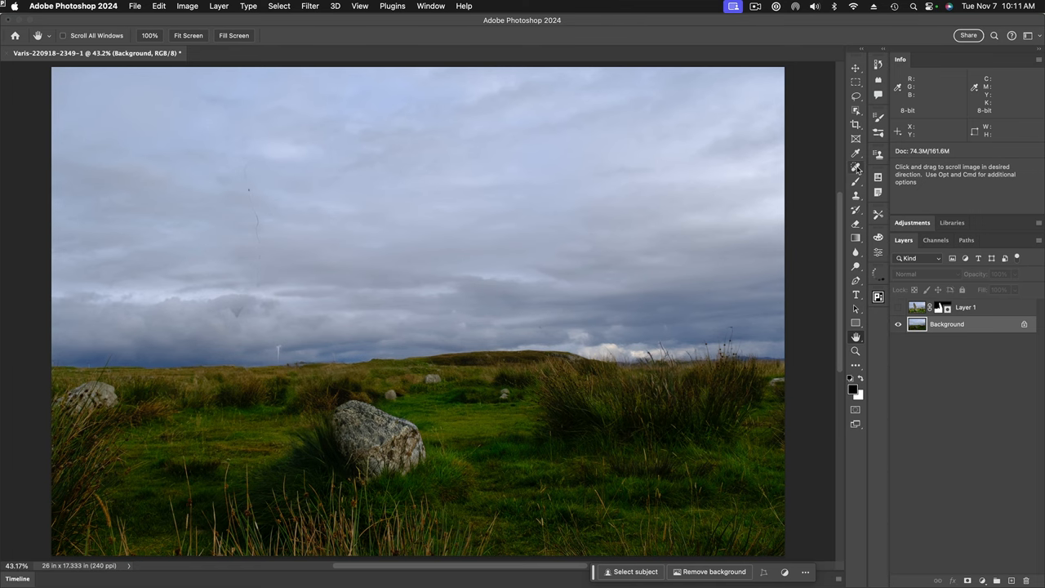
pyautogui.click(856, 170)
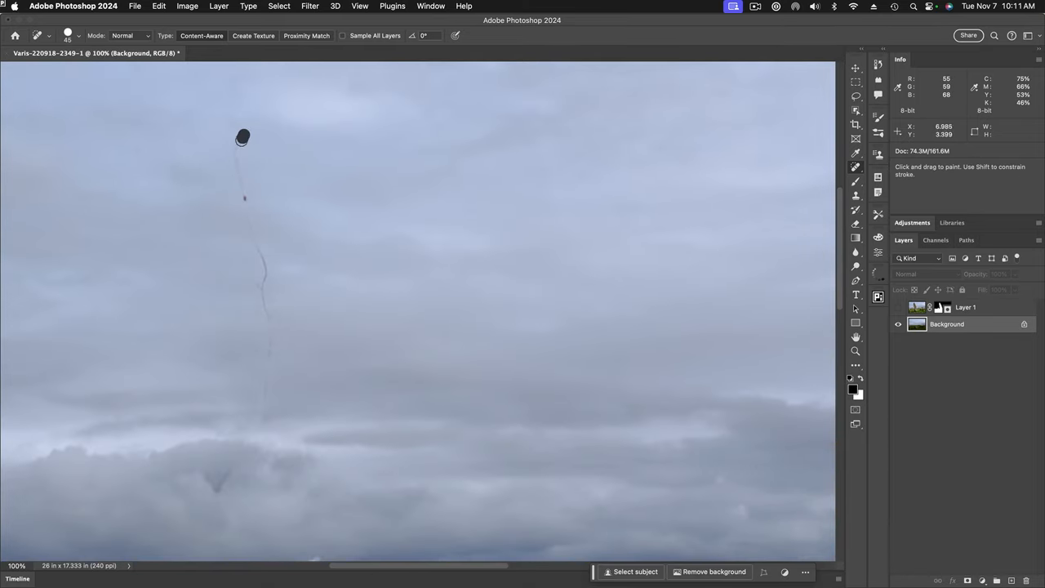
# Heal away the dark dust streaks in the sky and the small white post on the horizon
pyautogui.moveTo(241, 138); pyautogui.dragTo(245, 199)
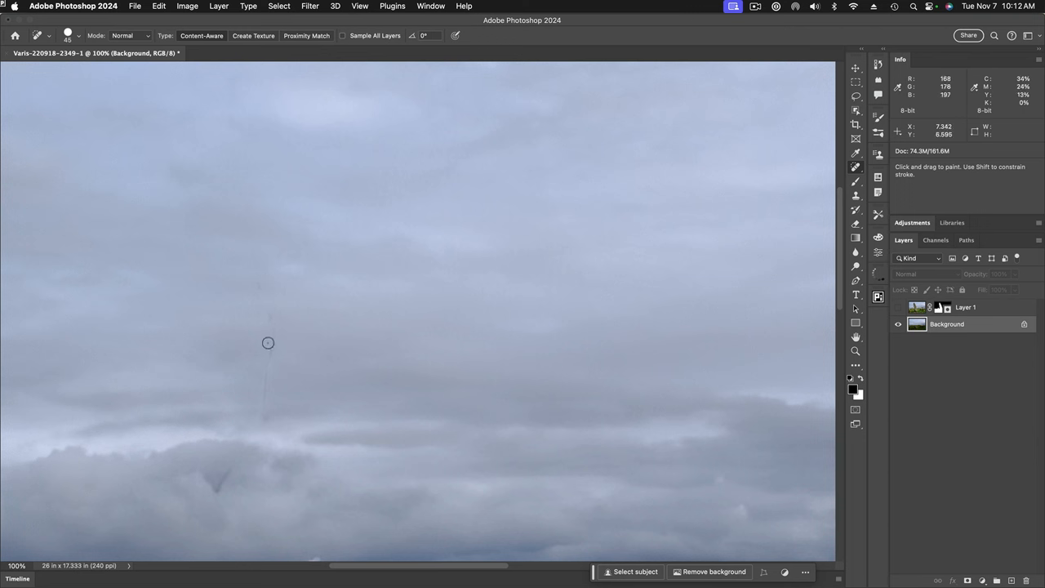
pyautogui.moveTo(269, 330); pyautogui.dragTo(268, 423)
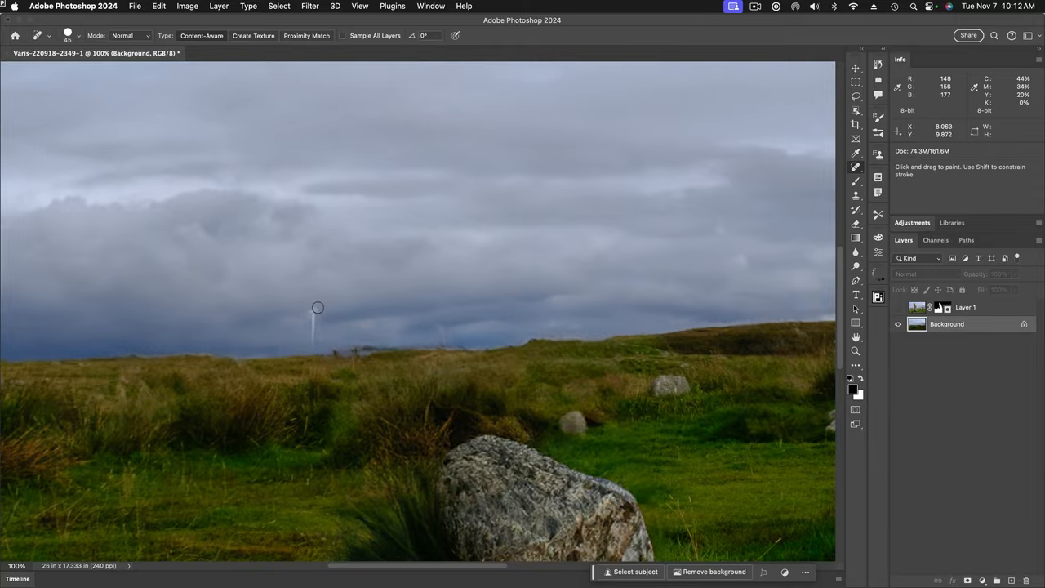
pyautogui.moveTo(314, 307); pyautogui.dragTo(314, 343)
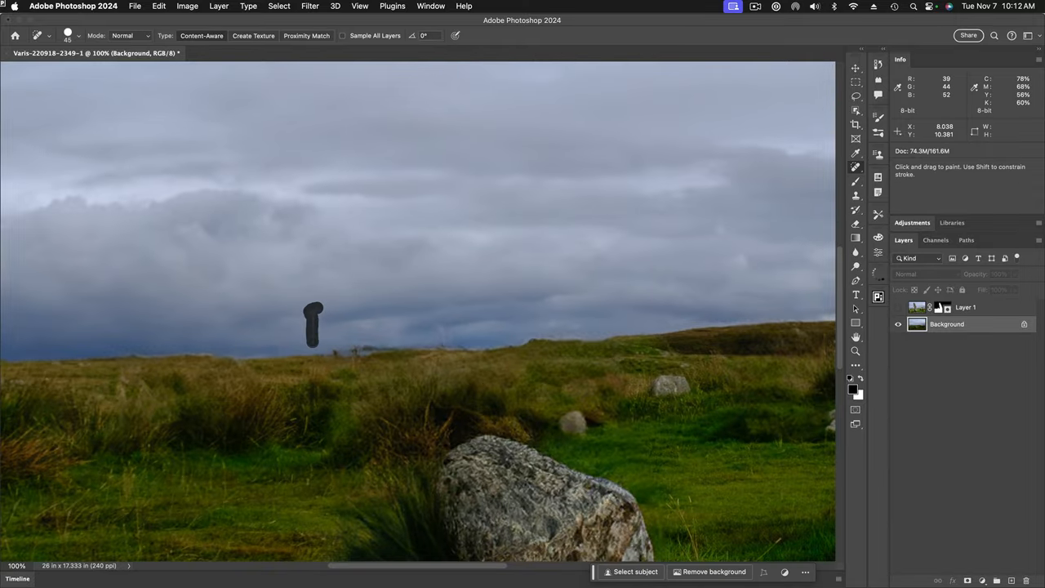
pyautogui.click(317, 330)
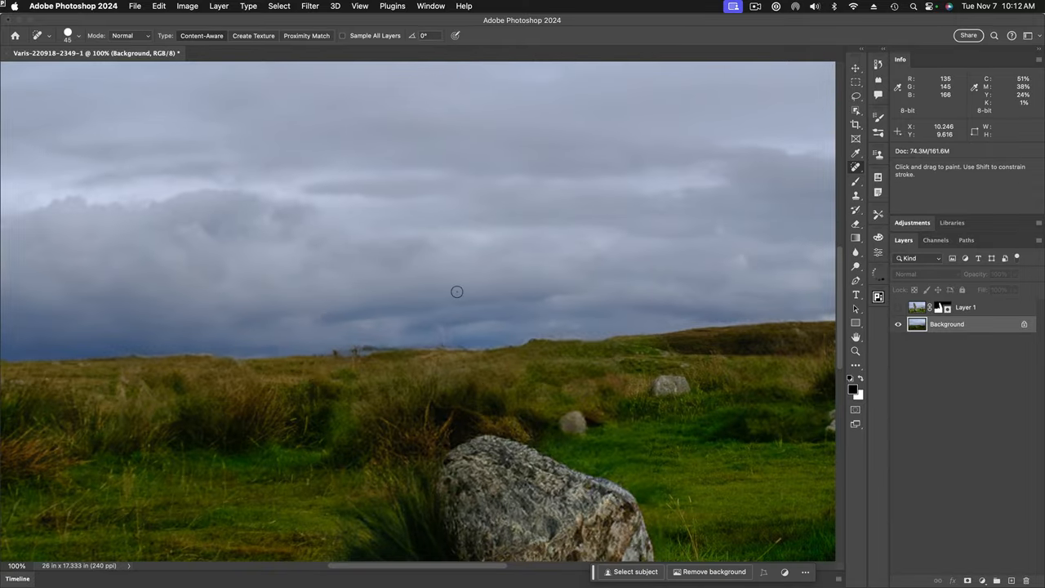
pyautogui.moveTo(441, 311); pyautogui.dragTo(441, 356)
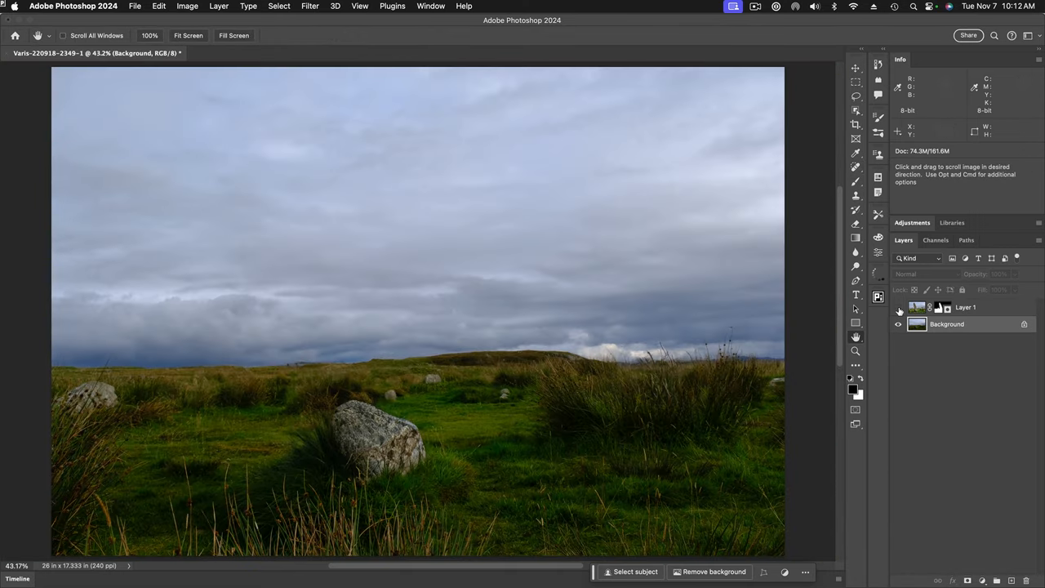
# Apply a Camera Raw Filter to the Background and raise Dehaze to about +72 for a dramatic sky
pyautogui.click(898, 307)
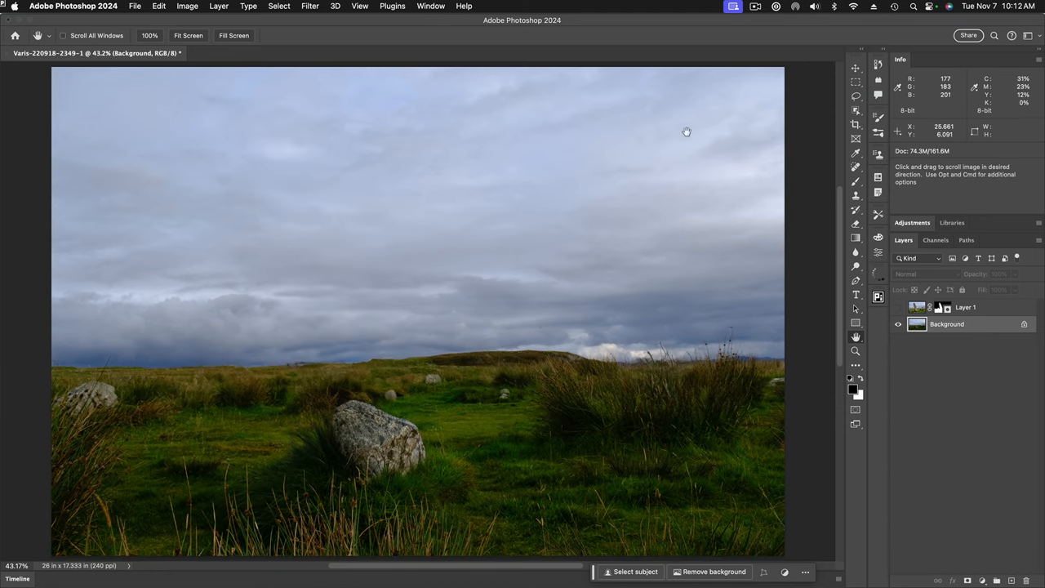
pyautogui.click(323, 7)
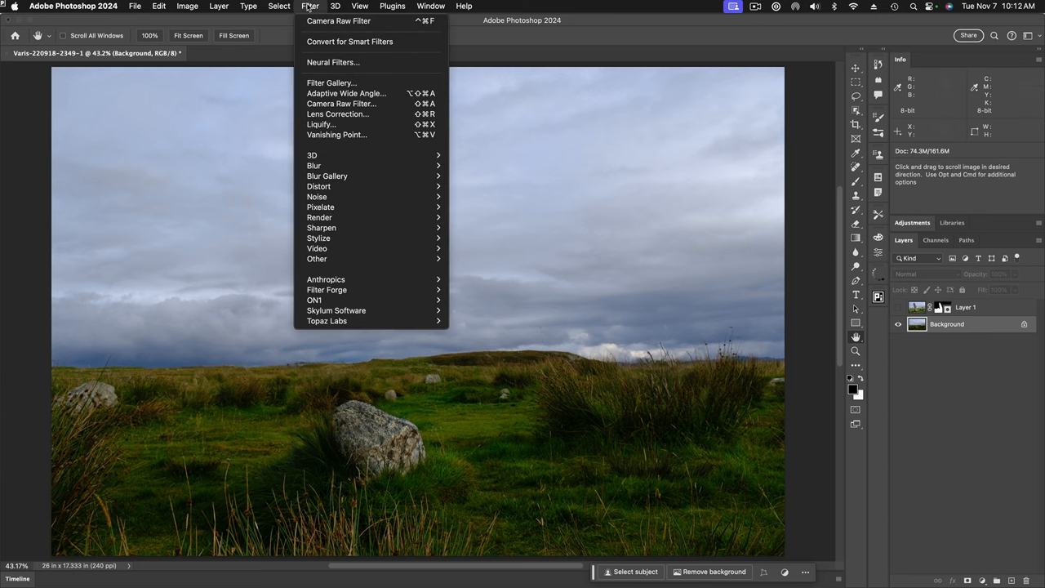
pyautogui.moveTo(342, 93)
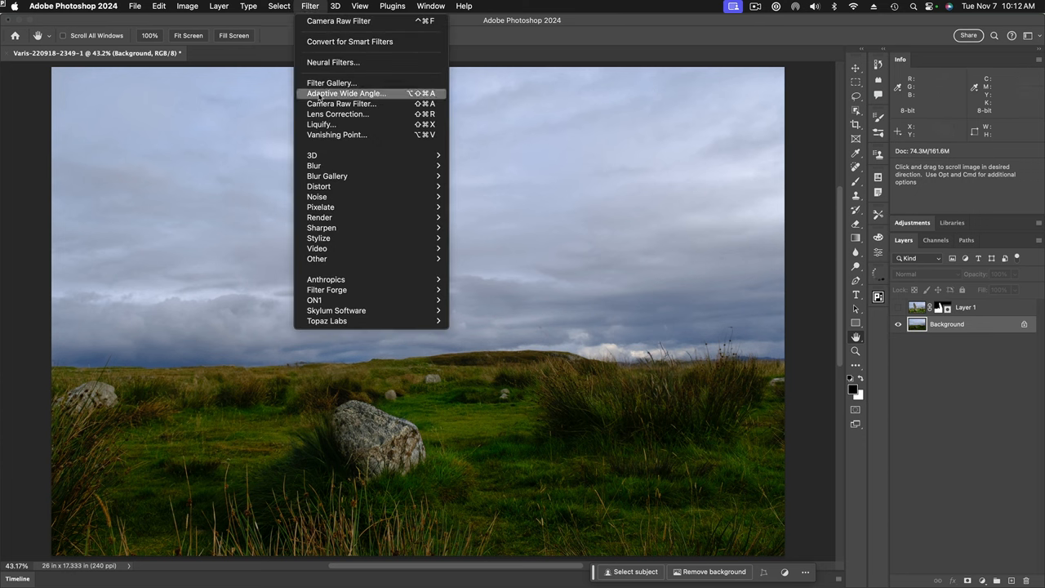
pyautogui.click(340, 103)
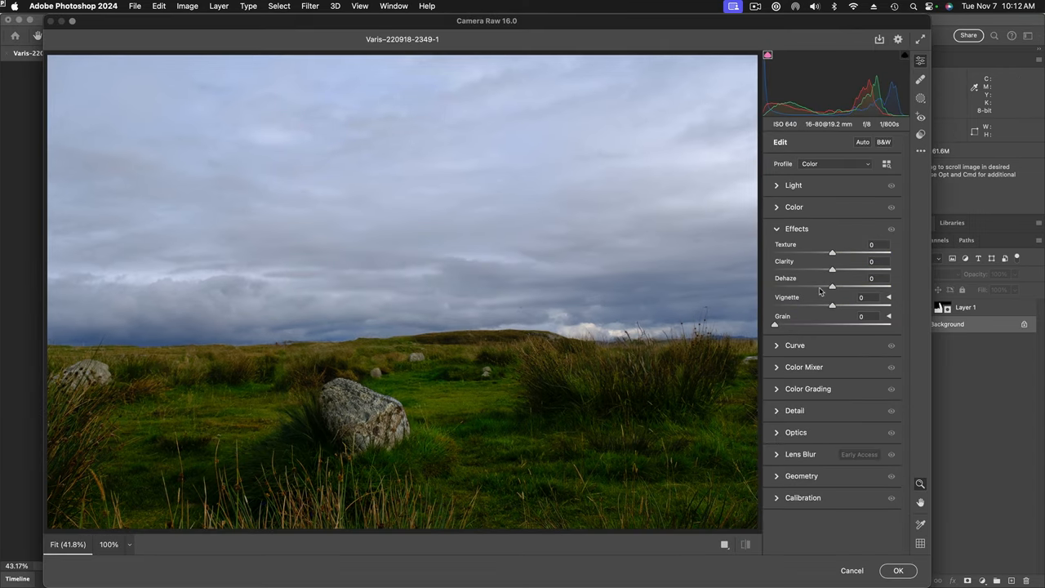
pyautogui.moveTo(833, 287); pyautogui.dragTo(840, 287)
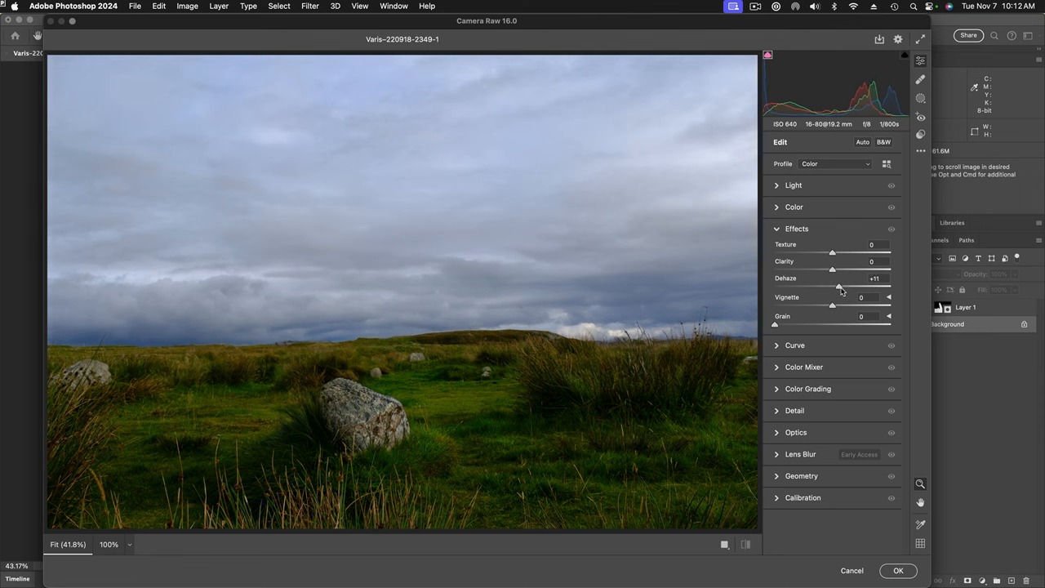
pyautogui.moveTo(833, 288); pyautogui.dragTo(862, 287)
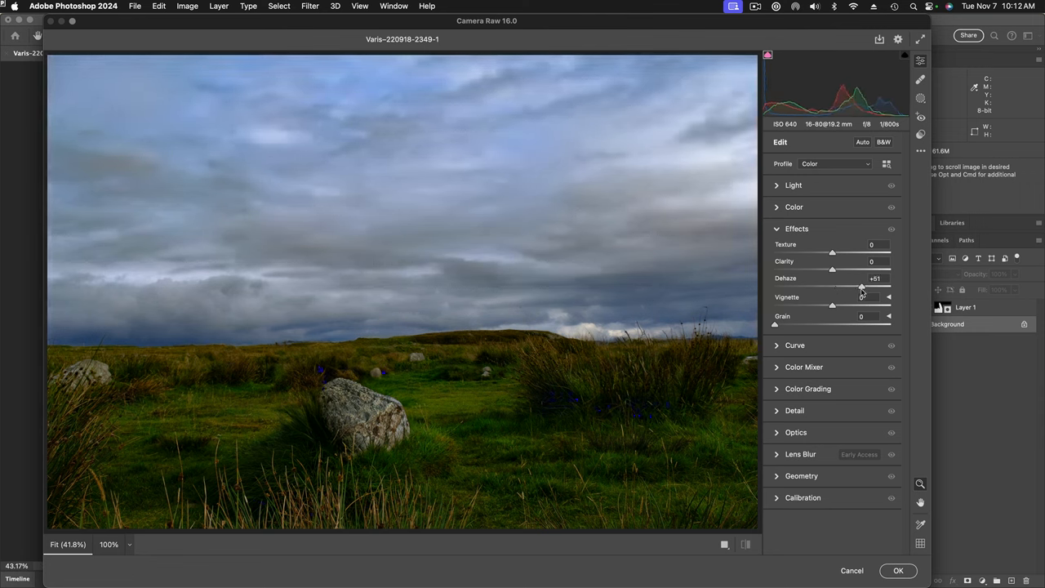
pyautogui.moveTo(863, 288); pyautogui.dragTo(873, 287)
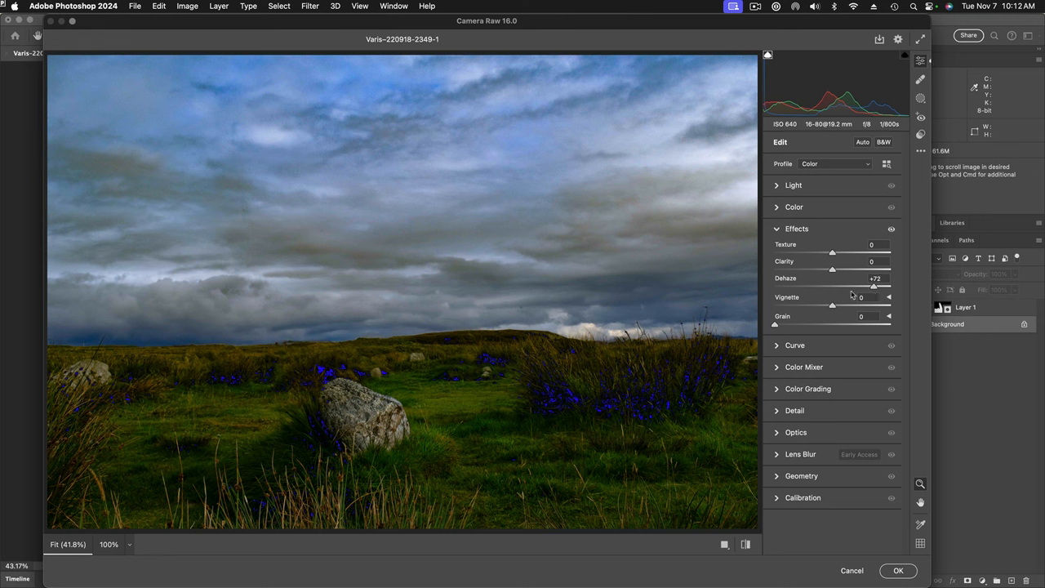
pyautogui.moveTo(614, 294)
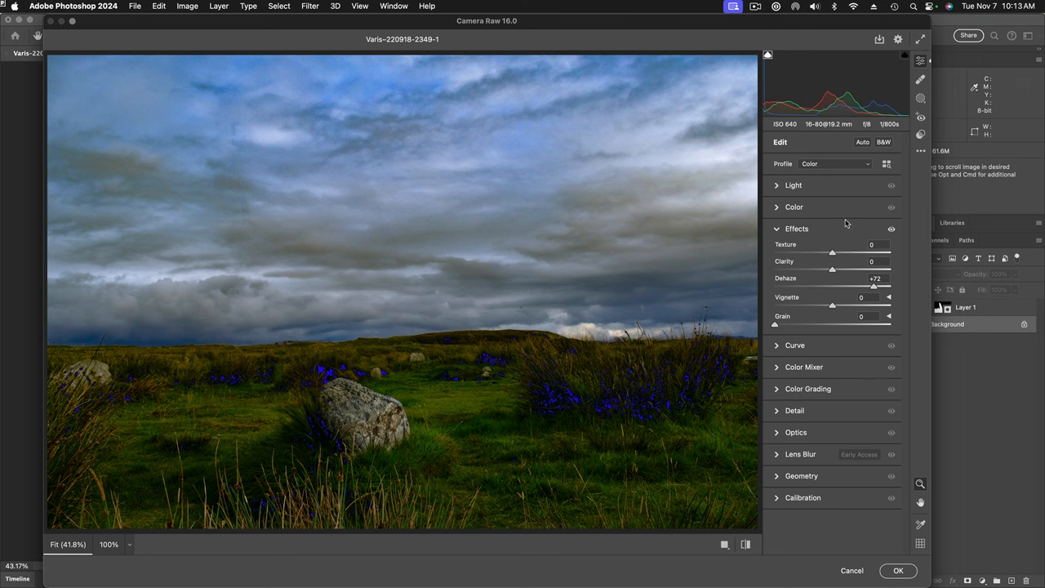
# Cool the Temperature to -7 in the Color panel and apply the raw adjustments
pyautogui.click(794, 206)
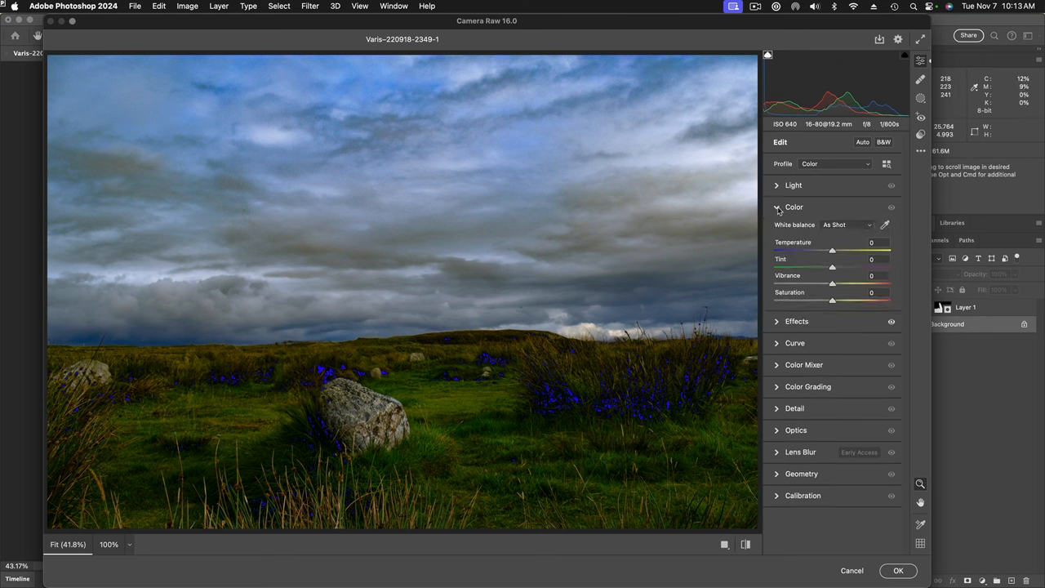
pyautogui.moveTo(833, 251); pyautogui.dragTo(830, 252)
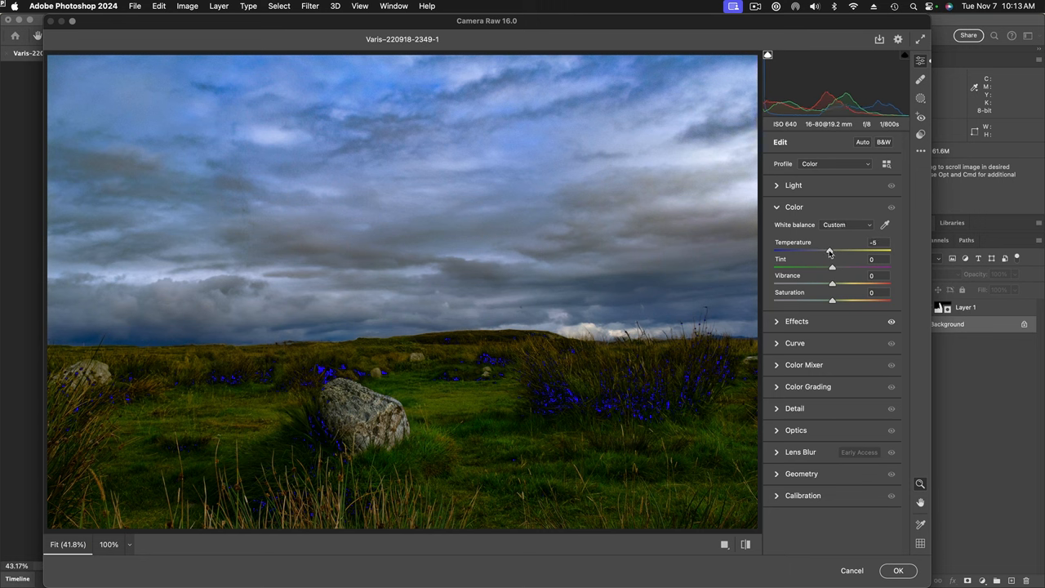
pyautogui.moveTo(831, 252); pyautogui.dragTo(830, 251)
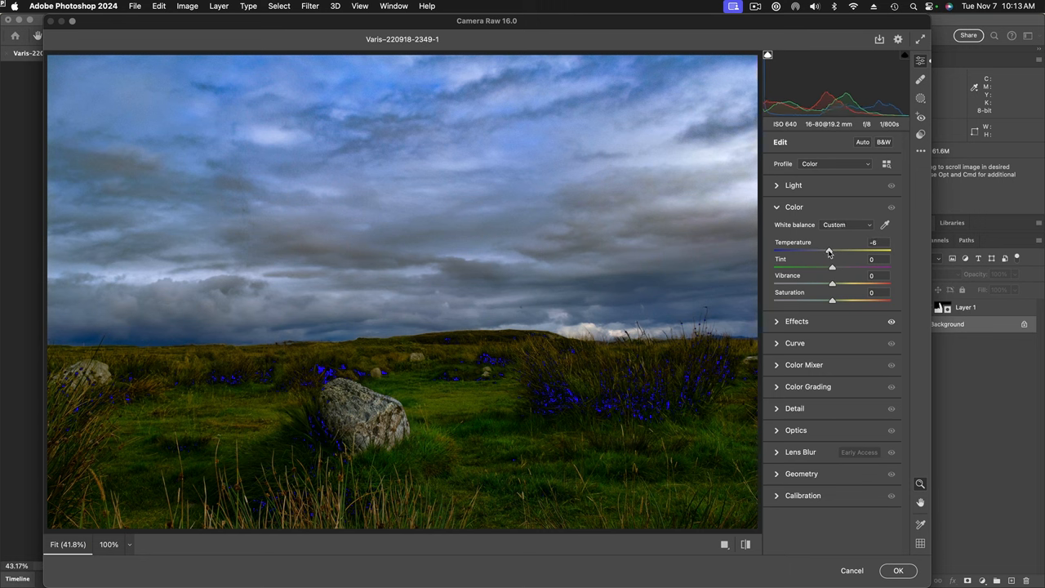
pyautogui.moveTo(829, 252); pyautogui.dragTo(826, 252)
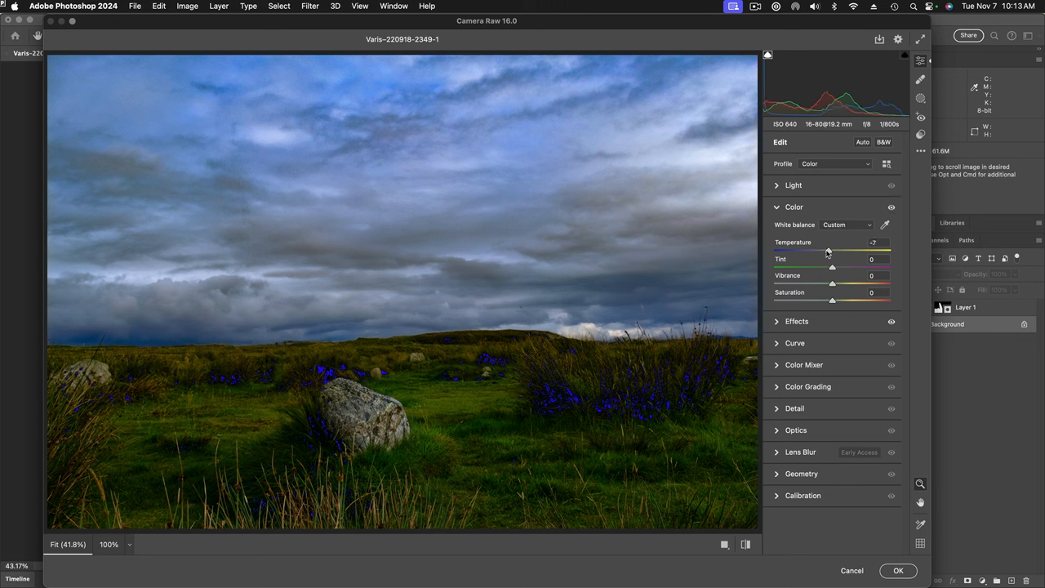
pyautogui.moveTo(278, 248)
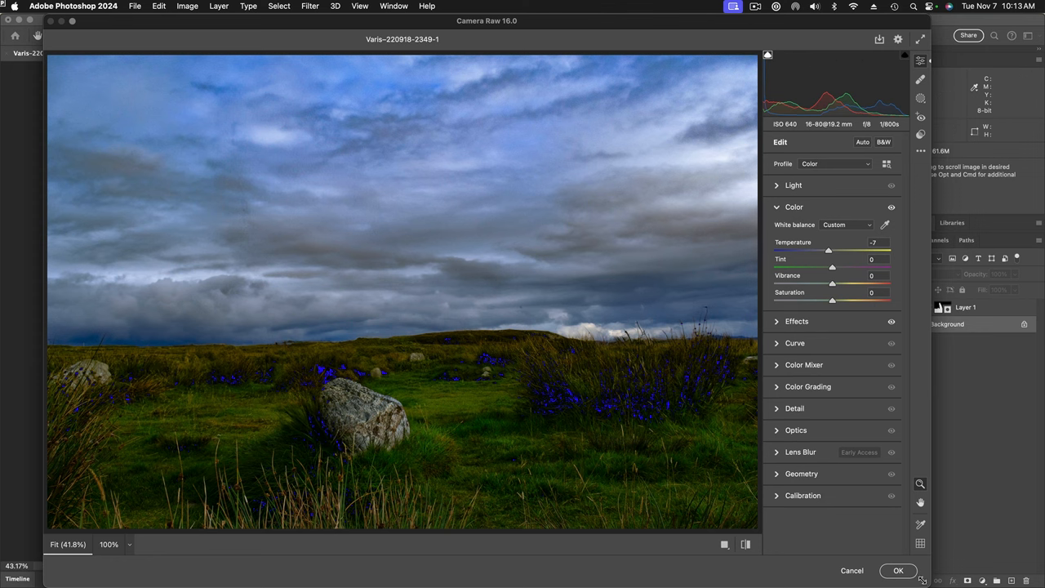
pyautogui.moveTo(898, 571)
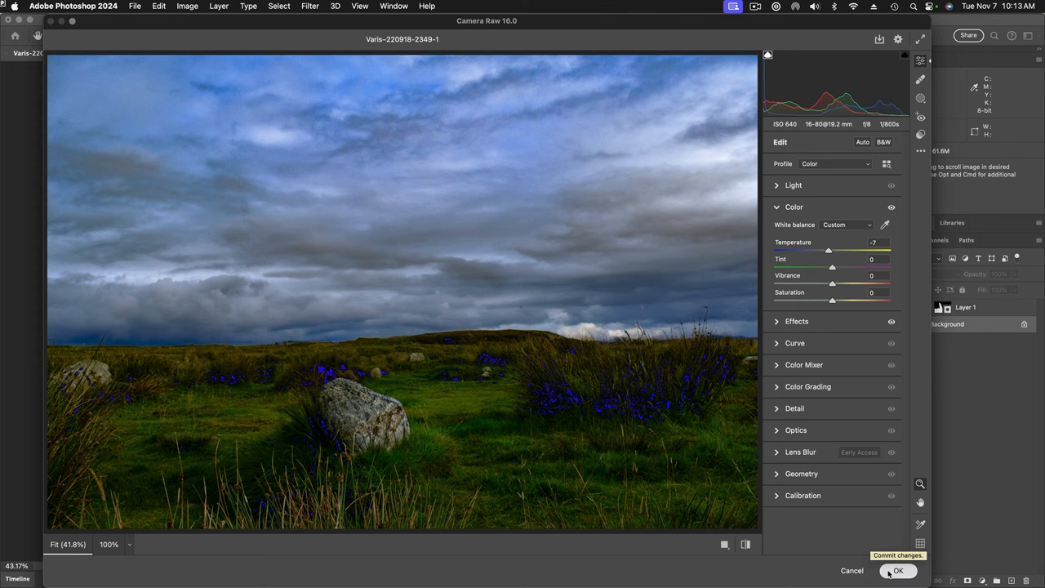
pyautogui.click(904, 571)
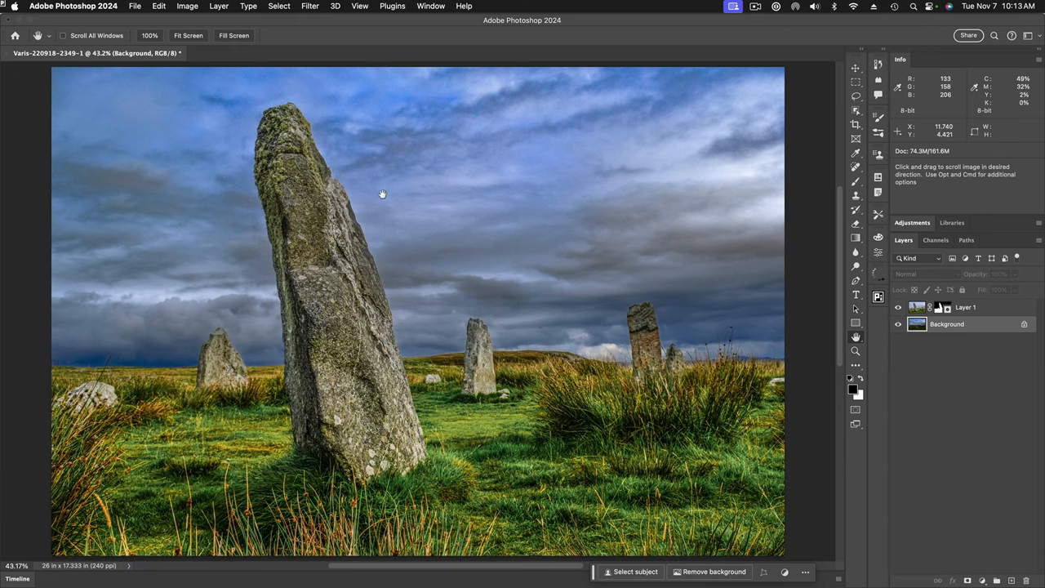
pyautogui.moveTo(241, 145)
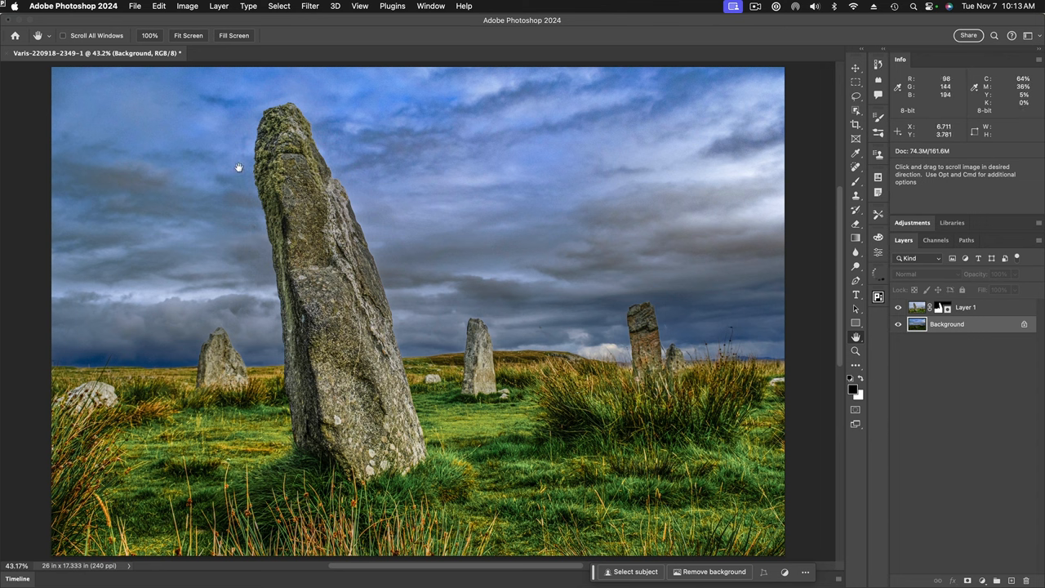
pyautogui.moveTo(248, 157)
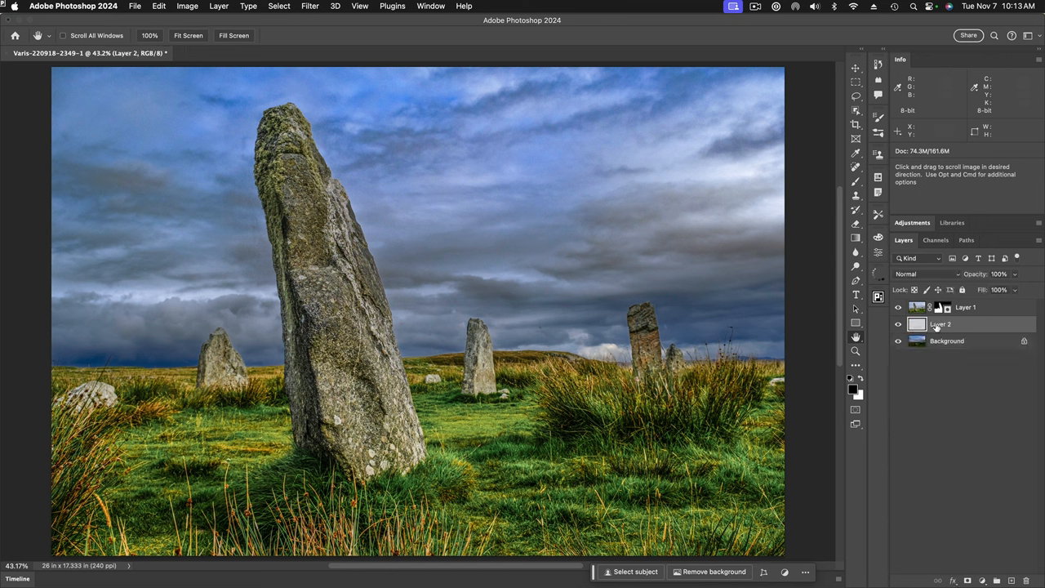
# Rename the new layer 'spot healing', target it, and ready the Spot Healing Brush
pyautogui.doubleClick(941, 323)
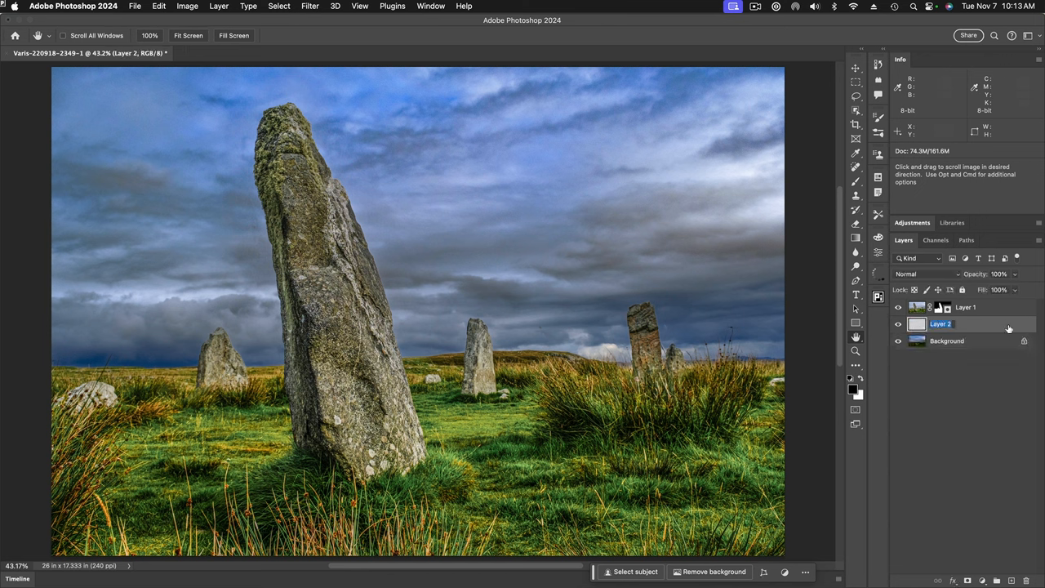
pyautogui.write('spot healing')
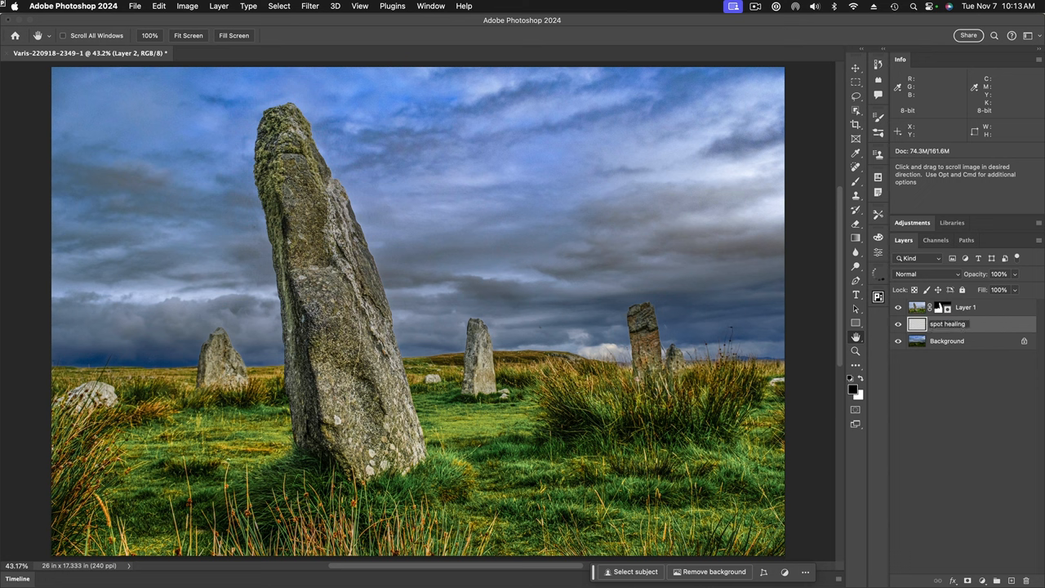
pyautogui.click(949, 323)
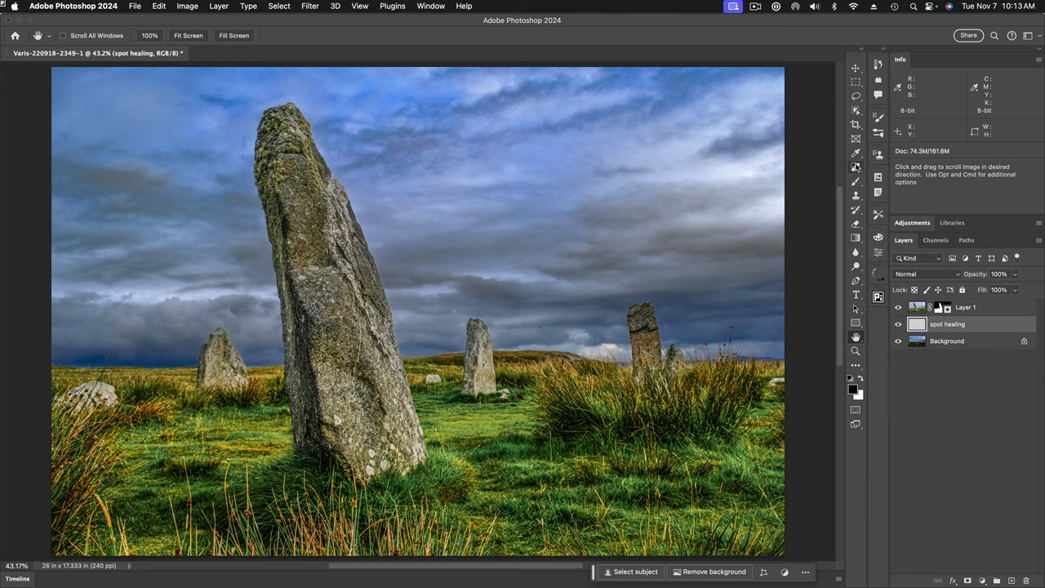
pyautogui.click(853, 167)
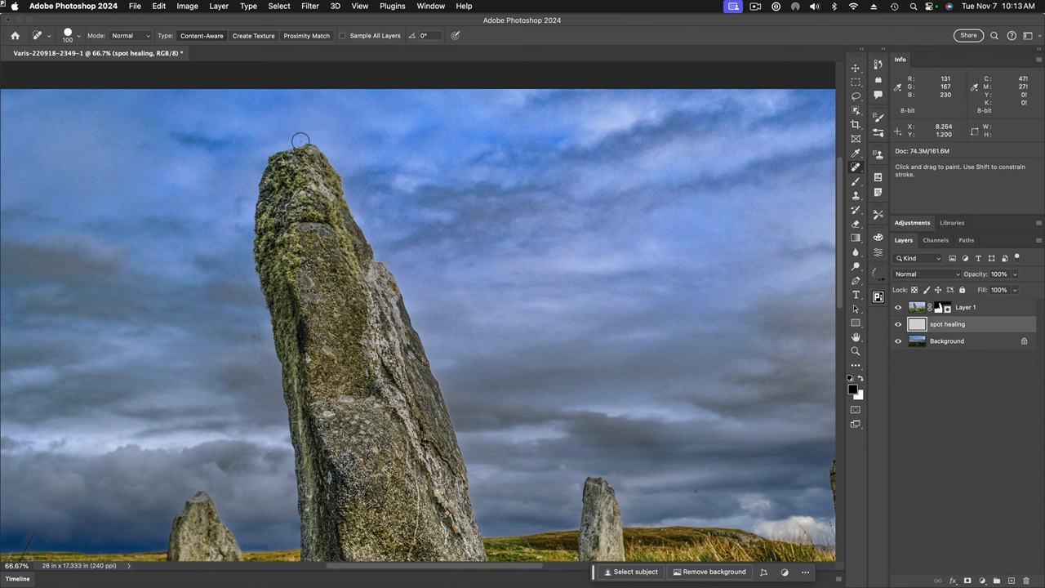
pyautogui.moveTo(216, 211)
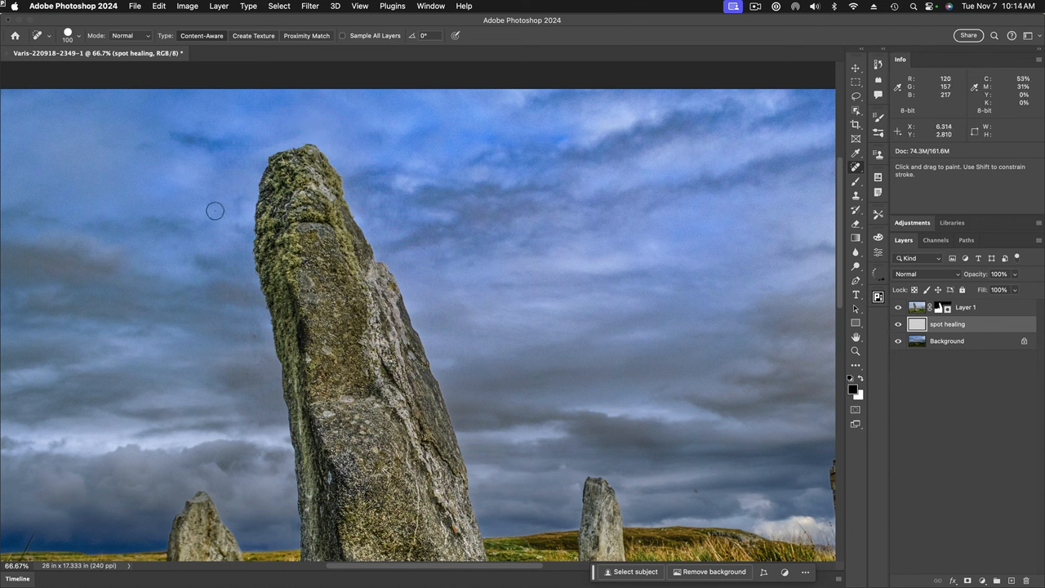
pyautogui.moveTo(156, 242)
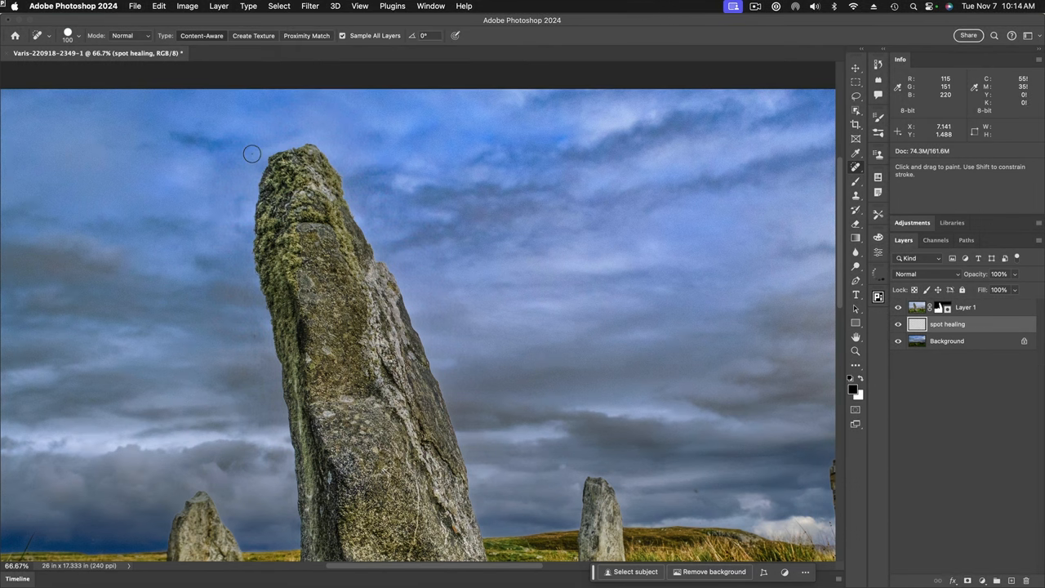
# Heal the light halos along the tall stone's left edge and beside the small right-hand stone
pyautogui.moveTo(253, 156); pyautogui.dragTo(237, 209)
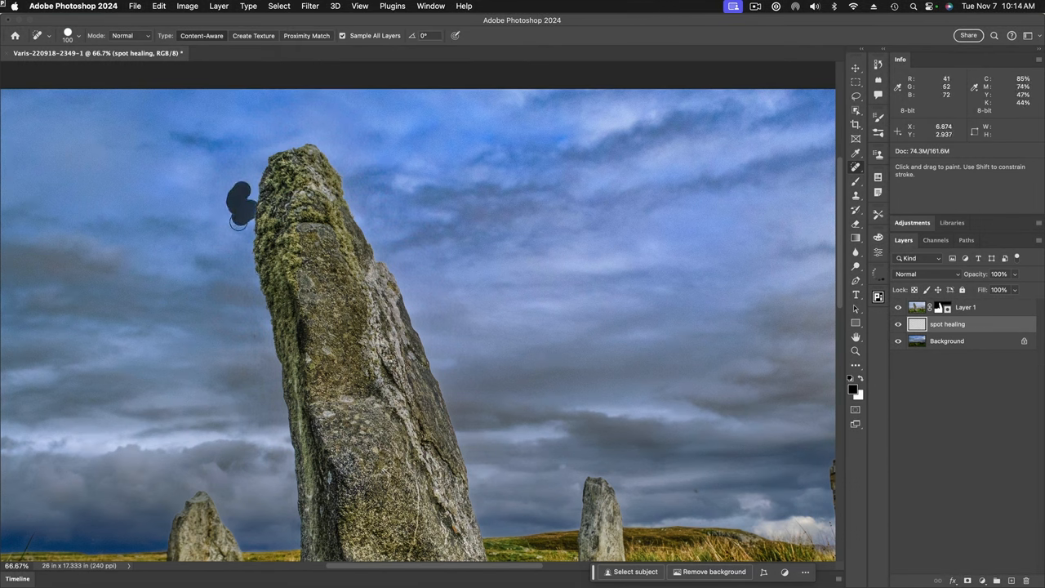
pyautogui.moveTo(242, 204); pyautogui.dragTo(267, 145)
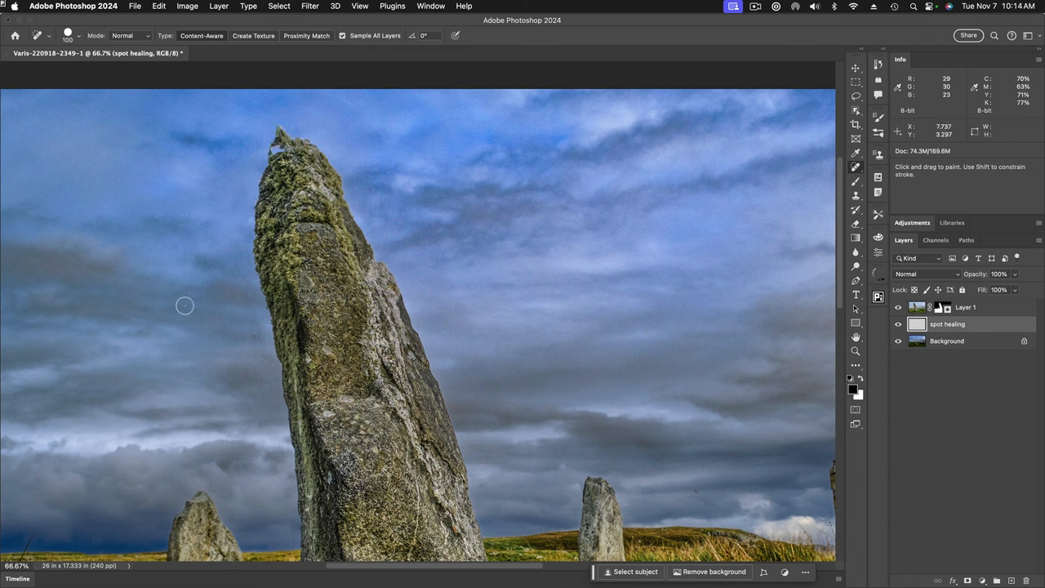
pyautogui.moveTo(245, 286); pyautogui.dragTo(261, 327)
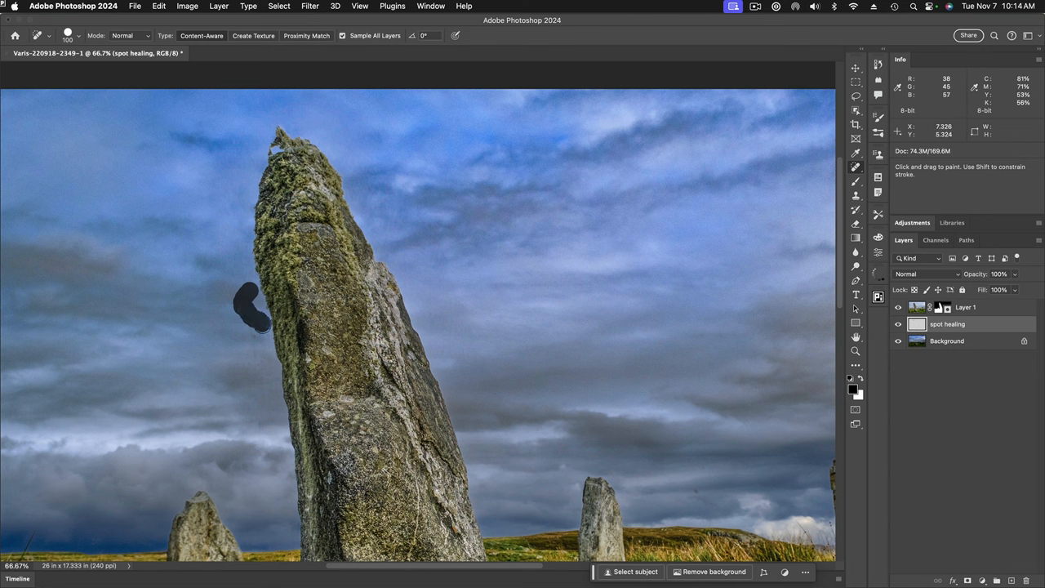
pyautogui.click(248, 319)
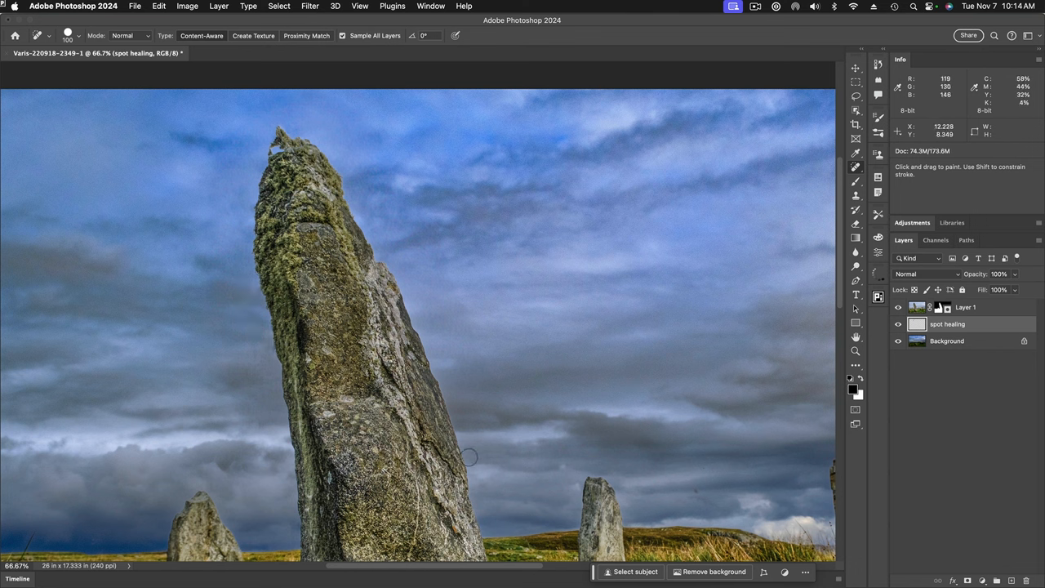
pyautogui.moveTo(247, 196)
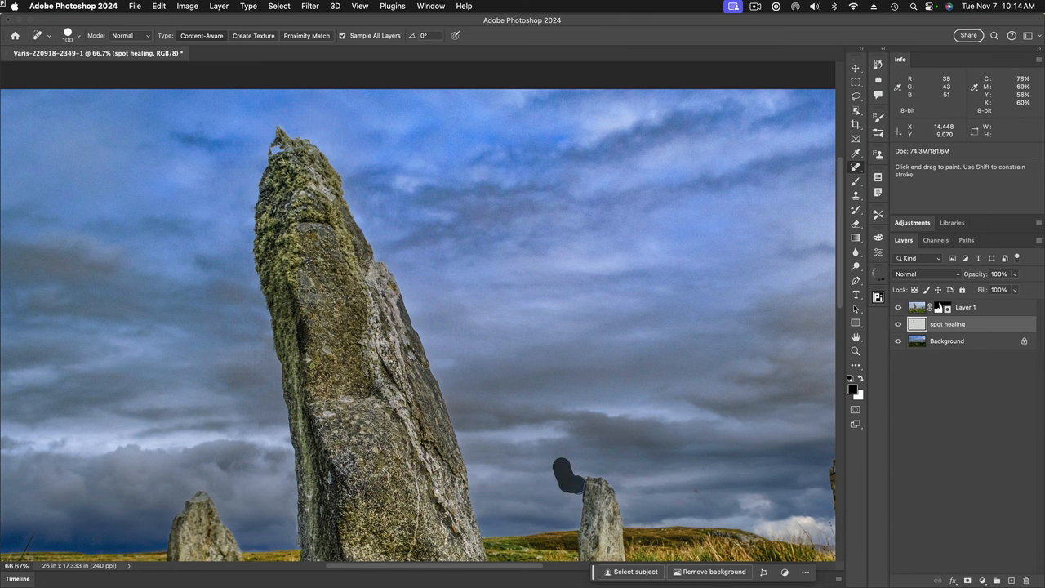
pyautogui.click(561, 477)
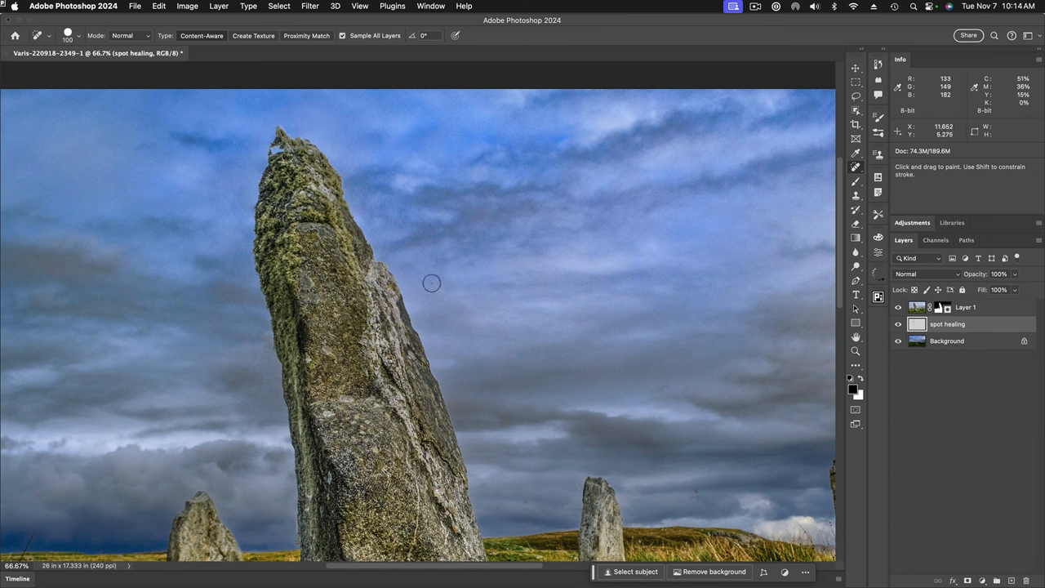
pyautogui.moveTo(473, 271)
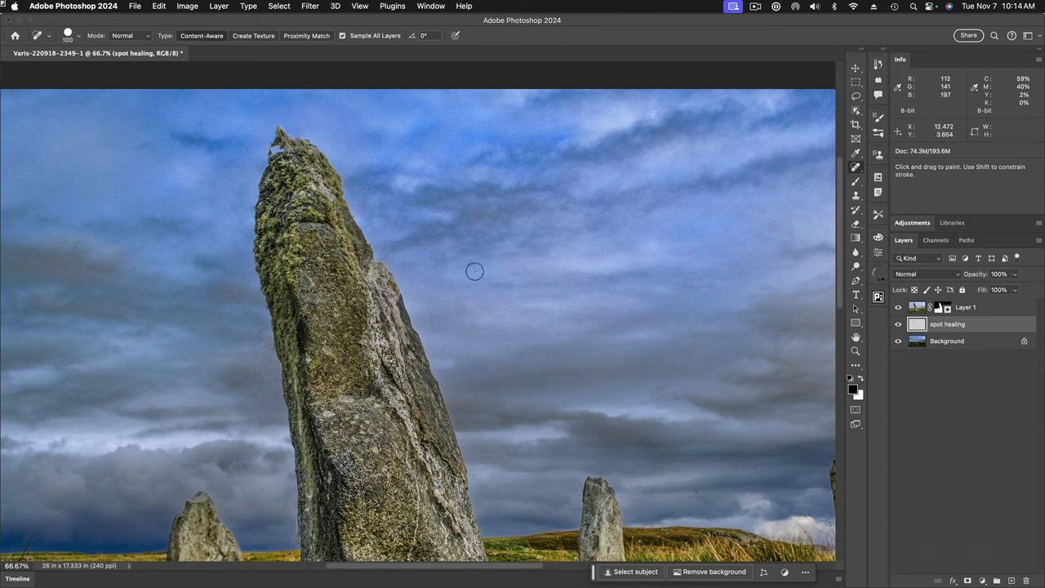
pyautogui.moveTo(504, 313)
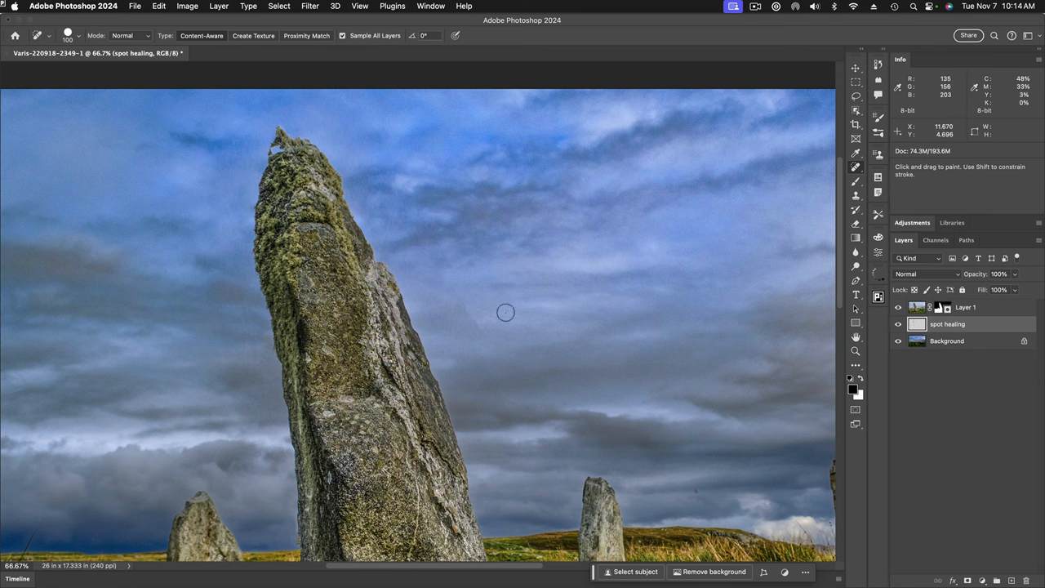
pyautogui.moveTo(497, 310)
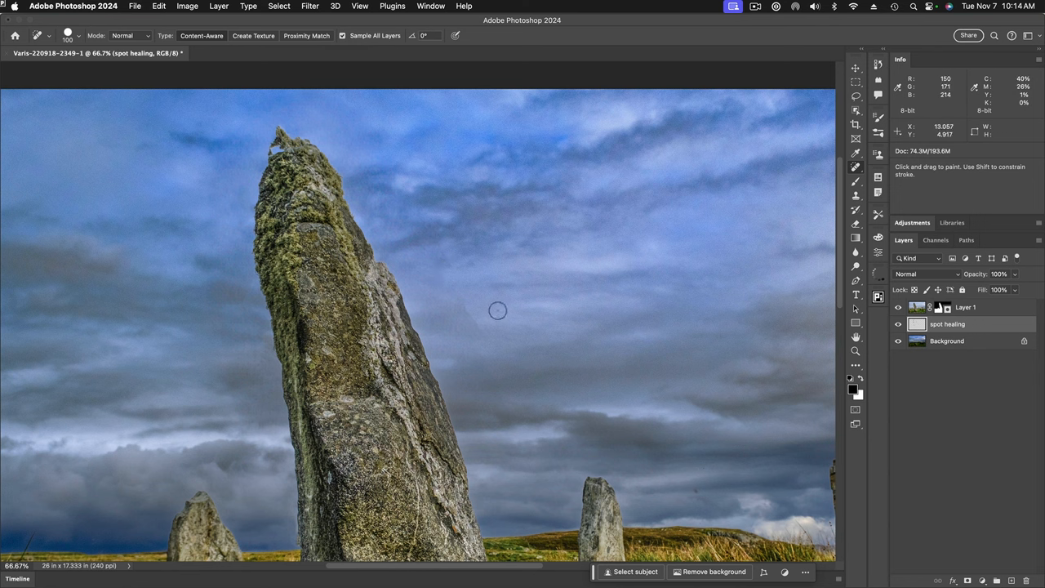
pyautogui.moveTo(447, 302)
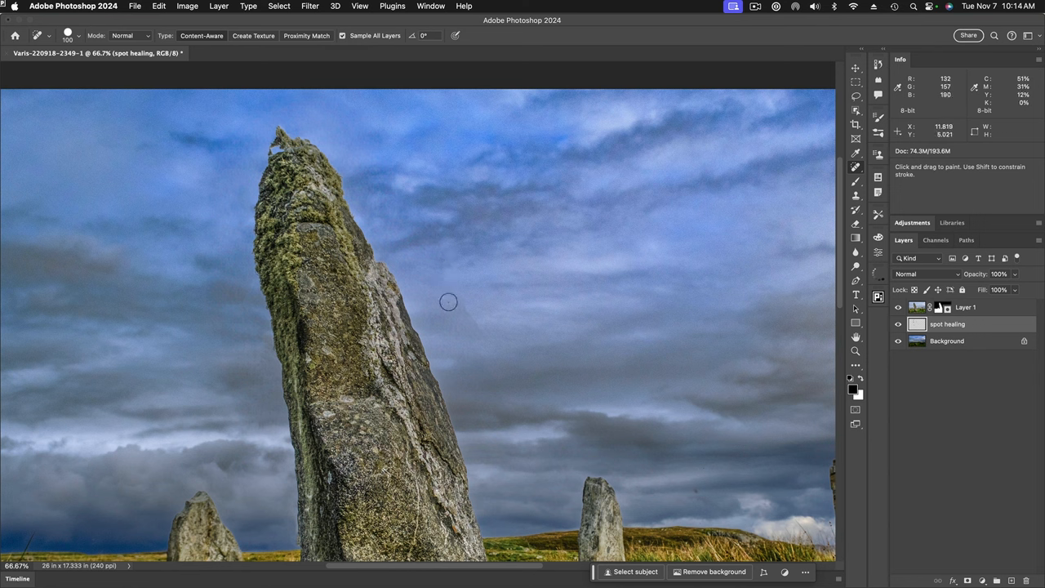
# Switch to the Clone Stamp and set it to sample Current & Below
pyautogui.click(856, 196)
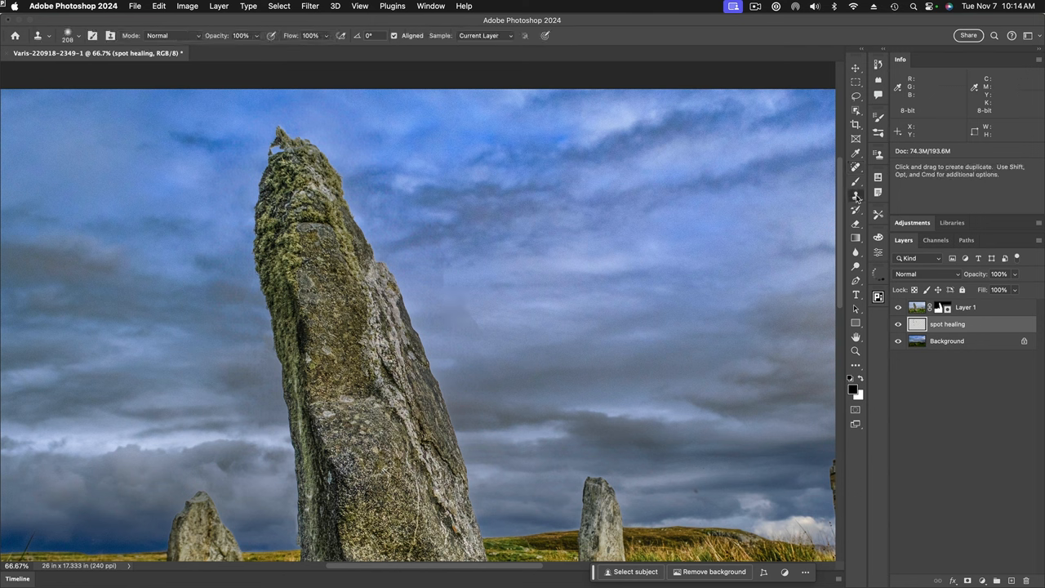
pyautogui.moveTo(497, 307)
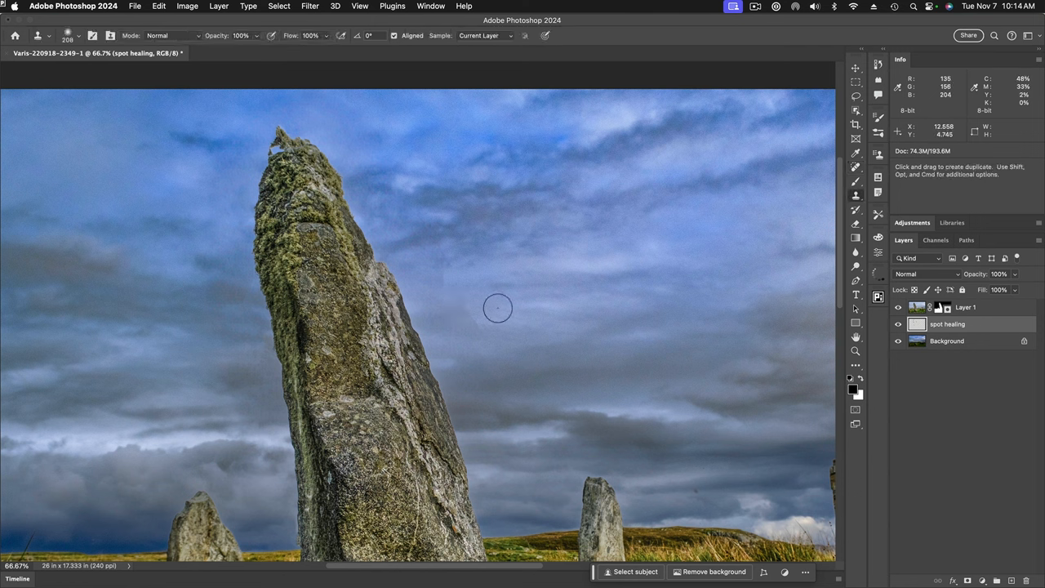
pyautogui.moveTo(422, 277)
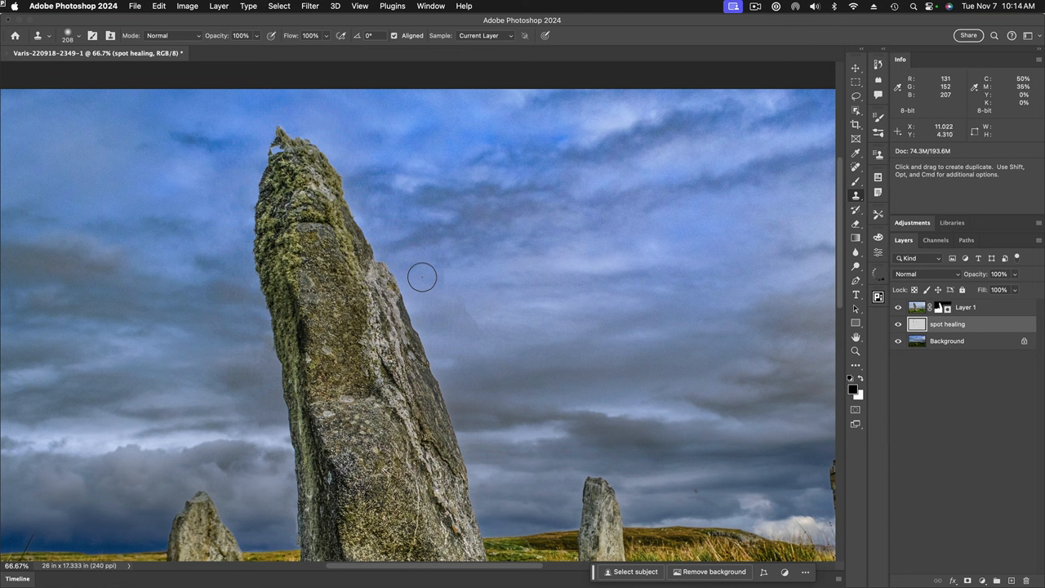
pyautogui.moveTo(444, 278)
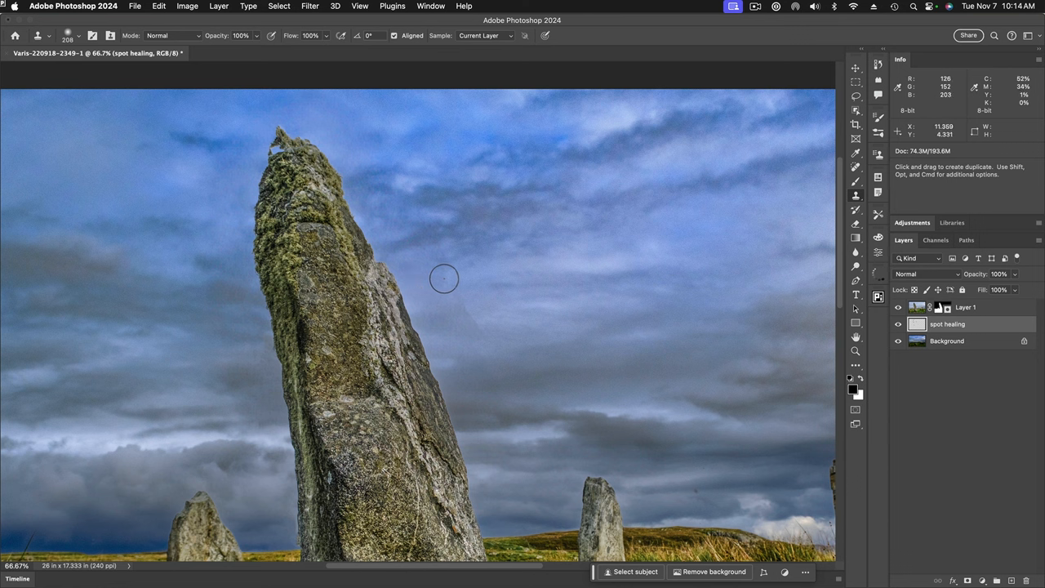
pyautogui.moveTo(454, 278)
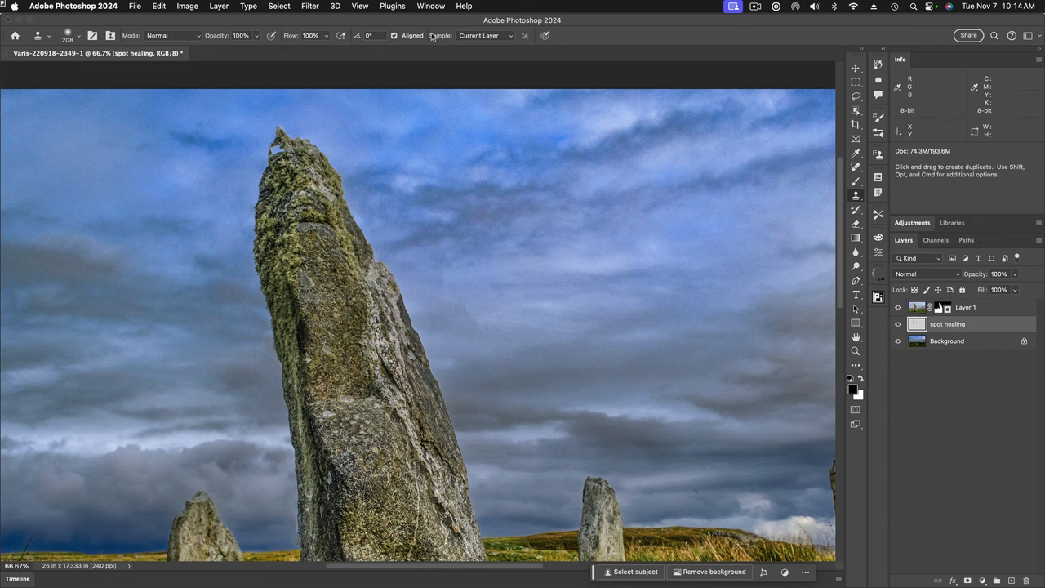
pyautogui.moveTo(491, 46)
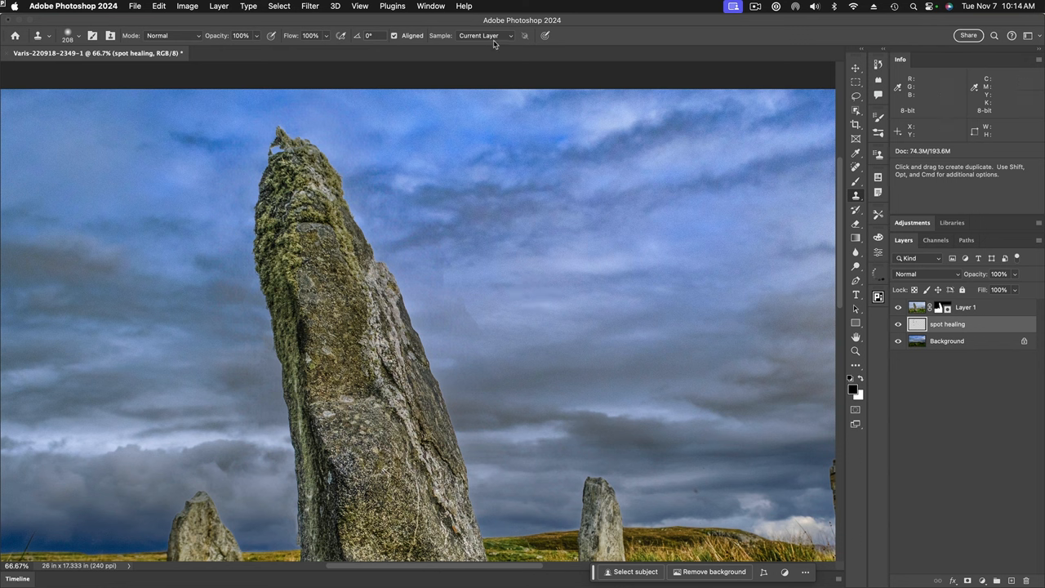
pyautogui.click(487, 36)
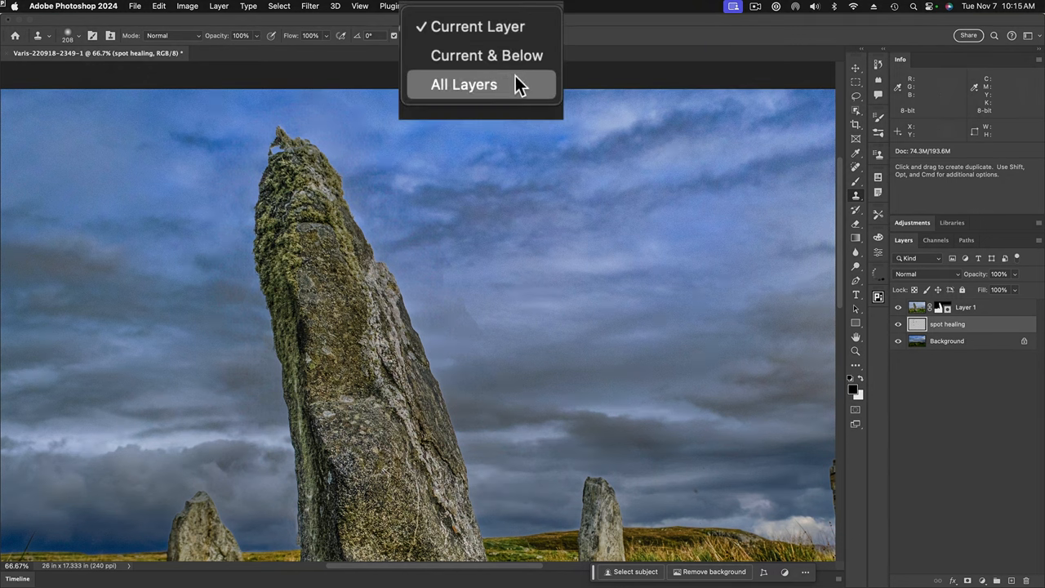
pyautogui.click(484, 55)
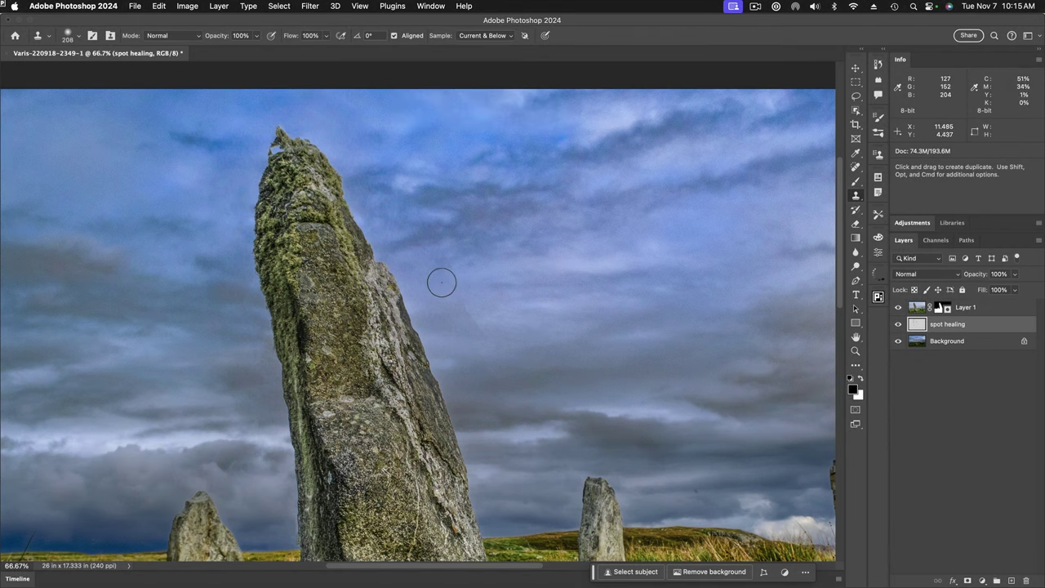
pyautogui.moveTo(495, 331)
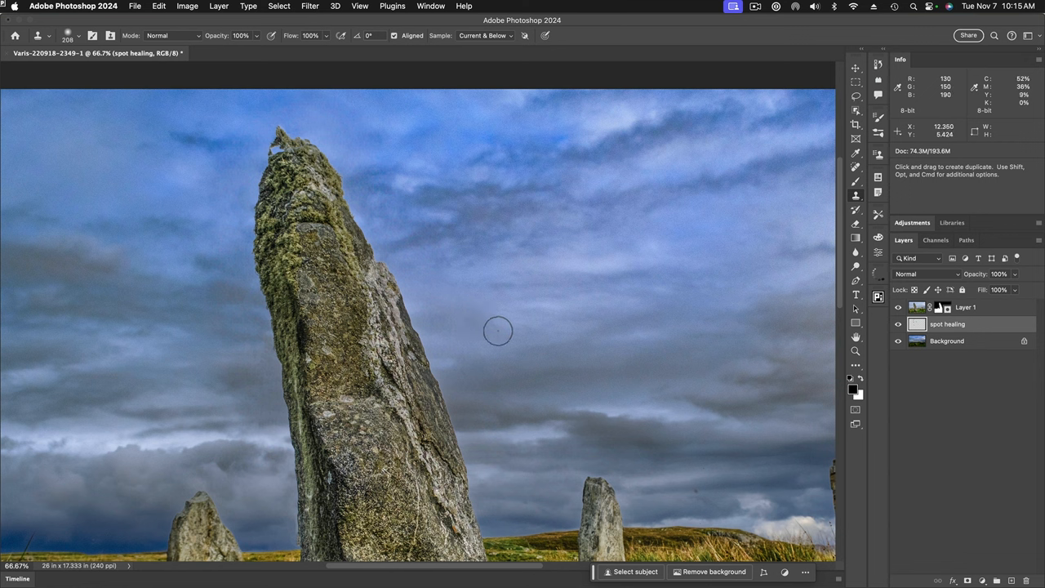
pyautogui.moveTo(774, 356)
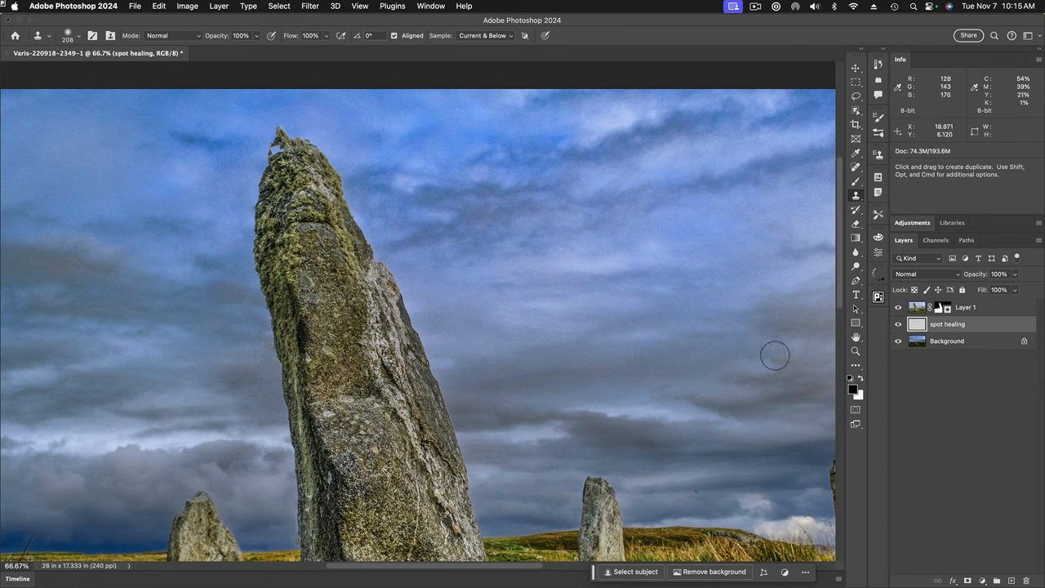
pyautogui.moveTo(647, 211)
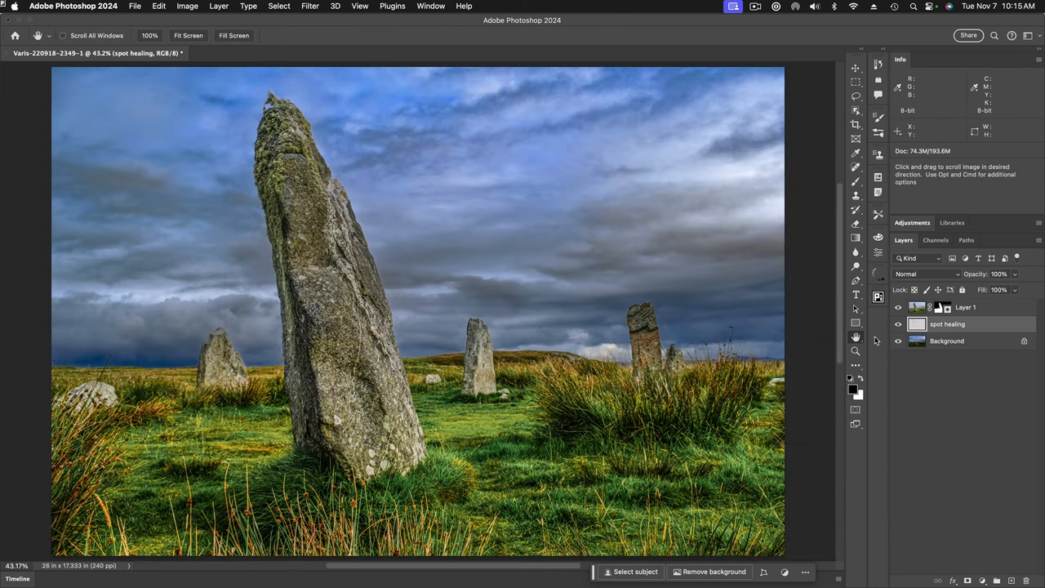
pyautogui.moveTo(823, 291)
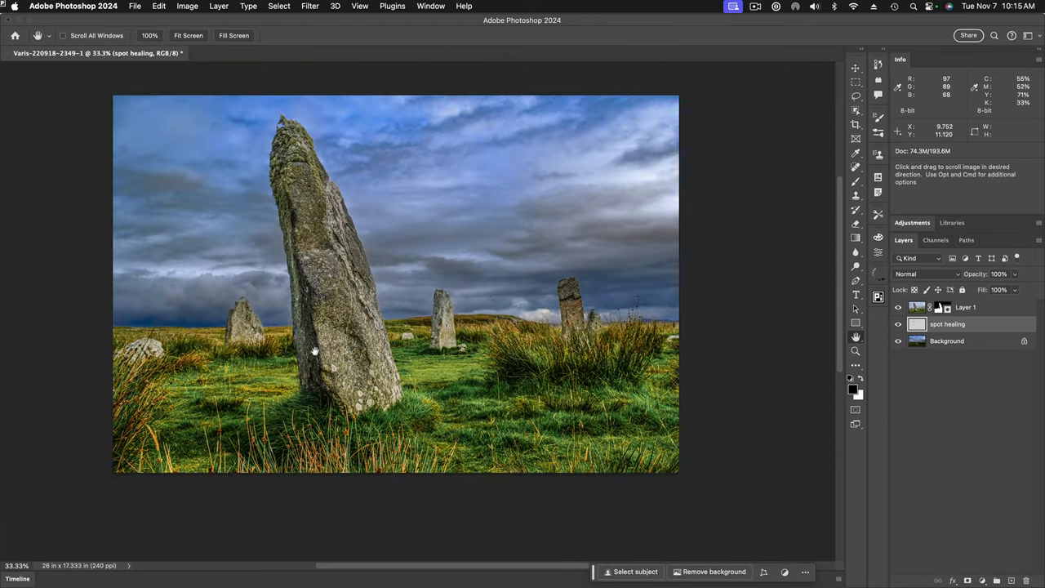
pyautogui.moveTo(934, 563)
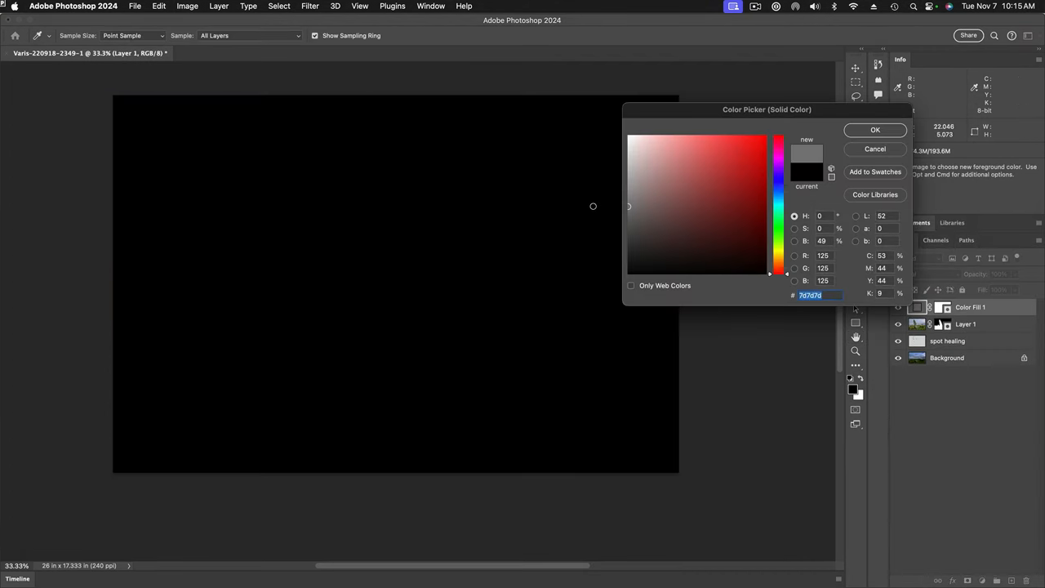
# Choose a neutral mid gray for the Color Fill 1 layer covering the image
pyautogui.click(875, 131)
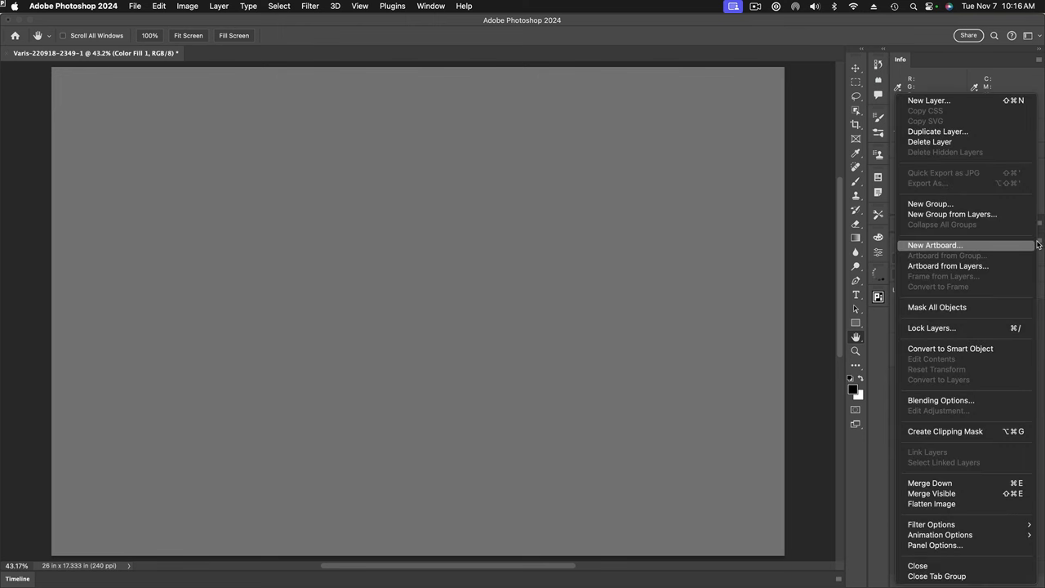
pyautogui.moveTo(950, 405)
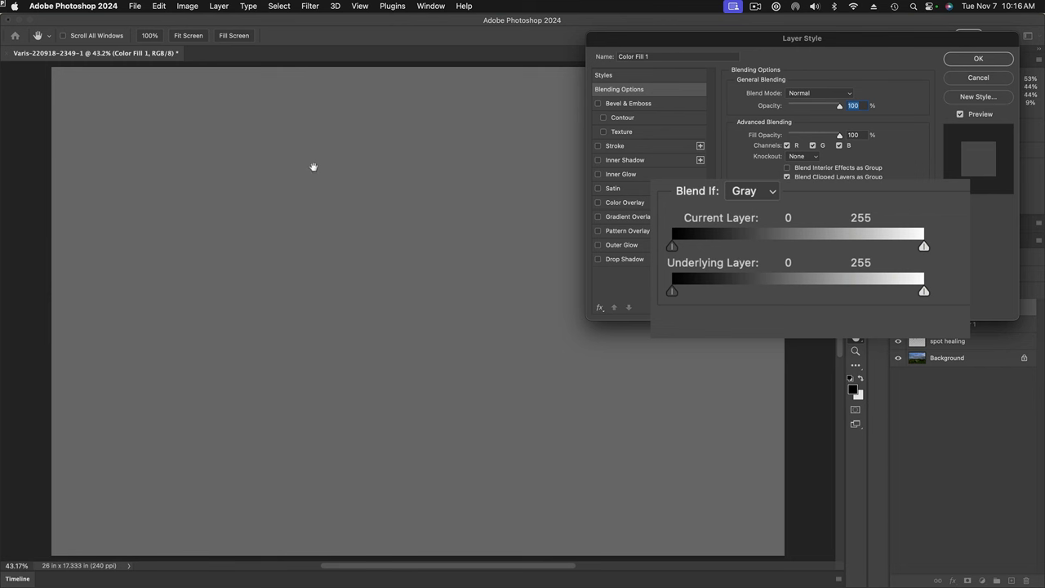
pyautogui.moveTo(263, 231)
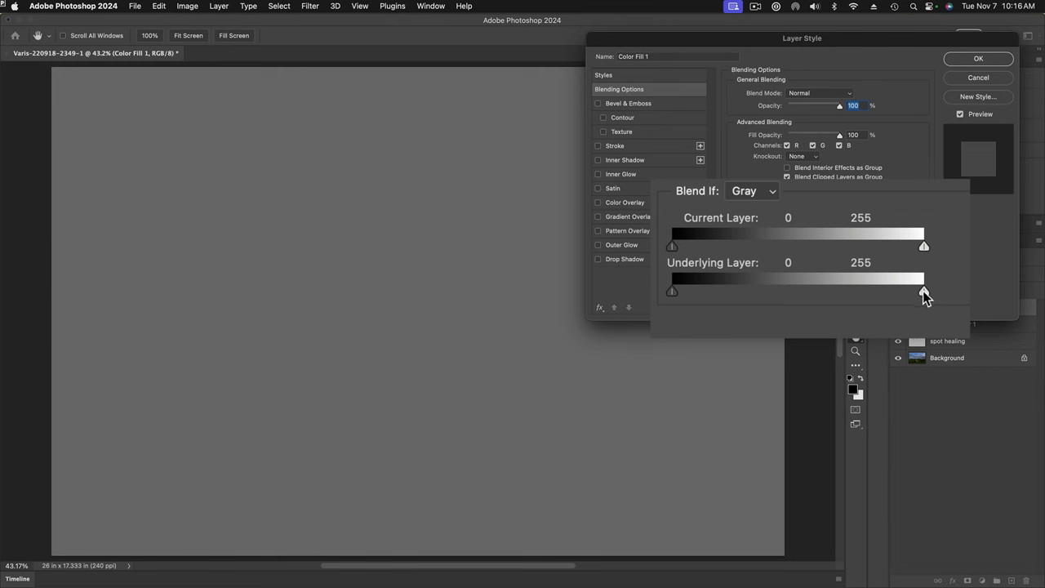
# Pull the Underlying Layer white slider left so the grey fill only covers darker tones
pyautogui.moveTo(924, 291); pyautogui.dragTo(898, 291)
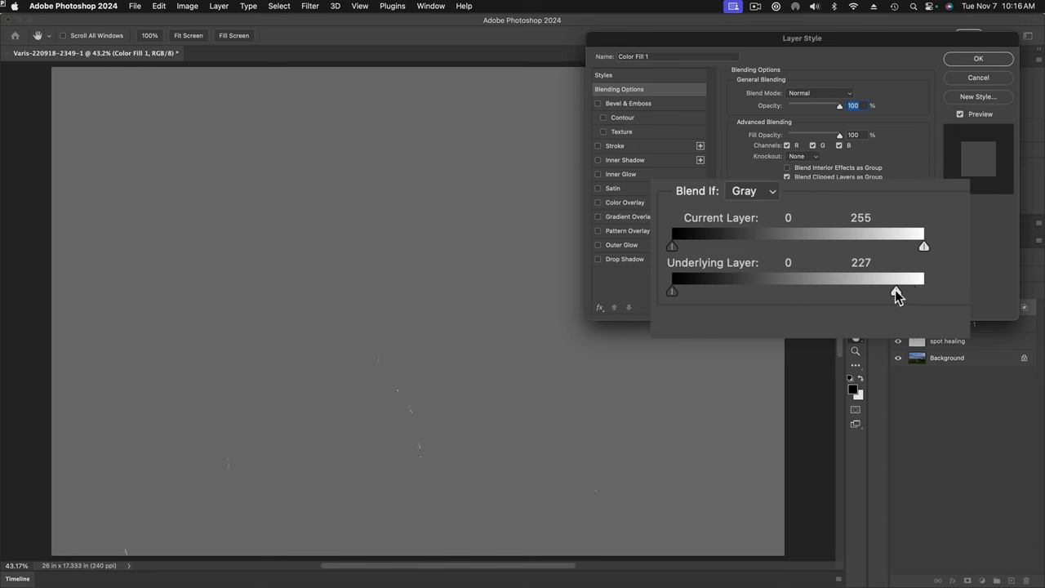
pyautogui.moveTo(925, 291); pyautogui.dragTo(839, 291)
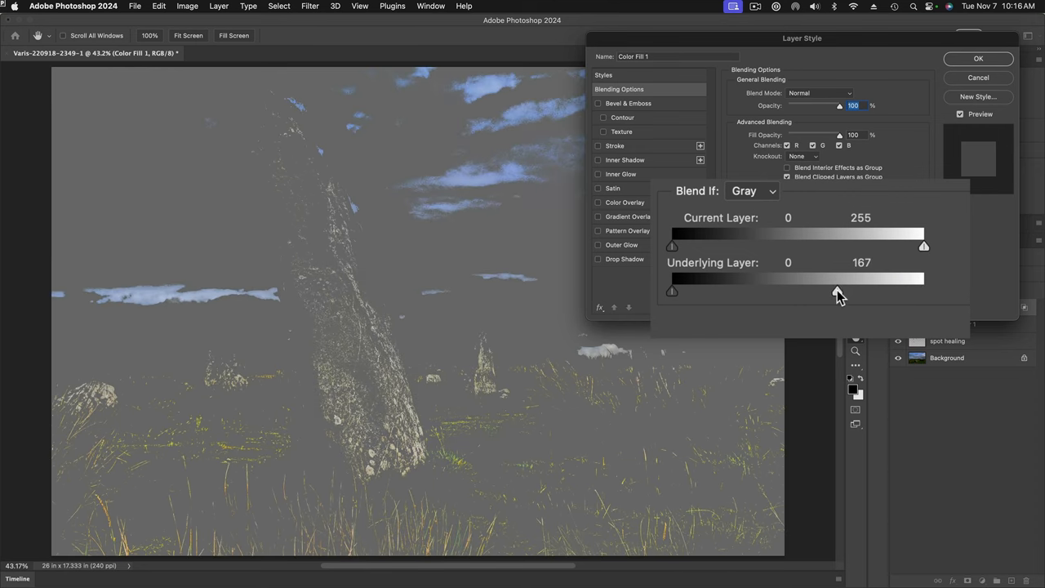
pyautogui.moveTo(839, 290); pyautogui.dragTo(782, 291)
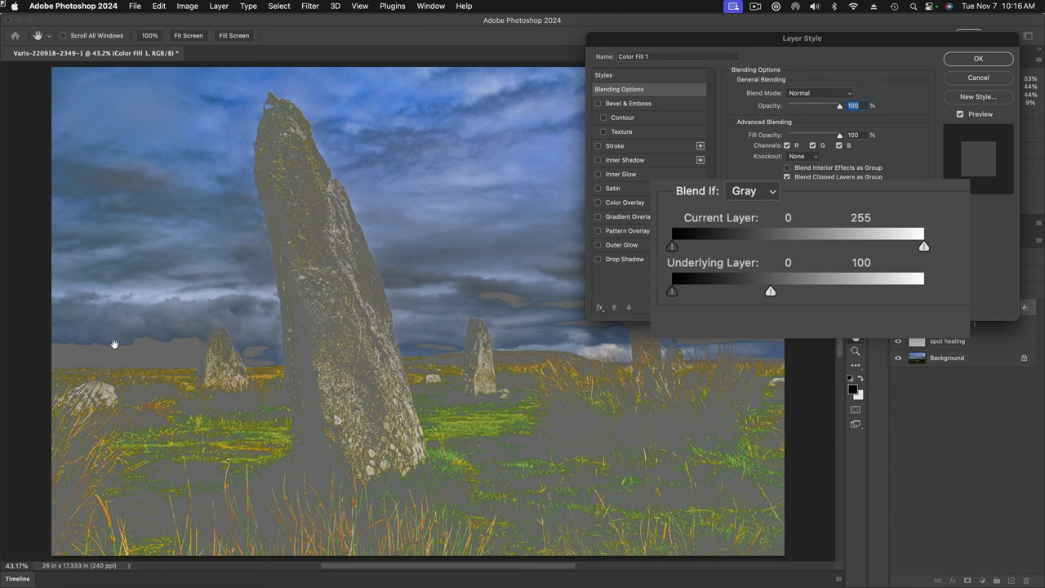
pyautogui.moveTo(823, 294)
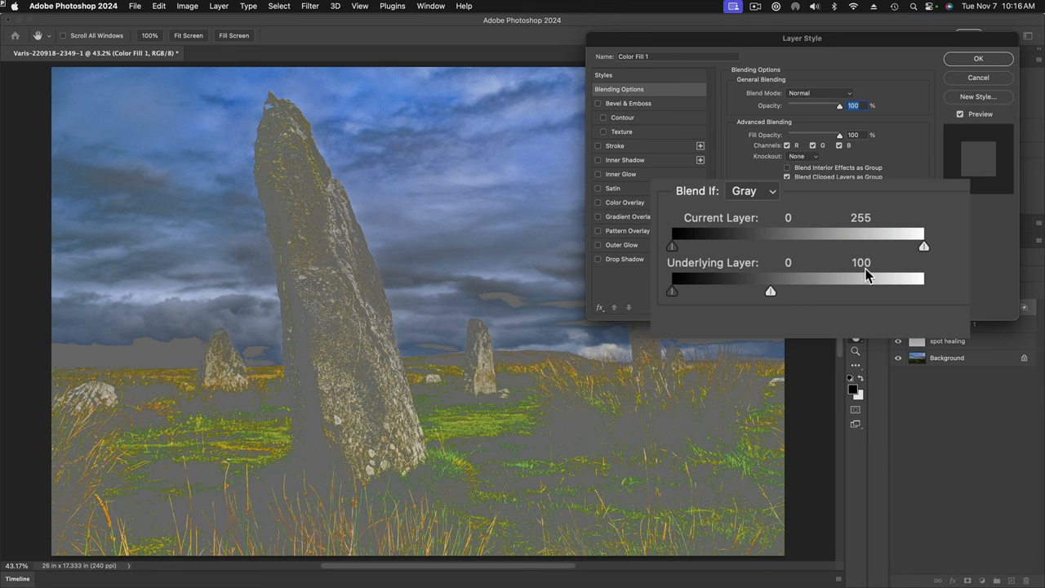
pyautogui.moveTo(762, 310)
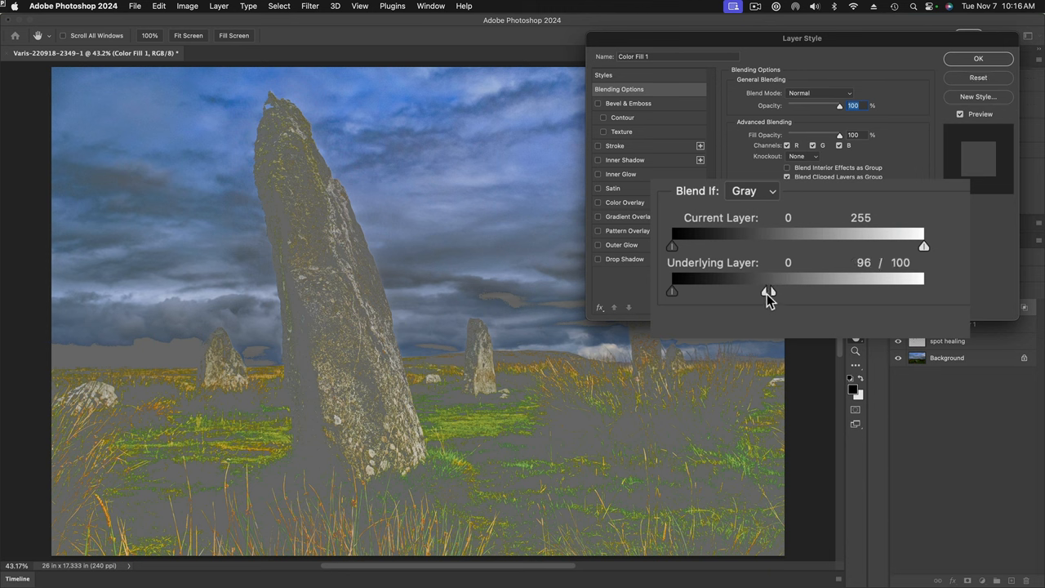
# Split the underlying cutoff into a soft 24/100 fade limited to the darkest shadows
pyautogui.moveTo(767, 291); pyautogui.dragTo(738, 290)
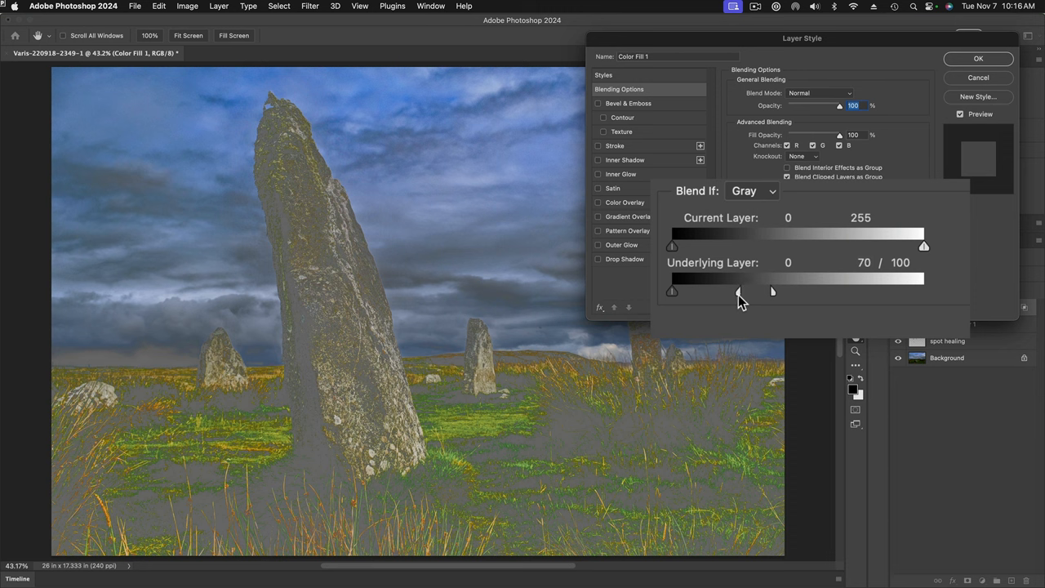
pyautogui.moveTo(738, 291); pyautogui.dragTo(725, 290)
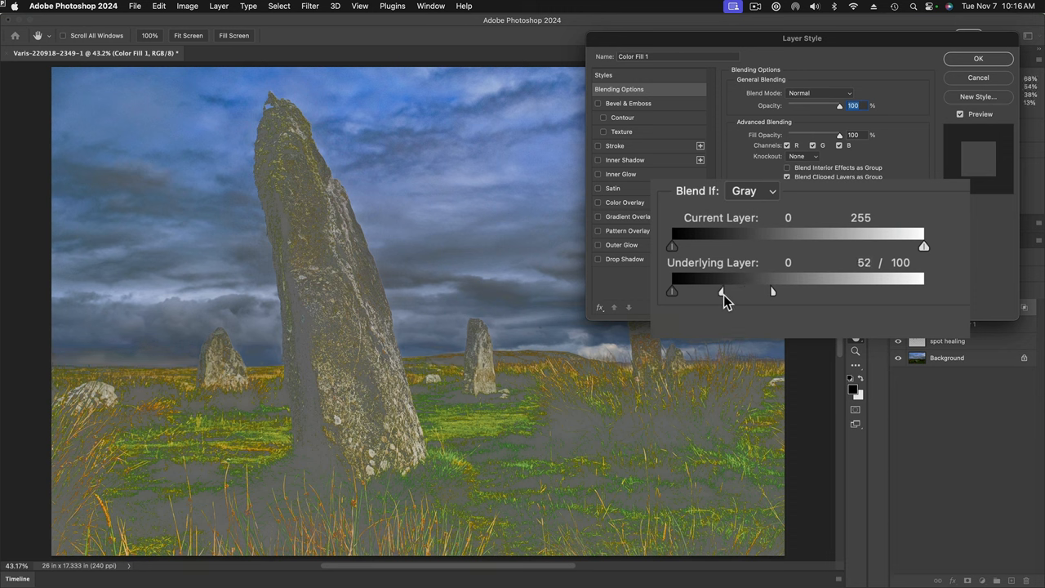
pyautogui.moveTo(722, 291); pyautogui.dragTo(700, 291)
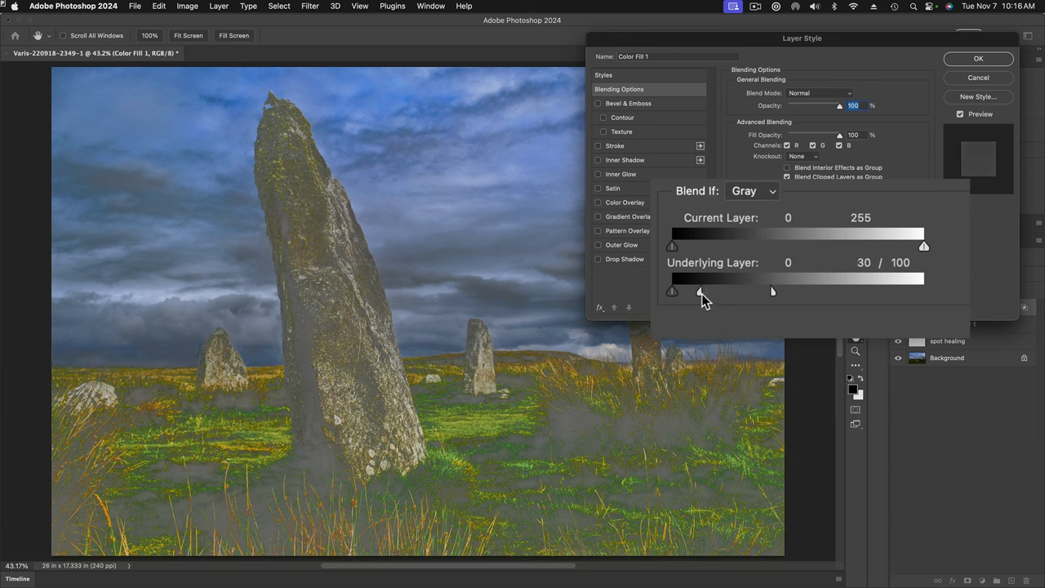
pyautogui.moveTo(700, 291); pyautogui.dragTo(692, 291)
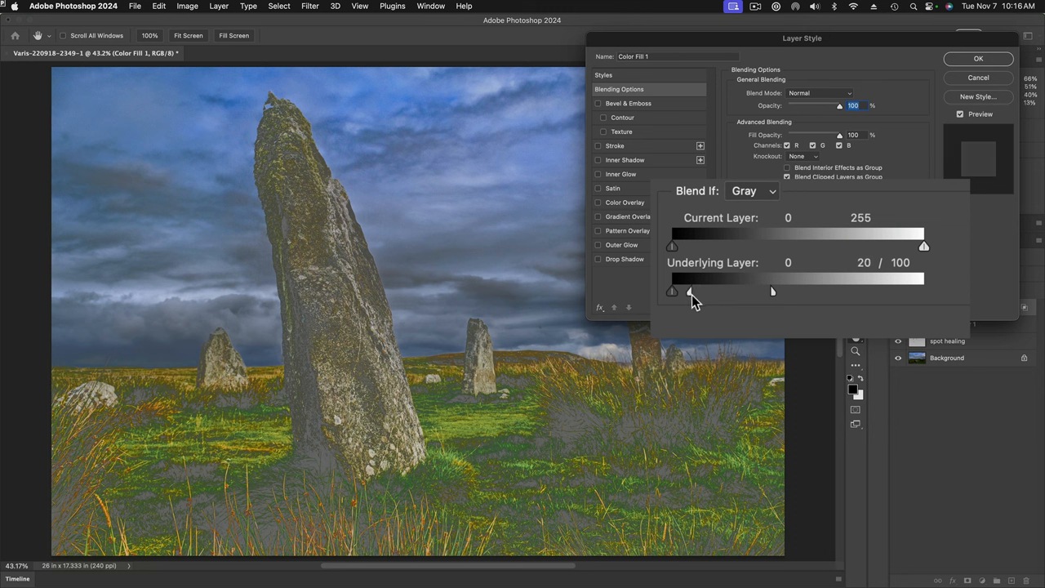
pyautogui.moveTo(692, 290); pyautogui.dragTo(702, 291)
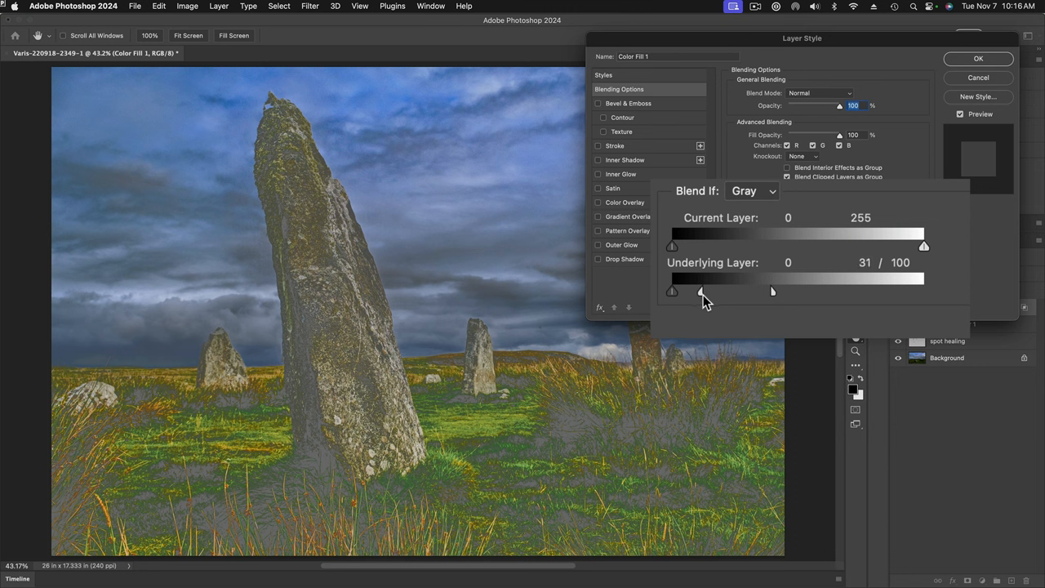
pyautogui.moveTo(702, 291); pyautogui.dragTo(692, 291)
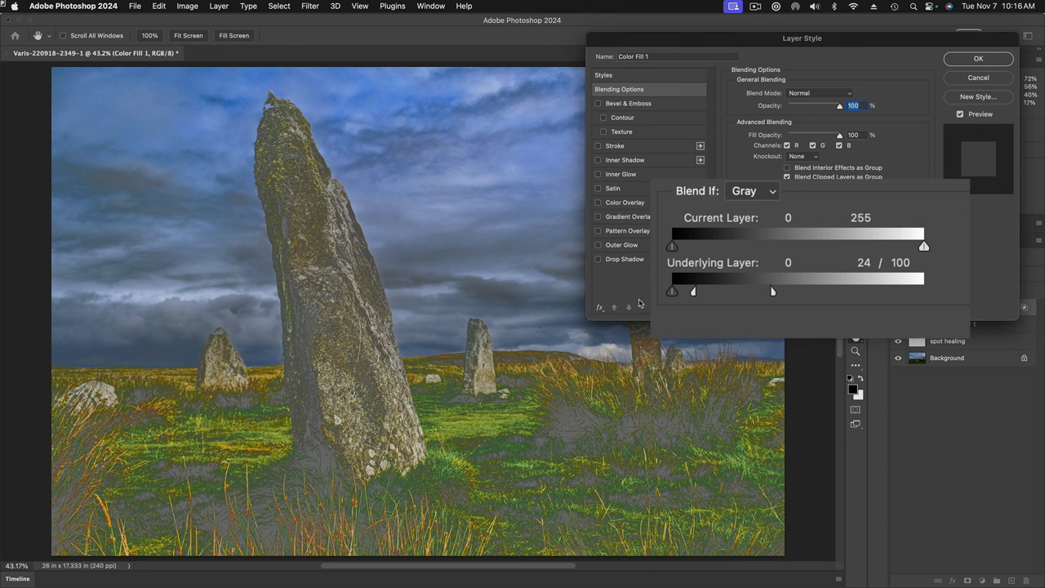
pyautogui.moveTo(771, 291); pyautogui.dragTo(777, 291)
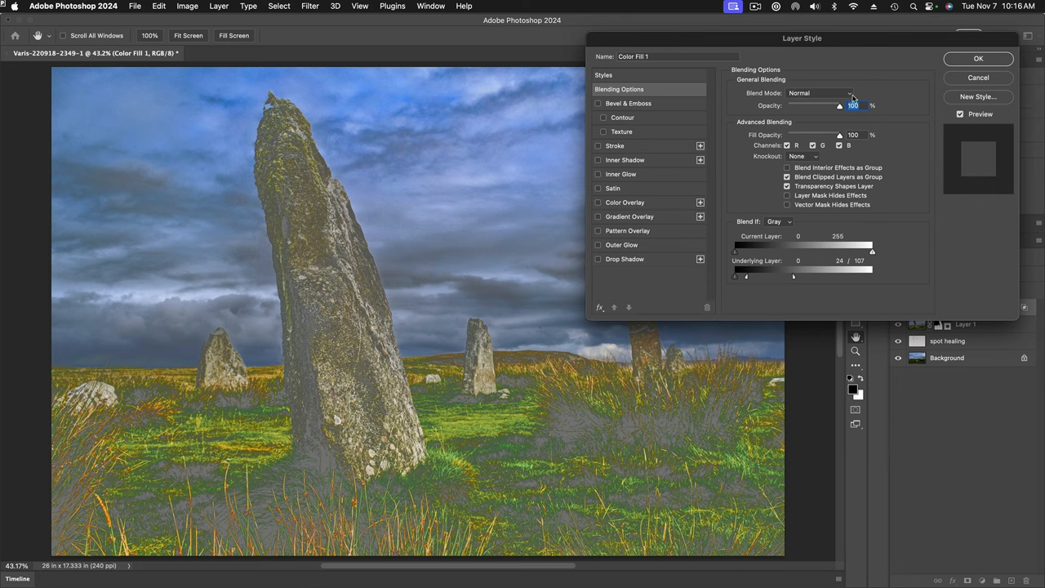
# Blend the fill layer as Color, confirm the layer style, and inspect the stone base at 100%
pyautogui.click(833, 92)
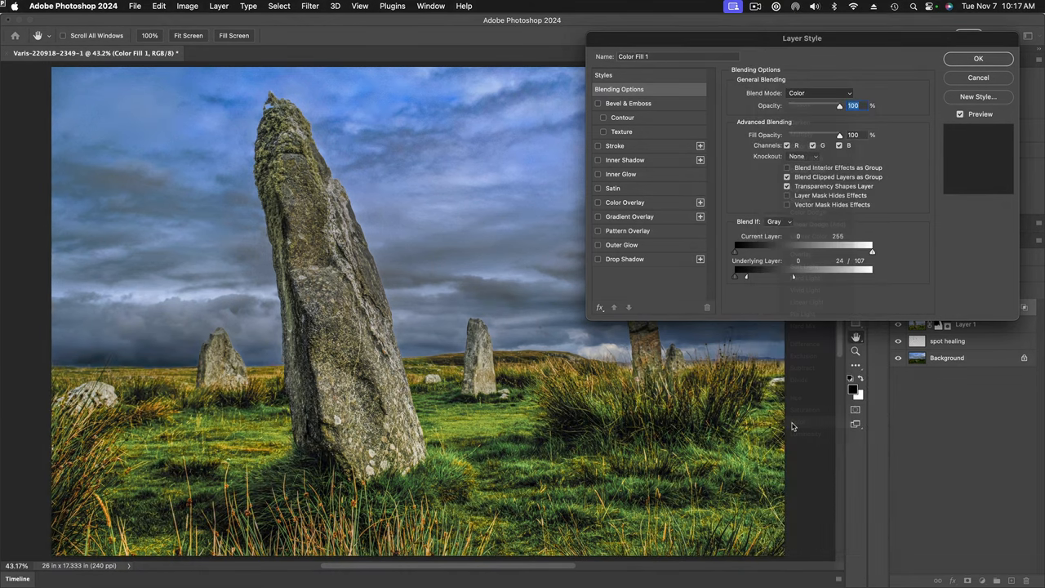
pyautogui.click(970, 58)
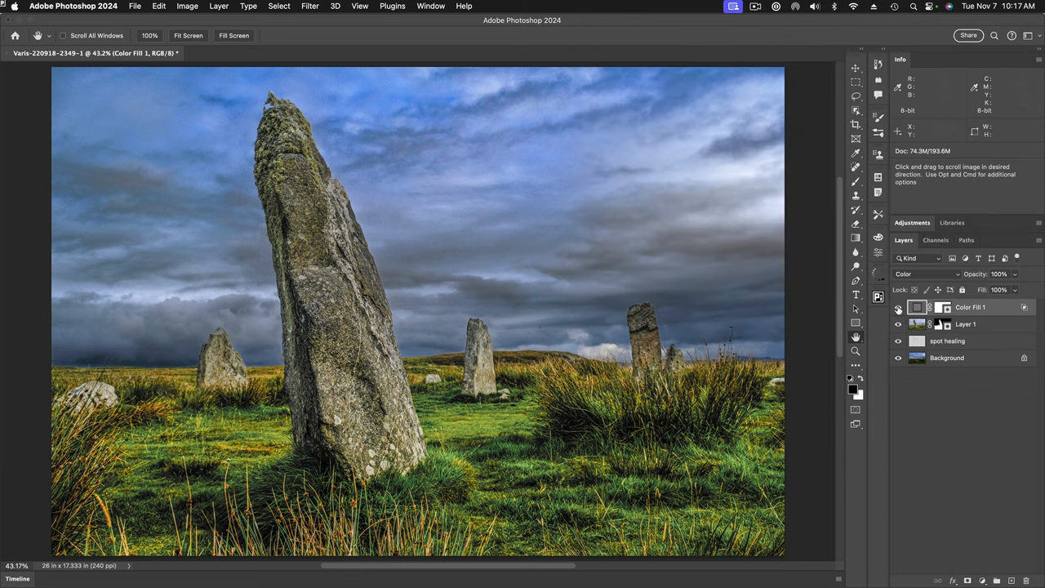
pyautogui.click(898, 307)
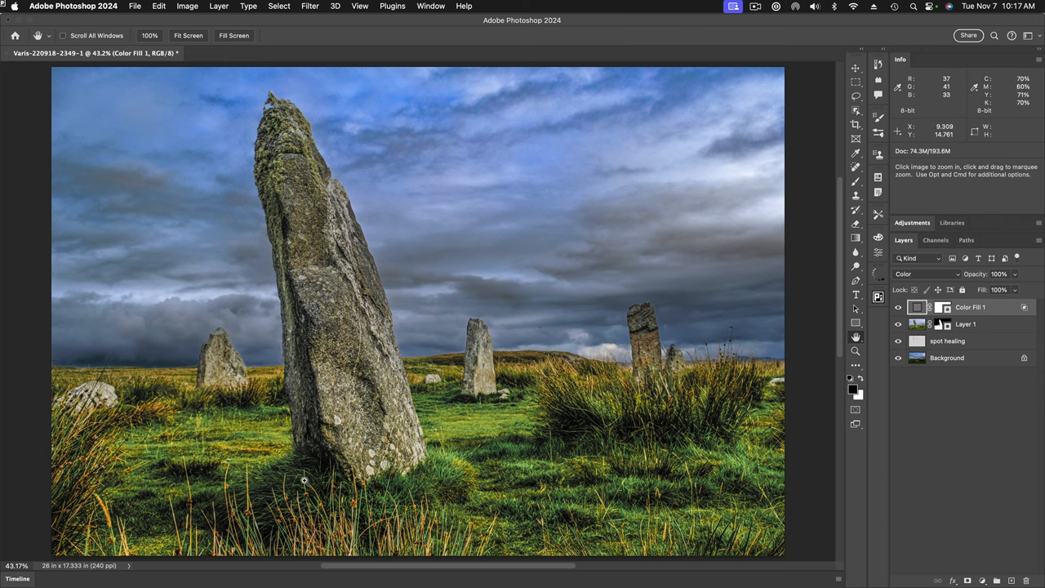
pyautogui.click(302, 480)
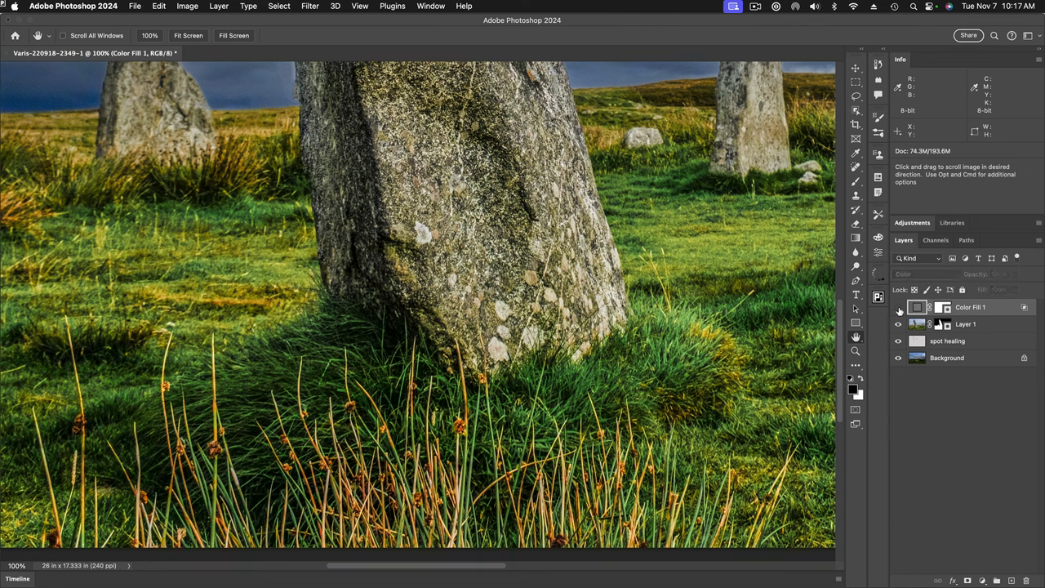
pyautogui.click(898, 307)
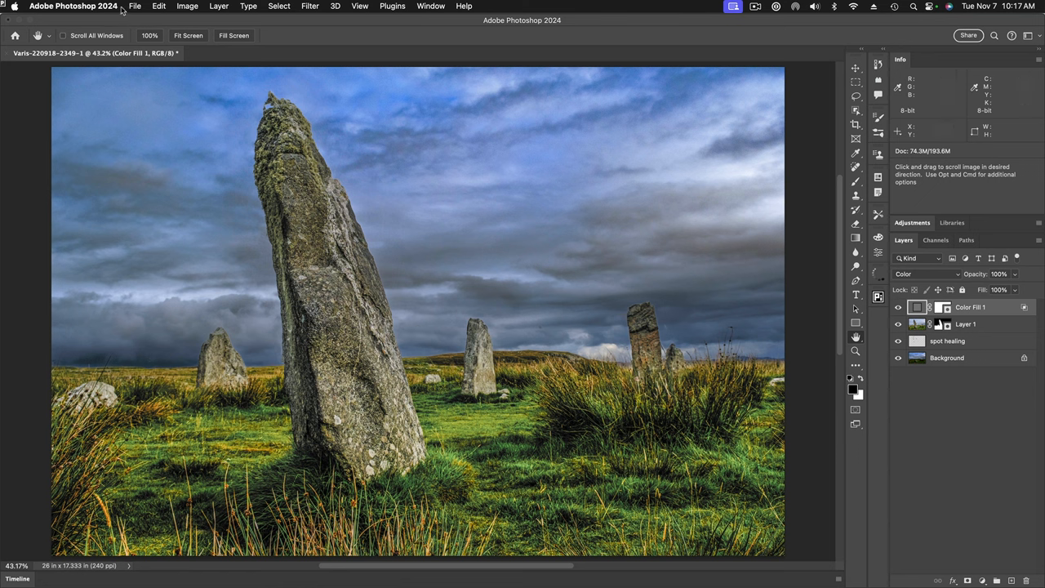
# Save As a layered PSD copy named with 'layers' into the WIP folder
pyautogui.click(135, 7)
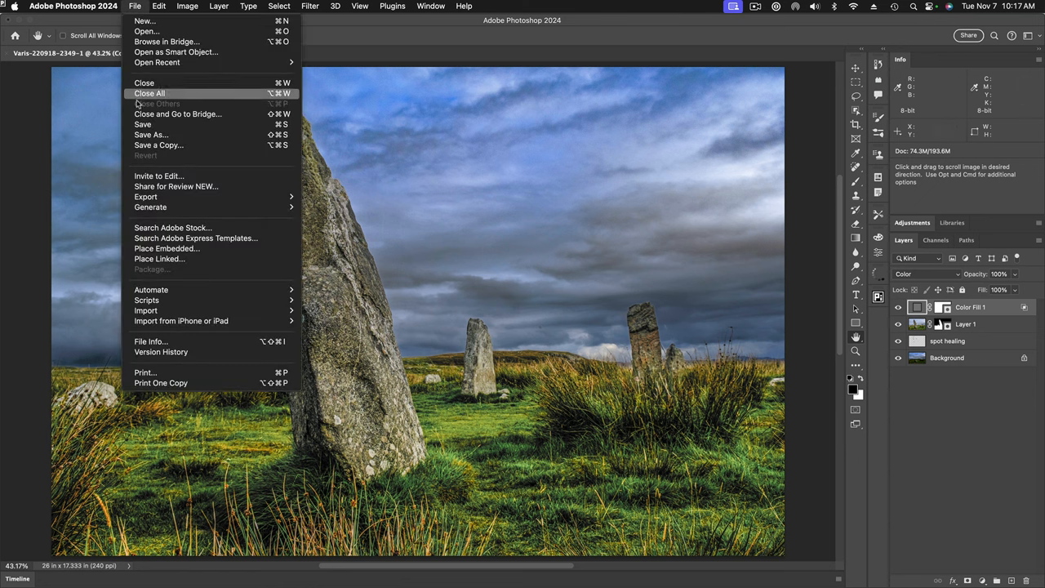
pyautogui.moveTo(151, 134)
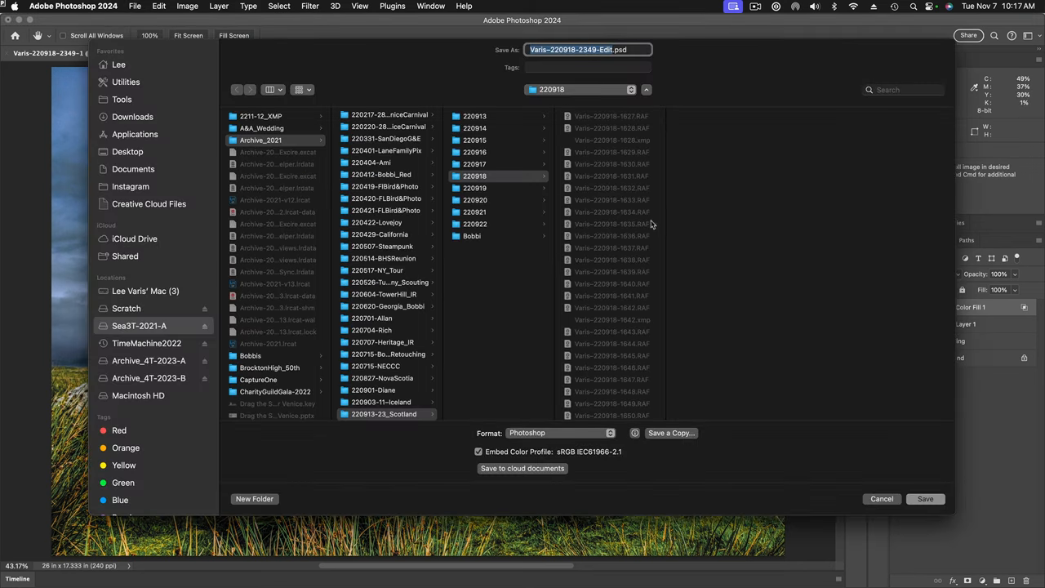
pyautogui.scroll(-3)
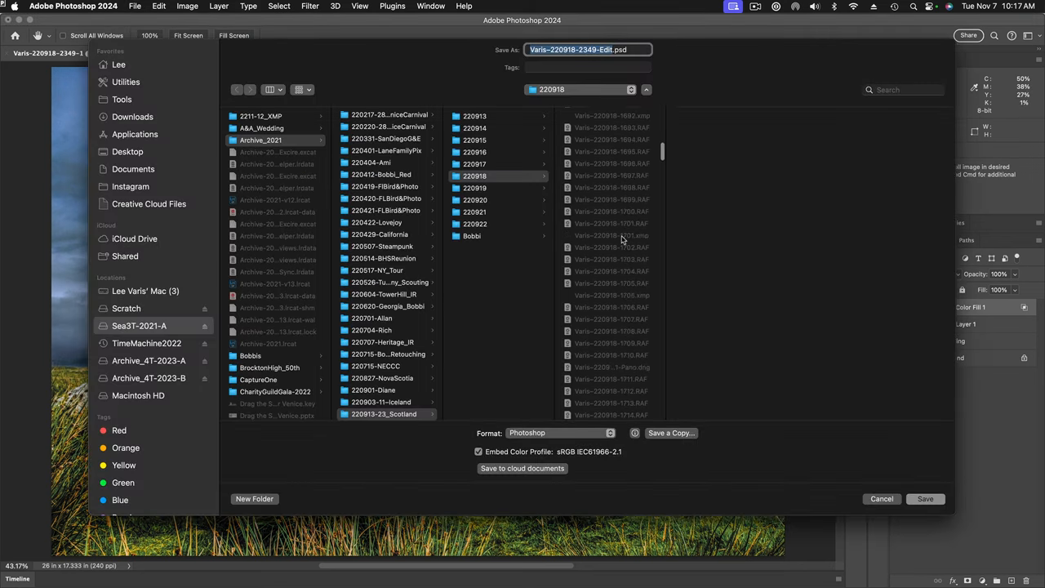
pyautogui.scroll(-3)
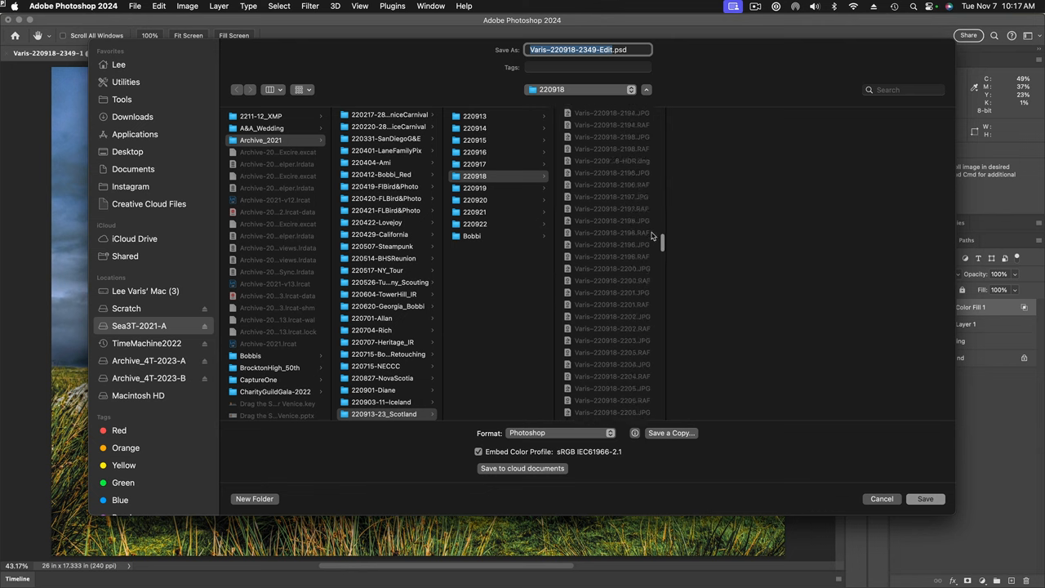
pyautogui.scroll(-3)
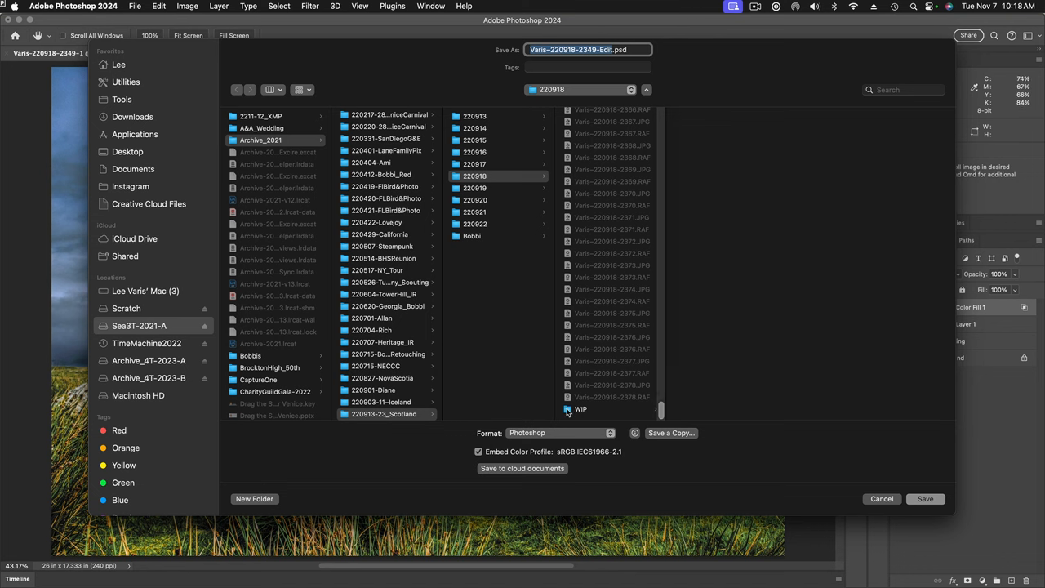
pyautogui.doubleClick(582, 410)
pyautogui.write('layers')
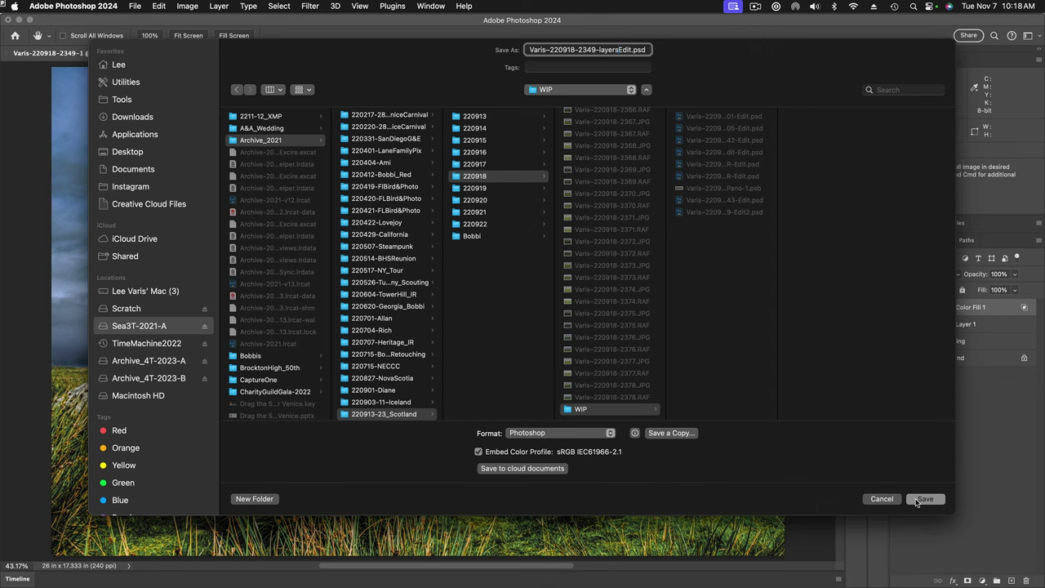
pyautogui.click(926, 500)
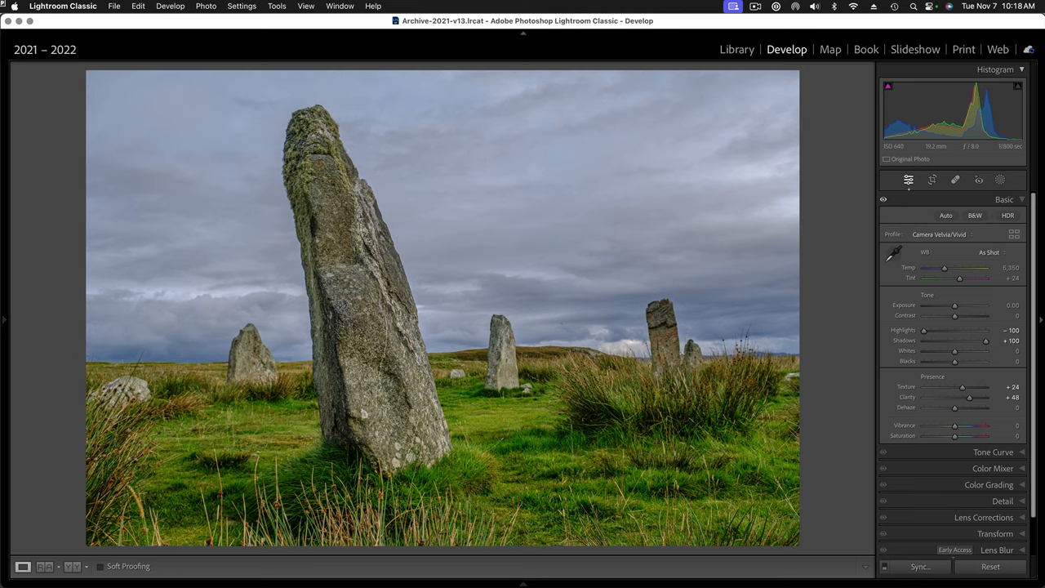
# Return to the Library grid and scroll to the layered PSD and original photo
pyautogui.click(734, 49)
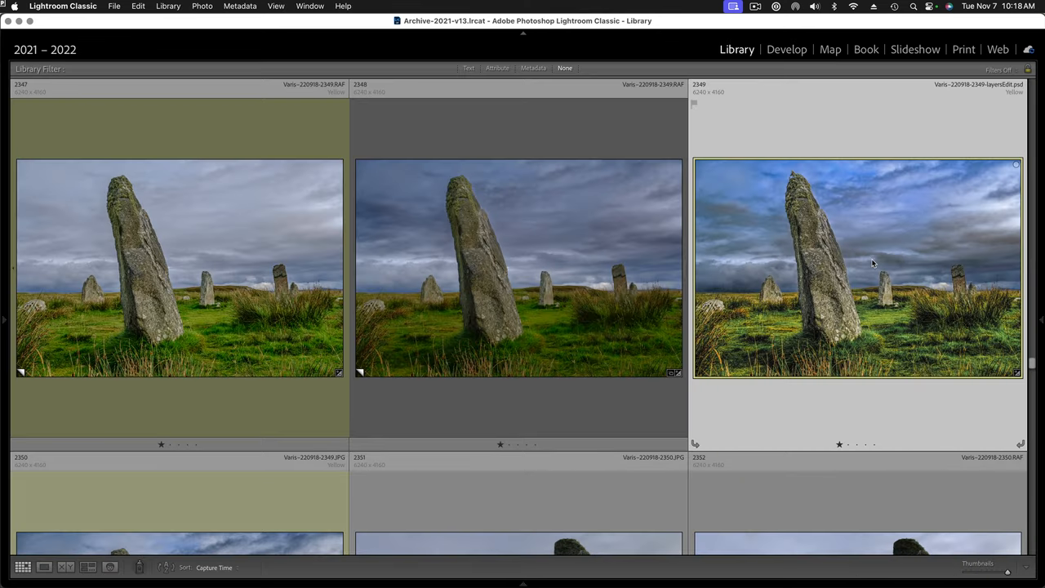
pyautogui.scroll(-3)
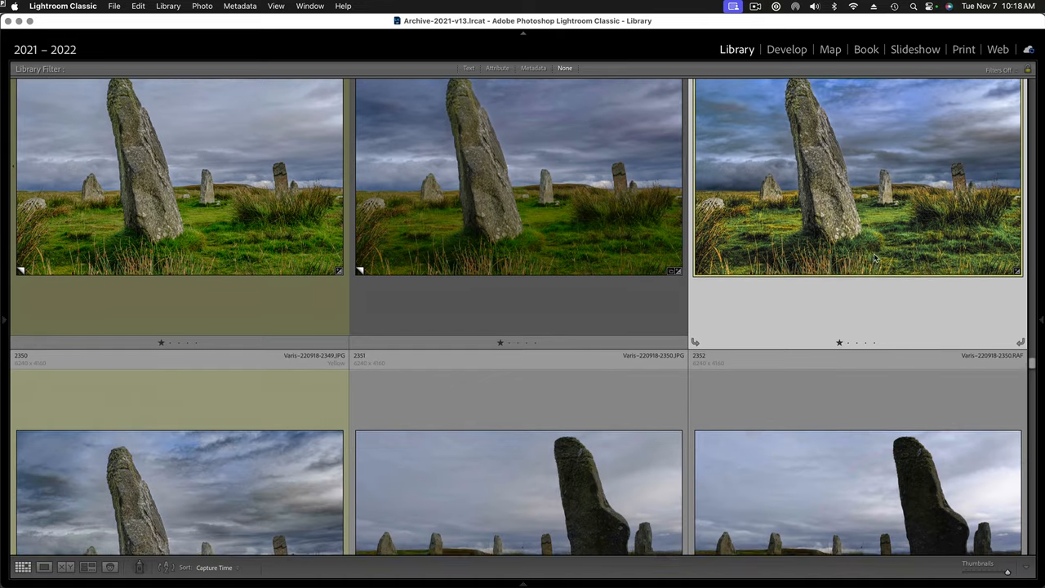
pyautogui.scroll(-3)
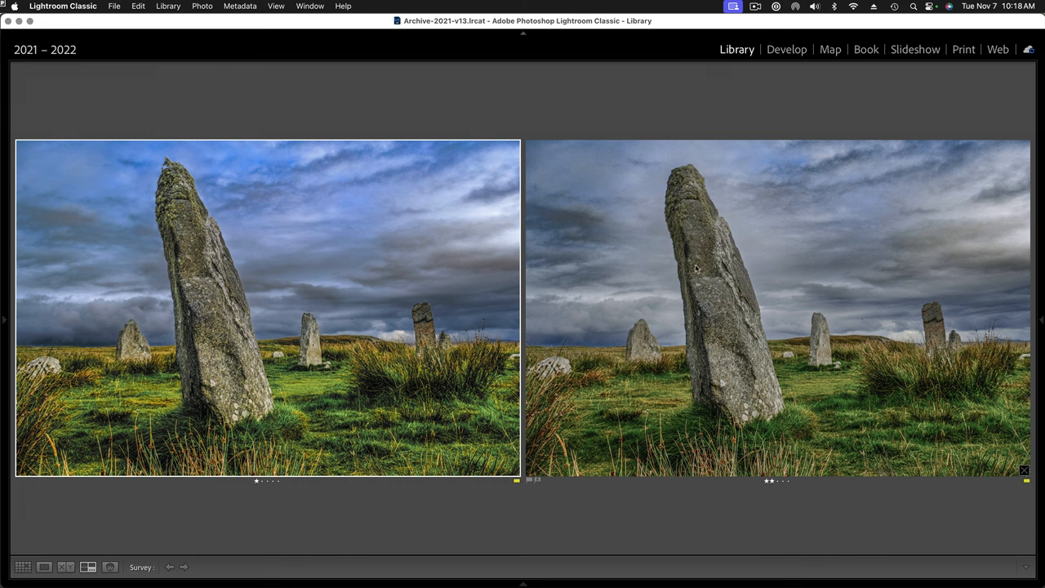
pyautogui.moveTo(629, 298)
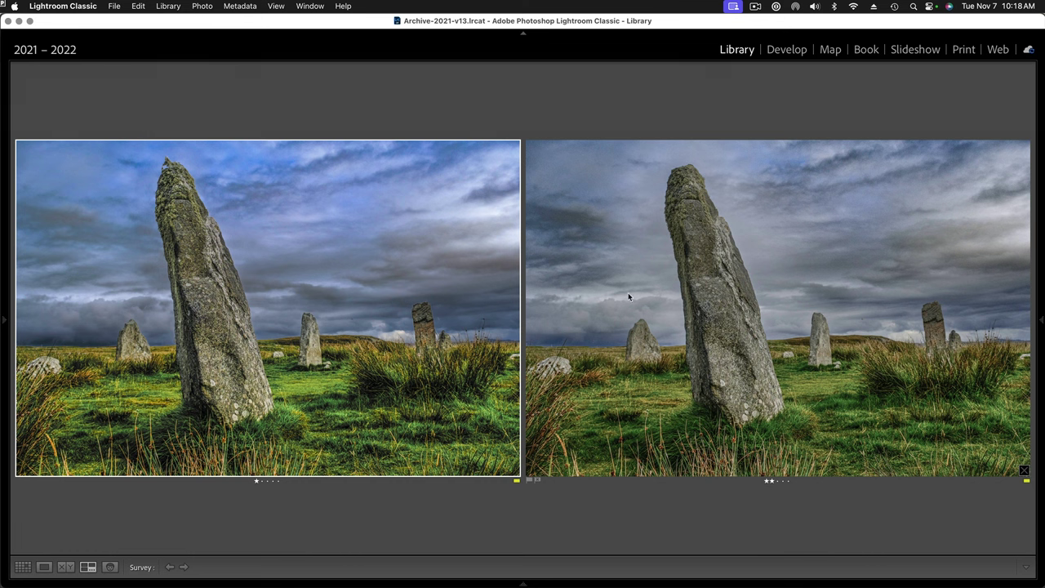